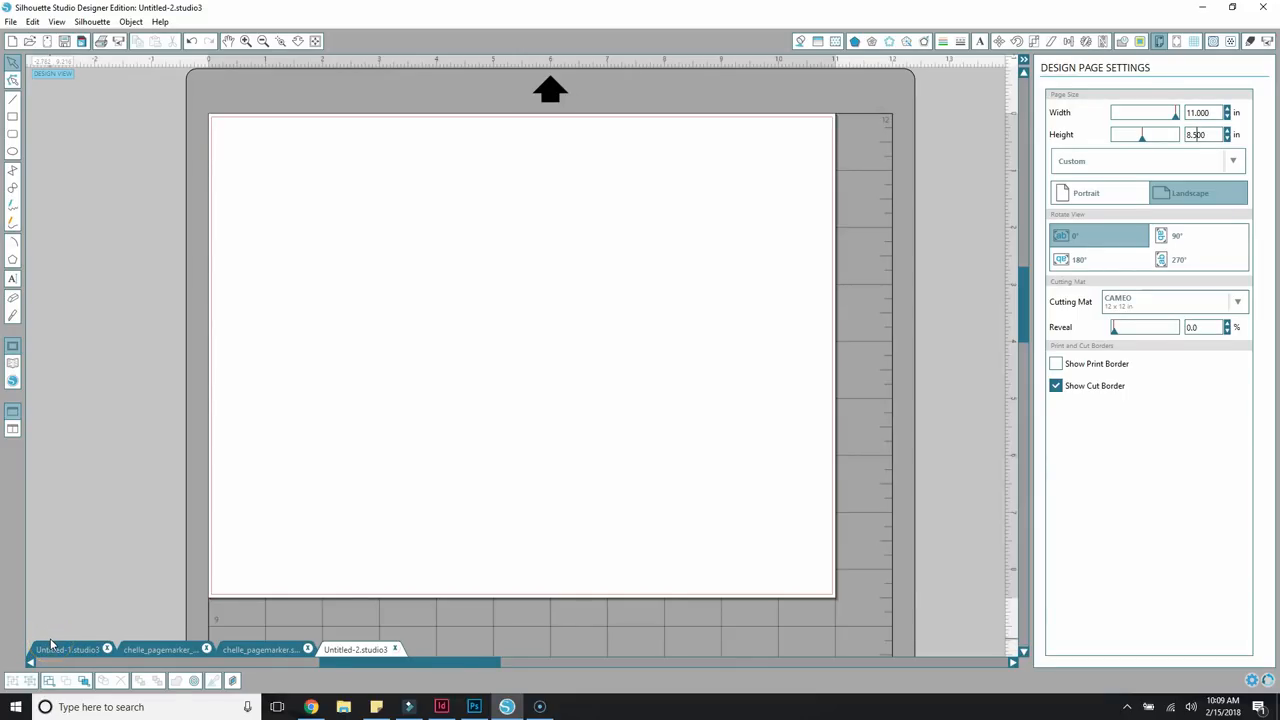
{"action": "mouse_move", "coordinate": [30, 196]}
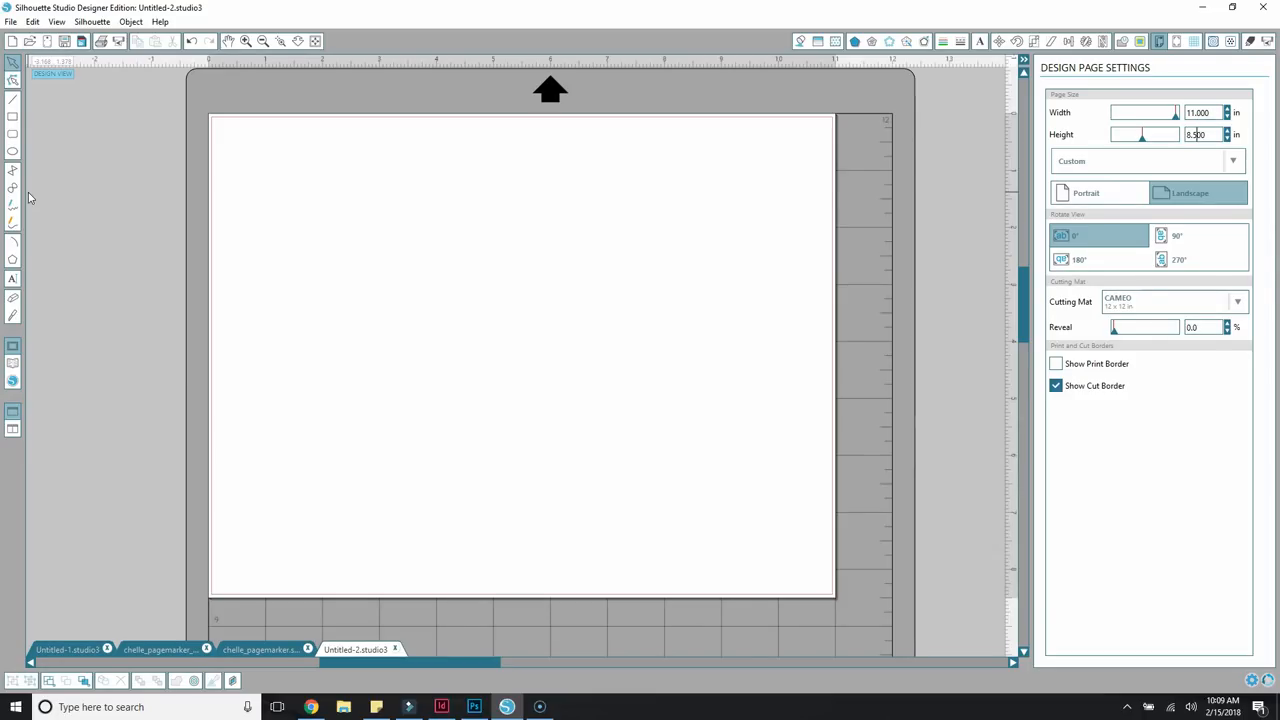
{"action": "mouse_move", "coordinate": [68, 192]}
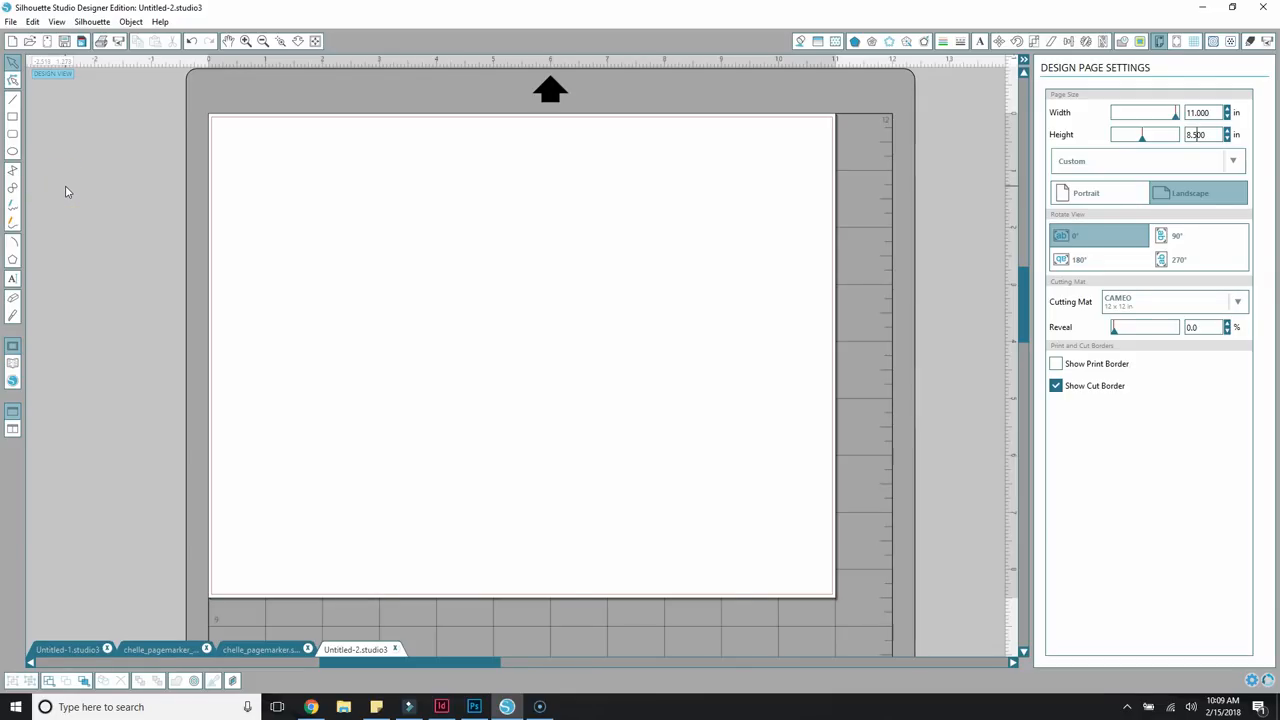
{"action": "mouse_move", "coordinate": [110, 128]}
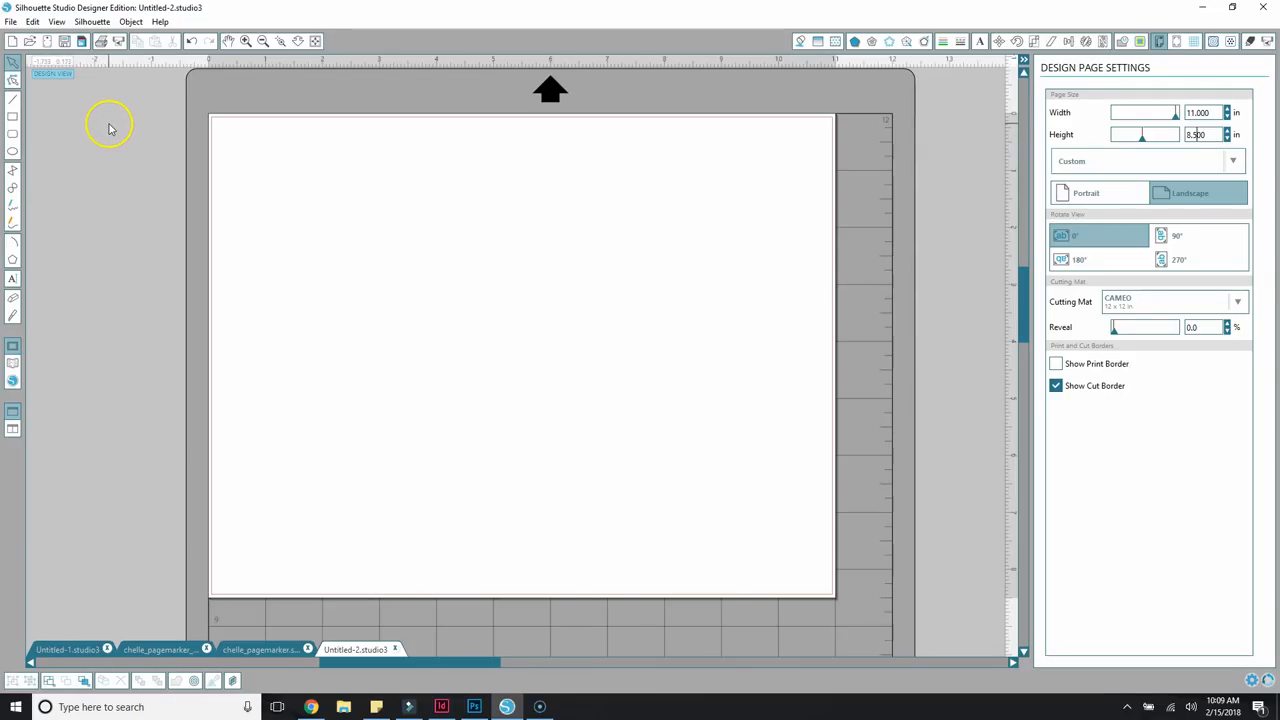
{"action": "mouse_move", "coordinate": [148, 124]}
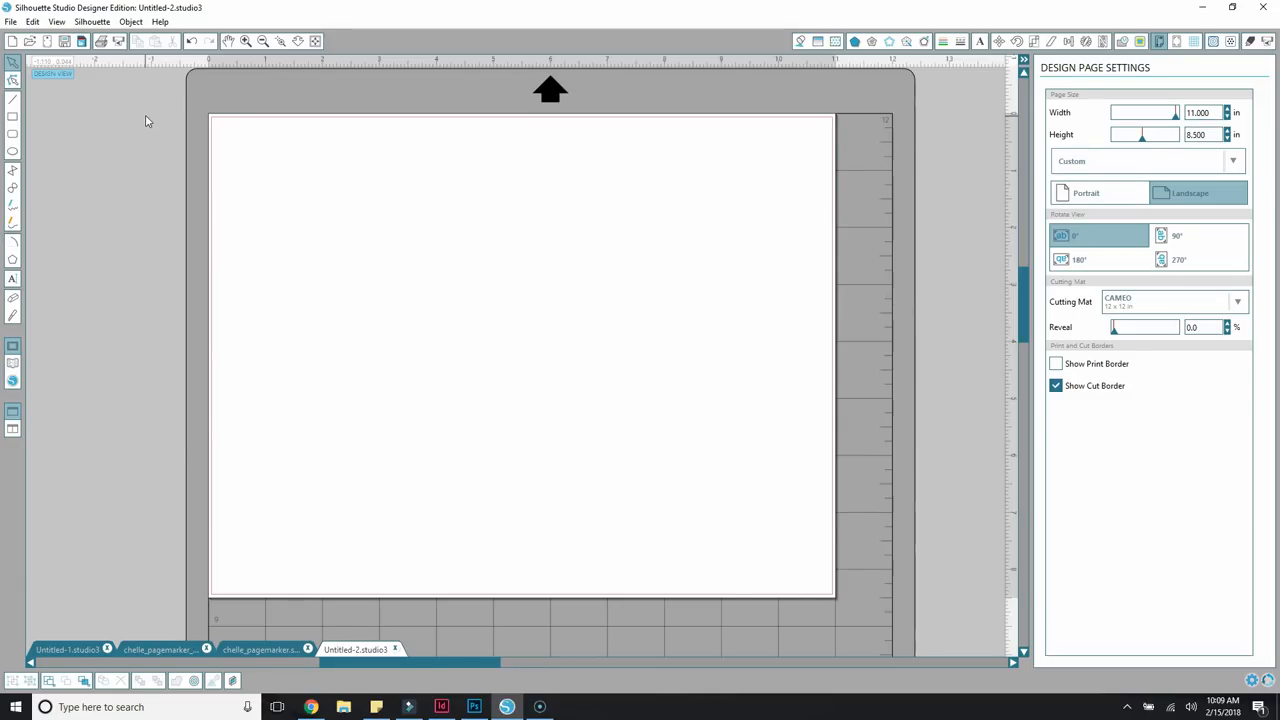
{"action": "mouse_move", "coordinate": [204, 156]}
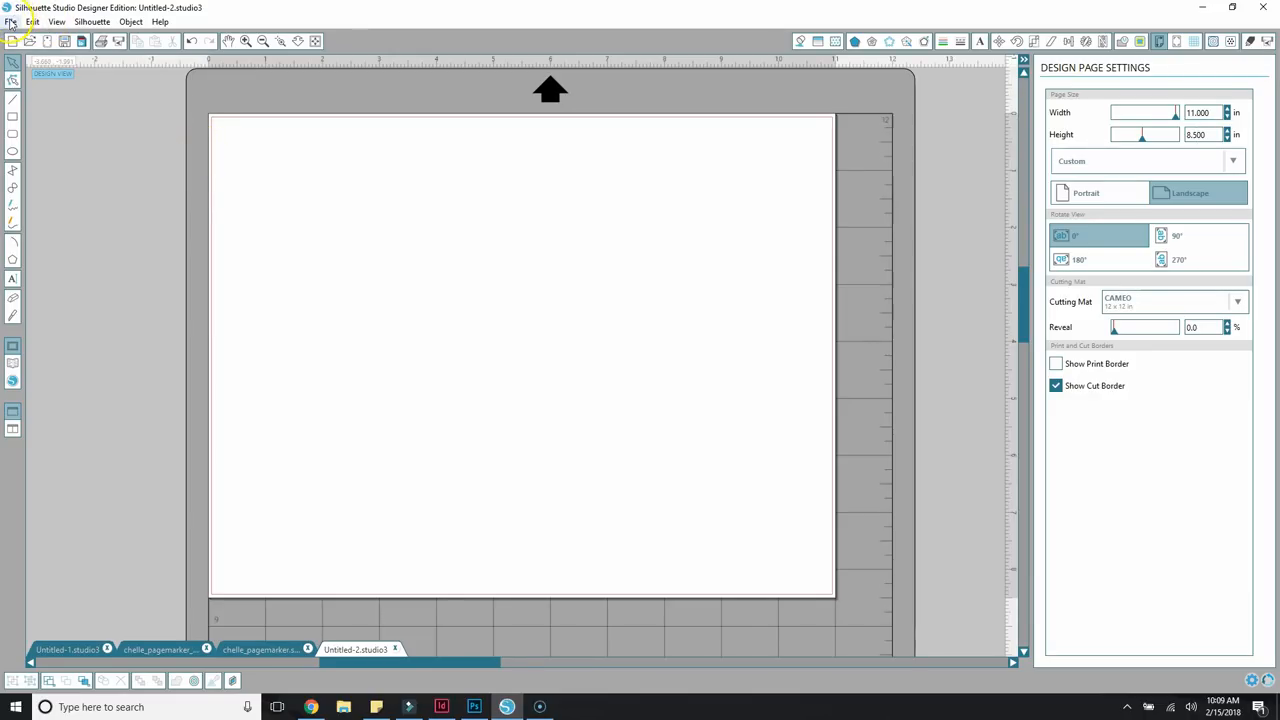
Start a PixScan image import from file via the PixScan panel.
{"action": "left_click", "coordinate": [12, 20]}
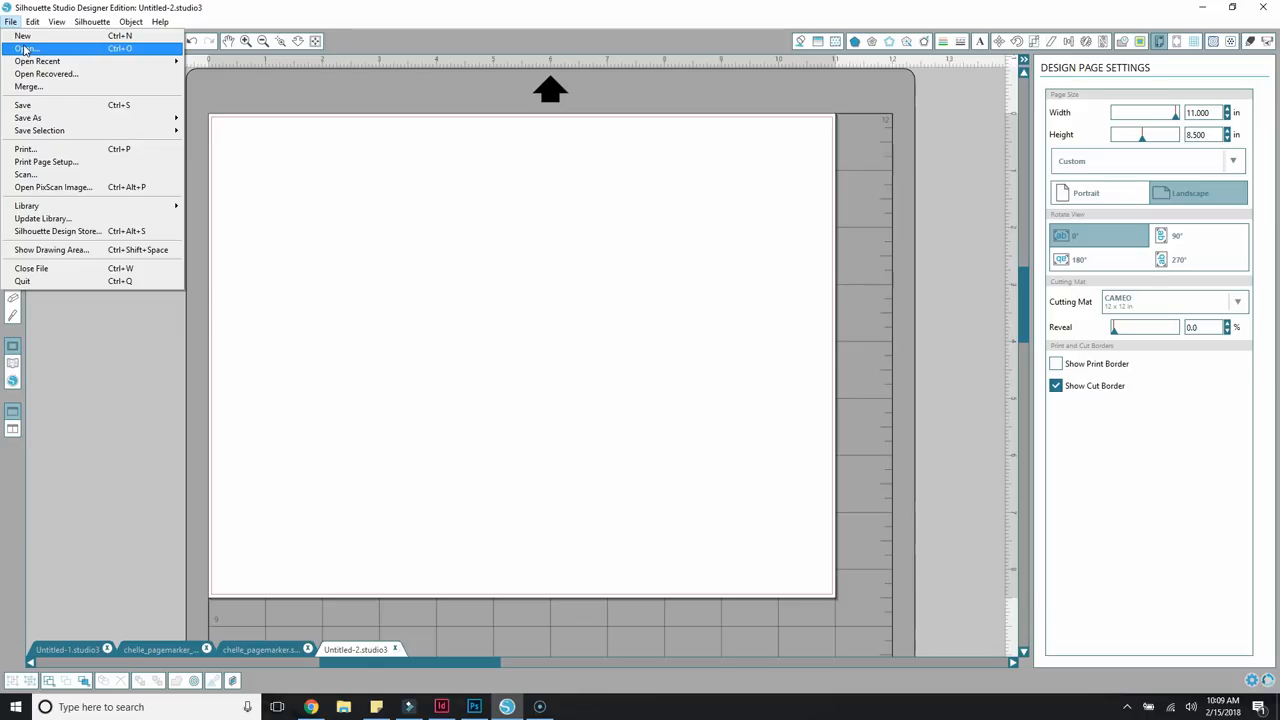
{"action": "mouse_move", "coordinate": [44, 160]}
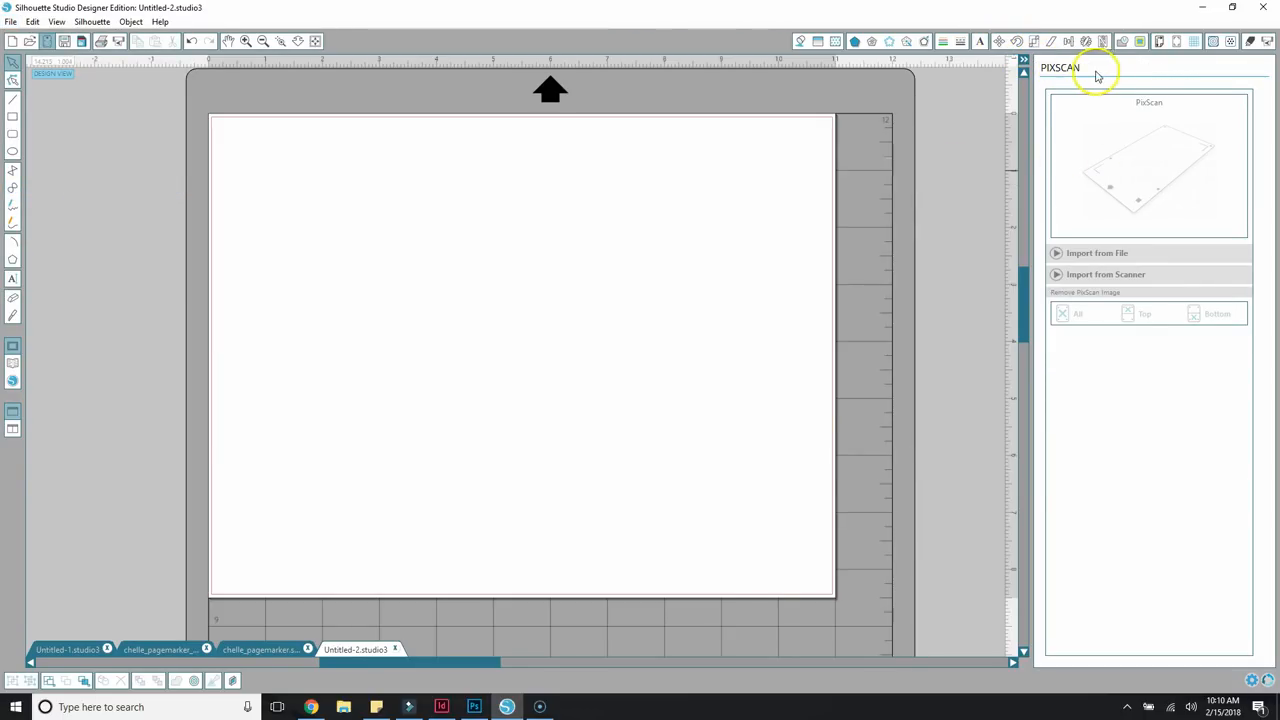
{"action": "mouse_move", "coordinate": [1024, 256]}
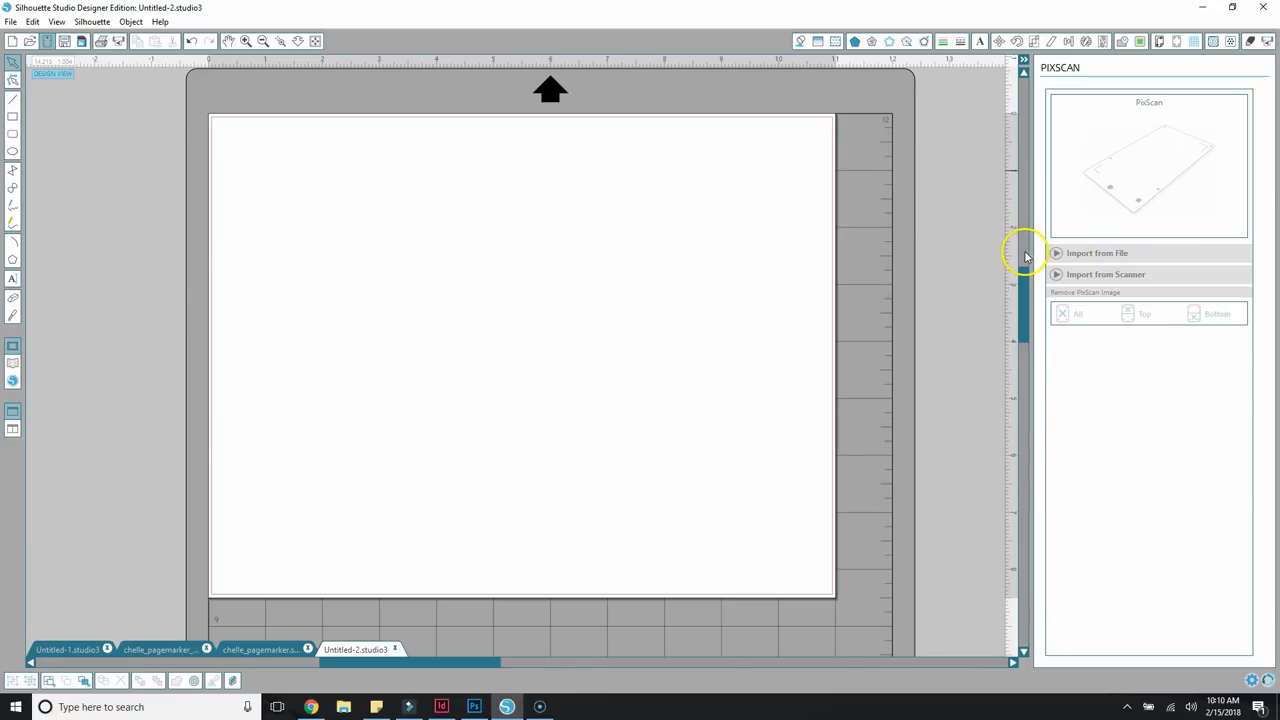
{"action": "mouse_move", "coordinate": [1124, 258]}
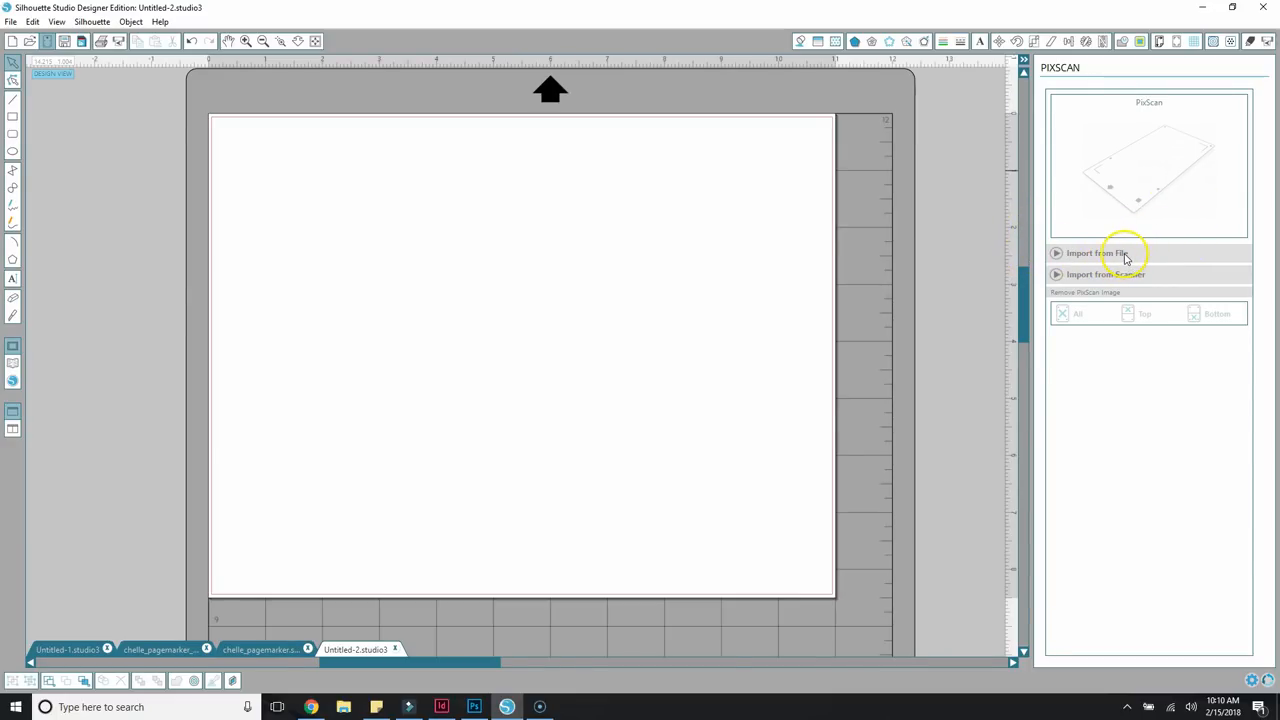
{"action": "left_click", "coordinate": [1078, 252]}
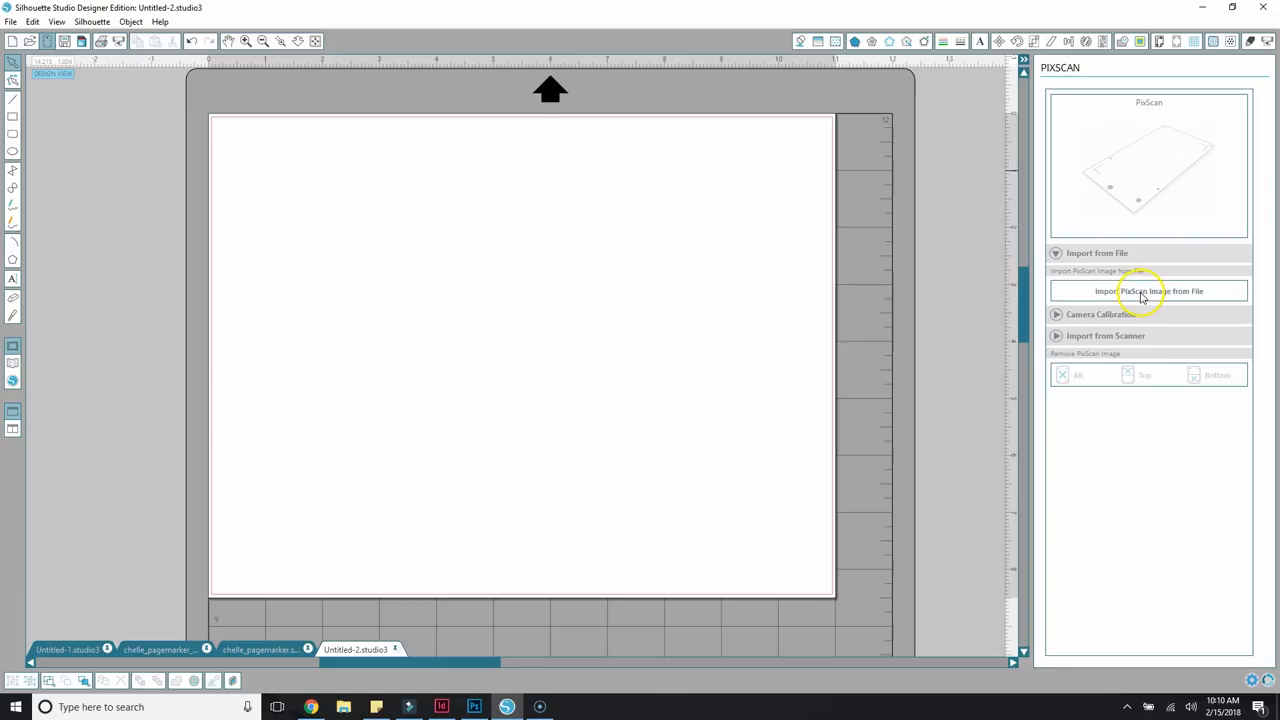
{"action": "left_click", "coordinate": [1148, 292]}
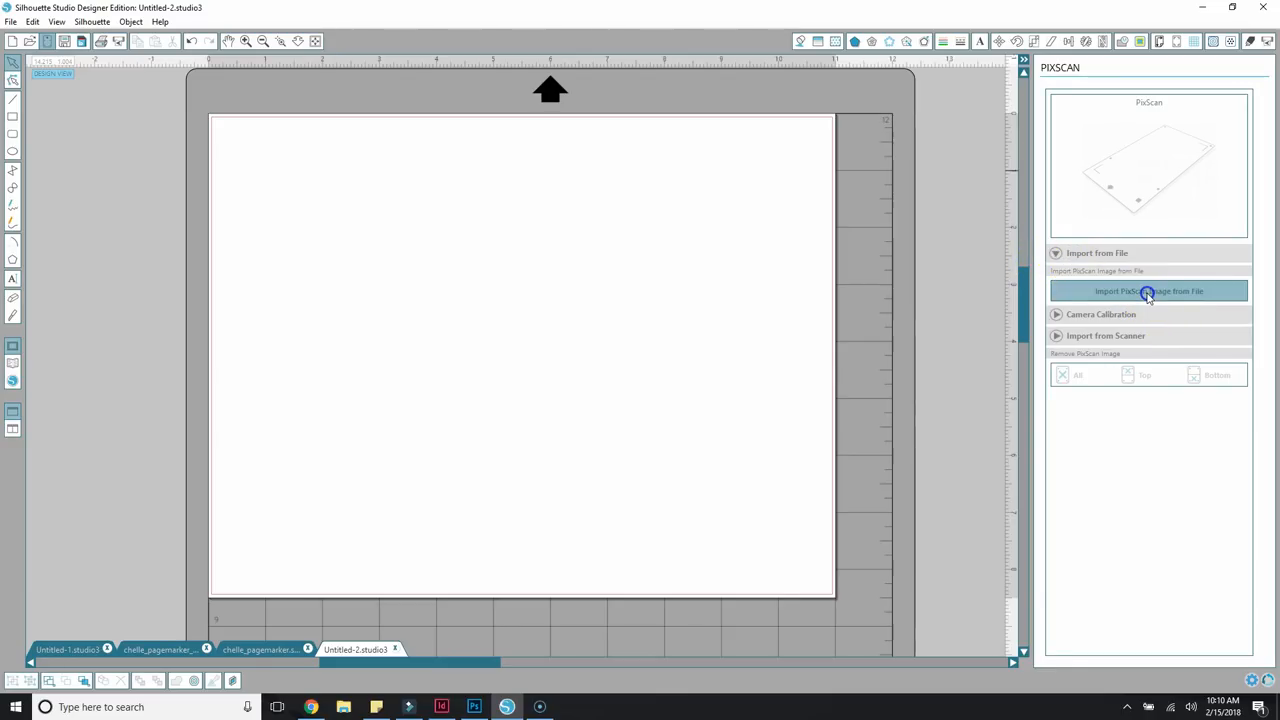
{"action": "left_click", "coordinate": [1148, 292]}
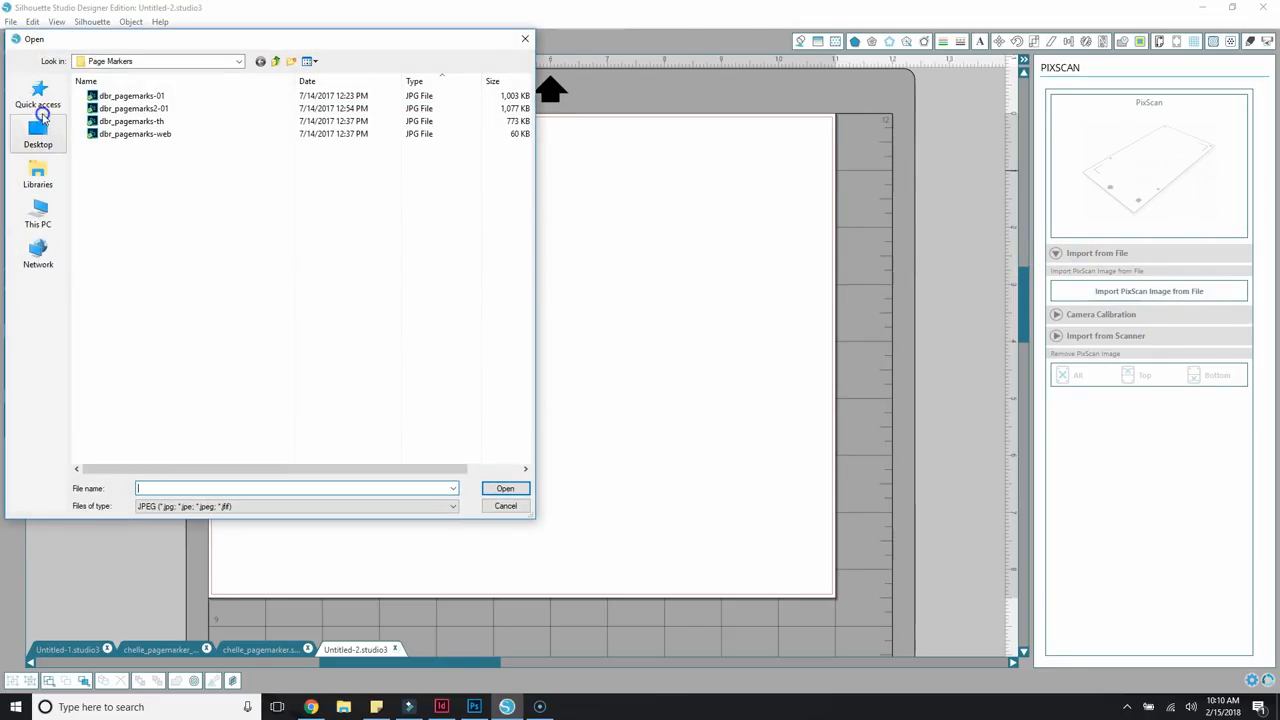
Choose the 2018-02-15 10.07.11 photo from the Camera Uploads folder for import.
{"action": "left_click", "coordinate": [38, 96]}
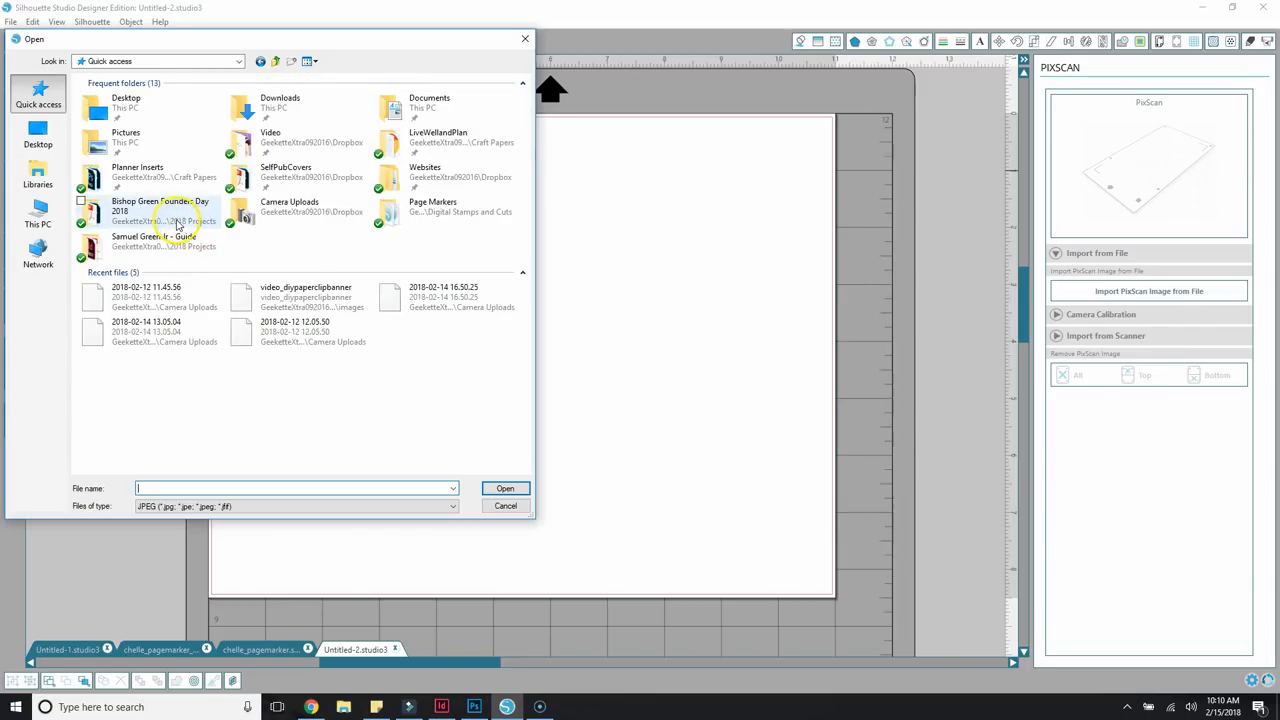
{"action": "double_click", "coordinate": [288, 210]}
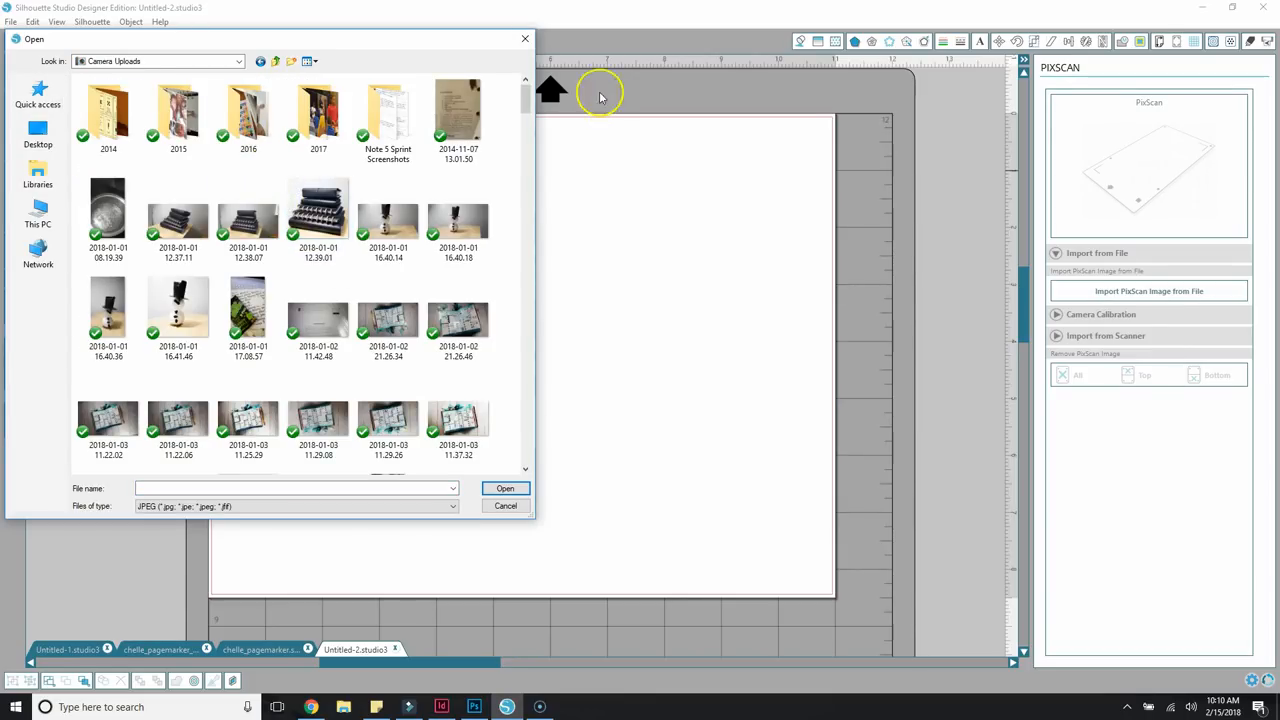
{"action": "scroll", "scroll_direction": "down", "scroll_amount": 3}
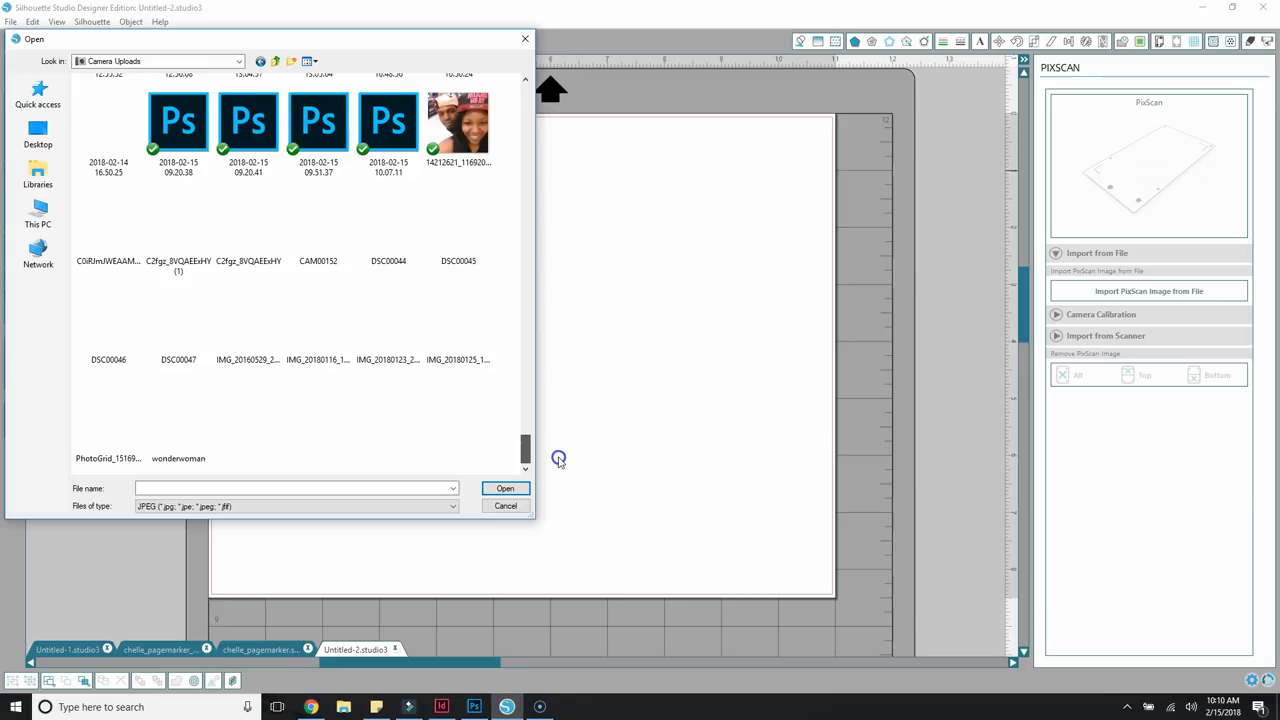
{"action": "scroll", "scroll_direction": "up", "scroll_amount": 3}
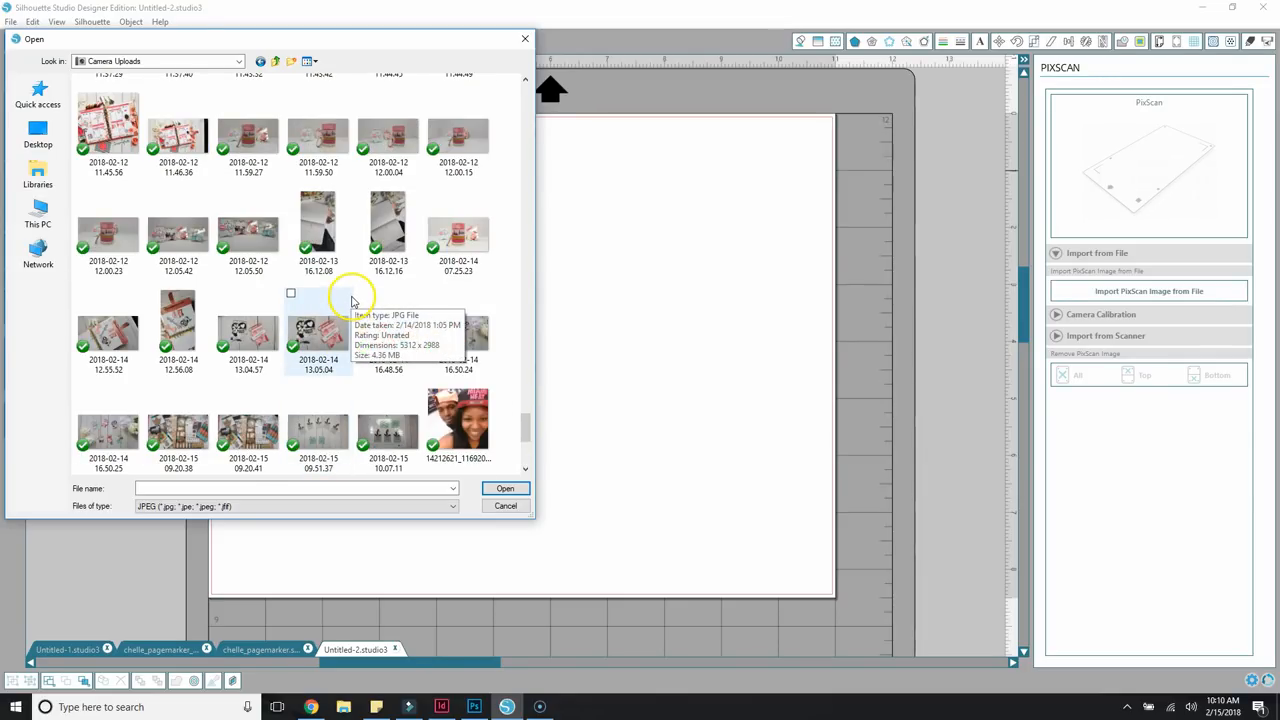
{"action": "scroll", "scroll_direction": "down", "scroll_amount": 3}
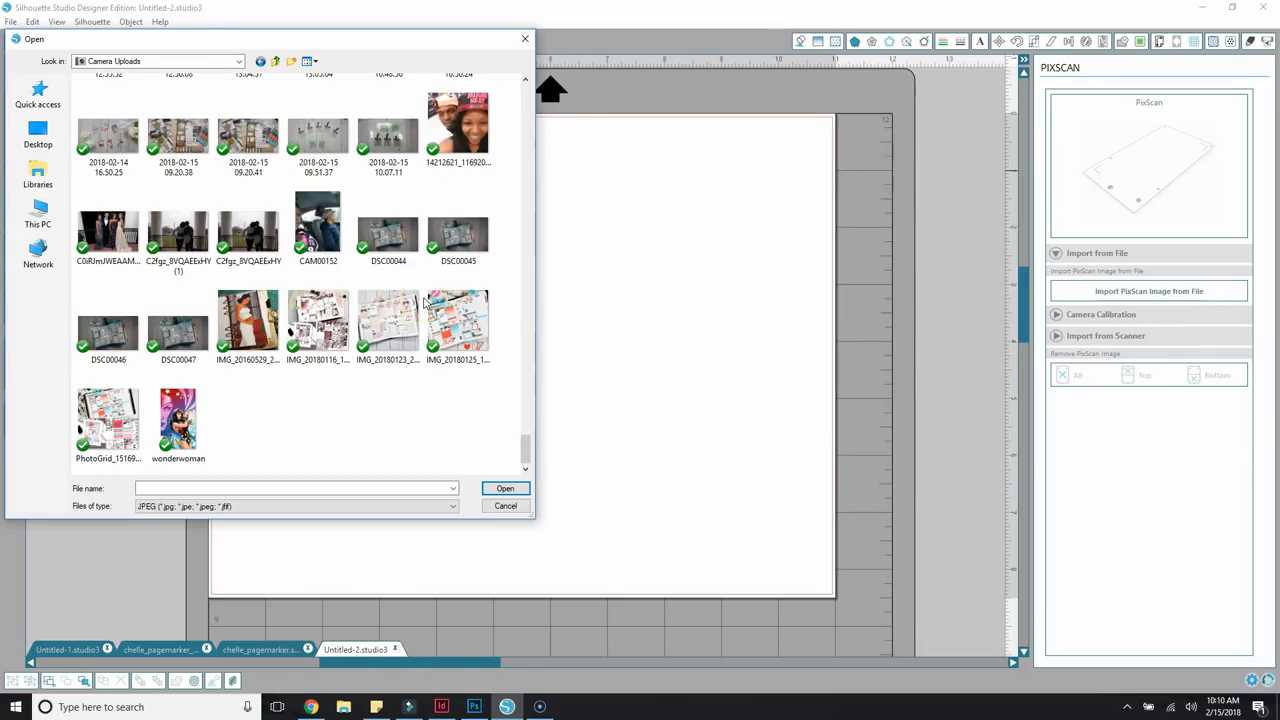
{"action": "left_click", "coordinate": [388, 136]}
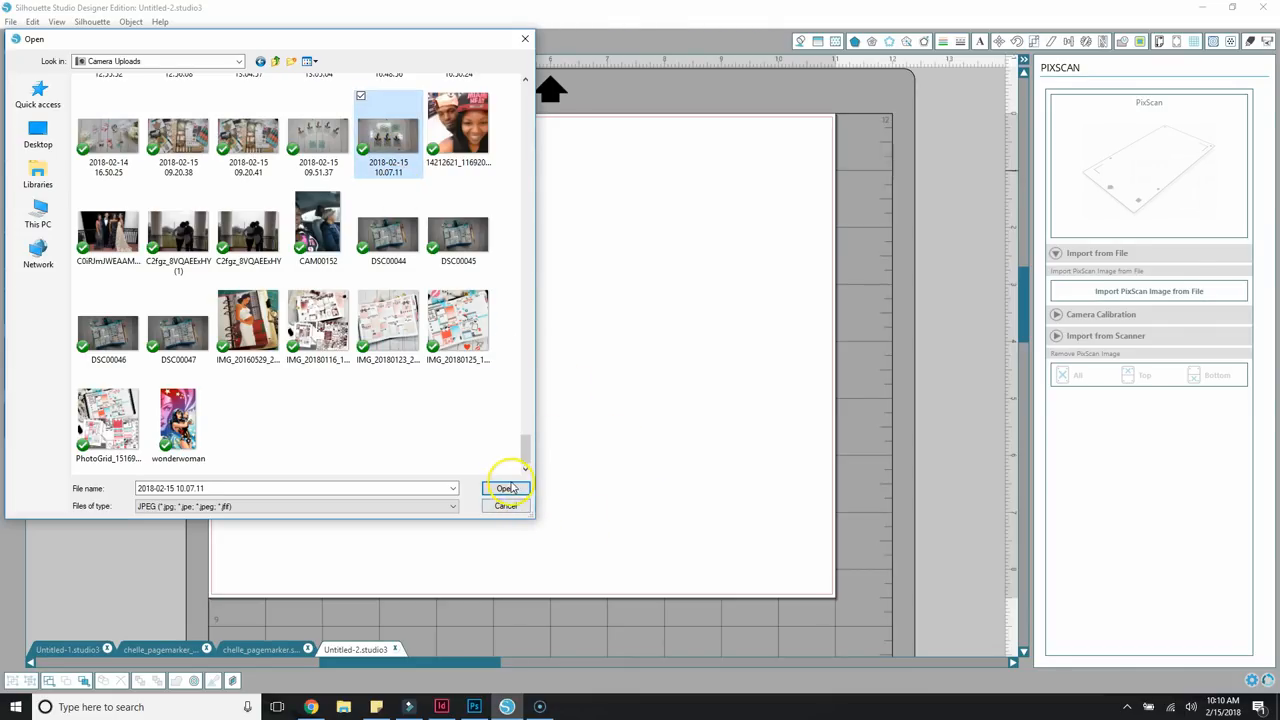
{"action": "left_click", "coordinate": [508, 488]}
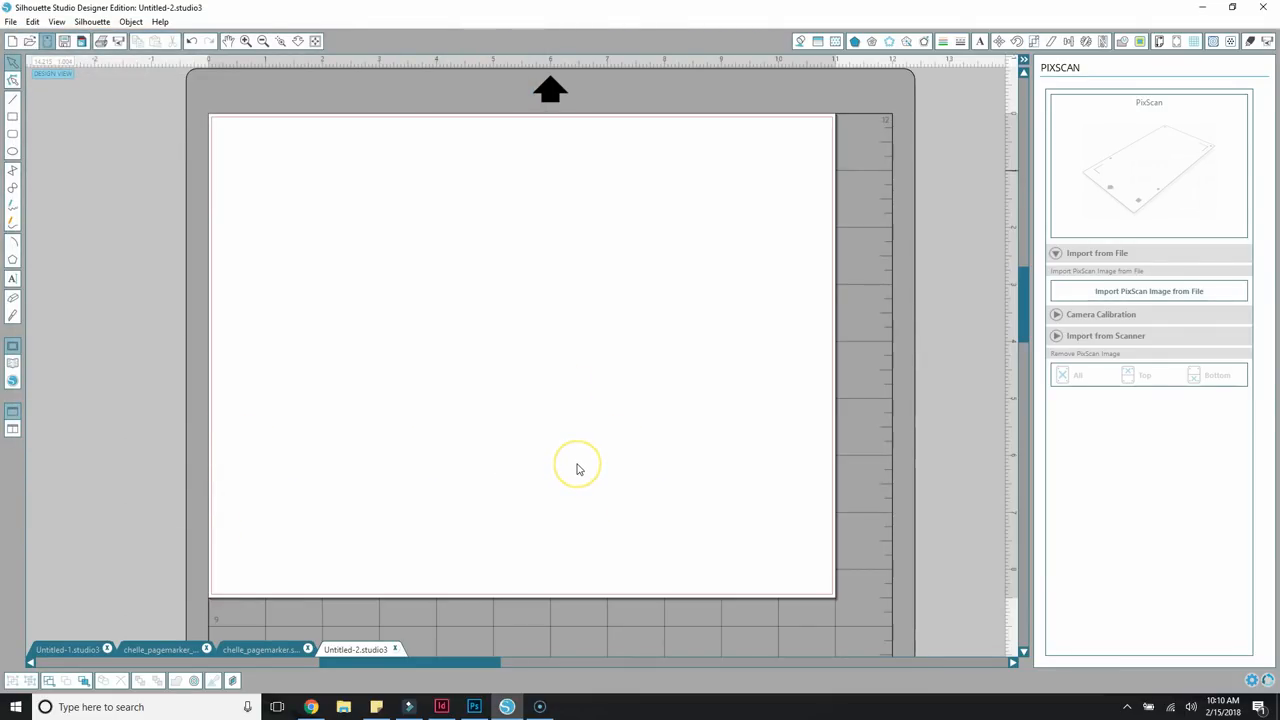
Continue without a calibration profile so the page-marker photo loads onto the mat.
{"action": "left_click", "coordinate": [1148, 290]}
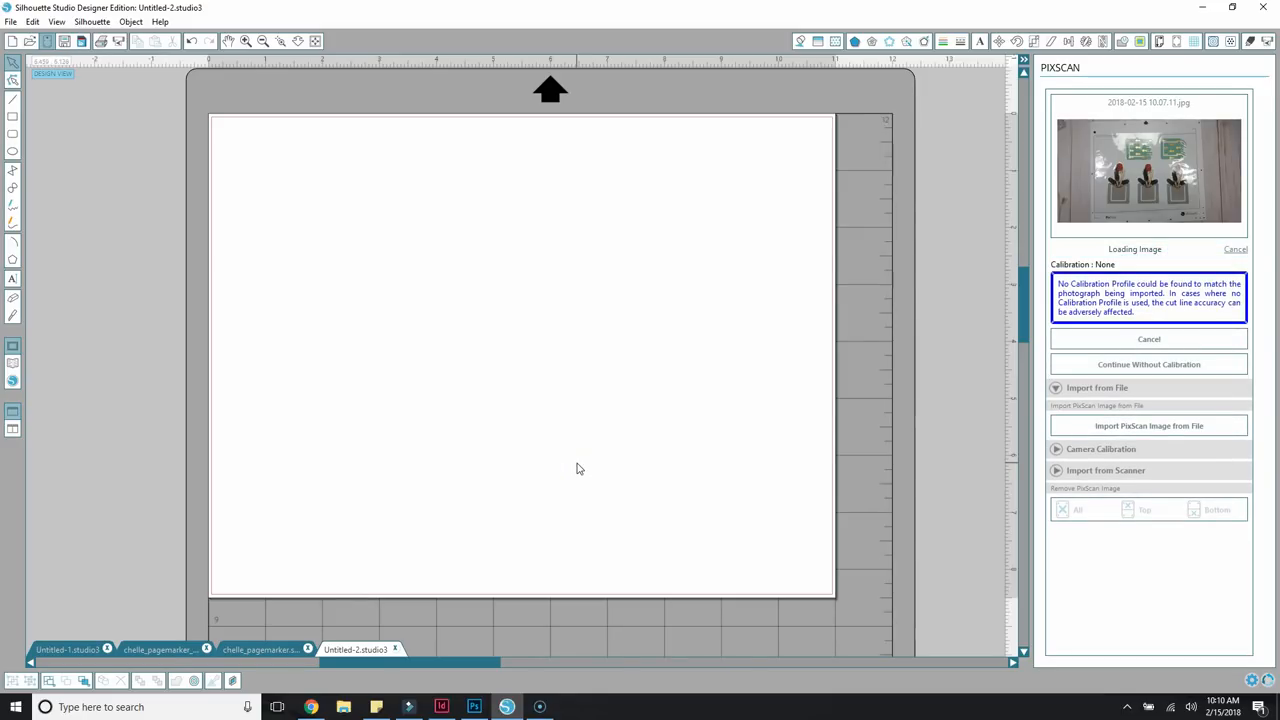
{"action": "mouse_move", "coordinate": [790, 356]}
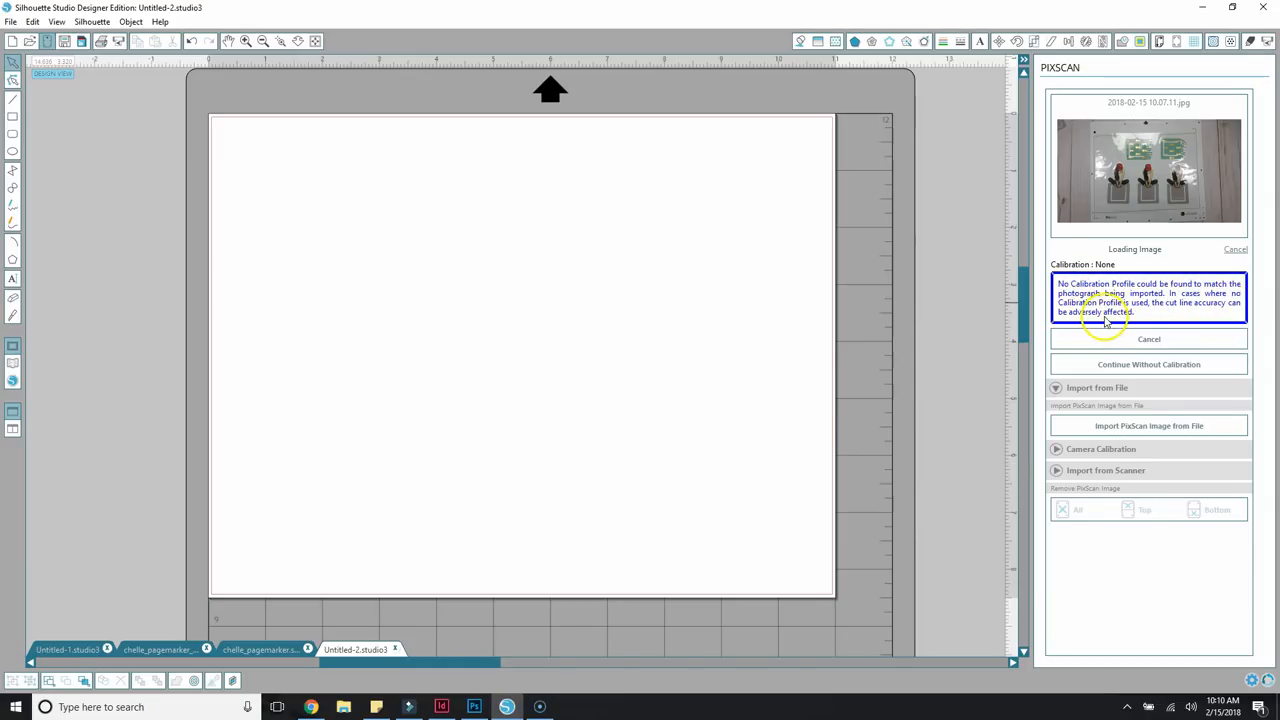
{"action": "mouse_move", "coordinate": [1136, 320]}
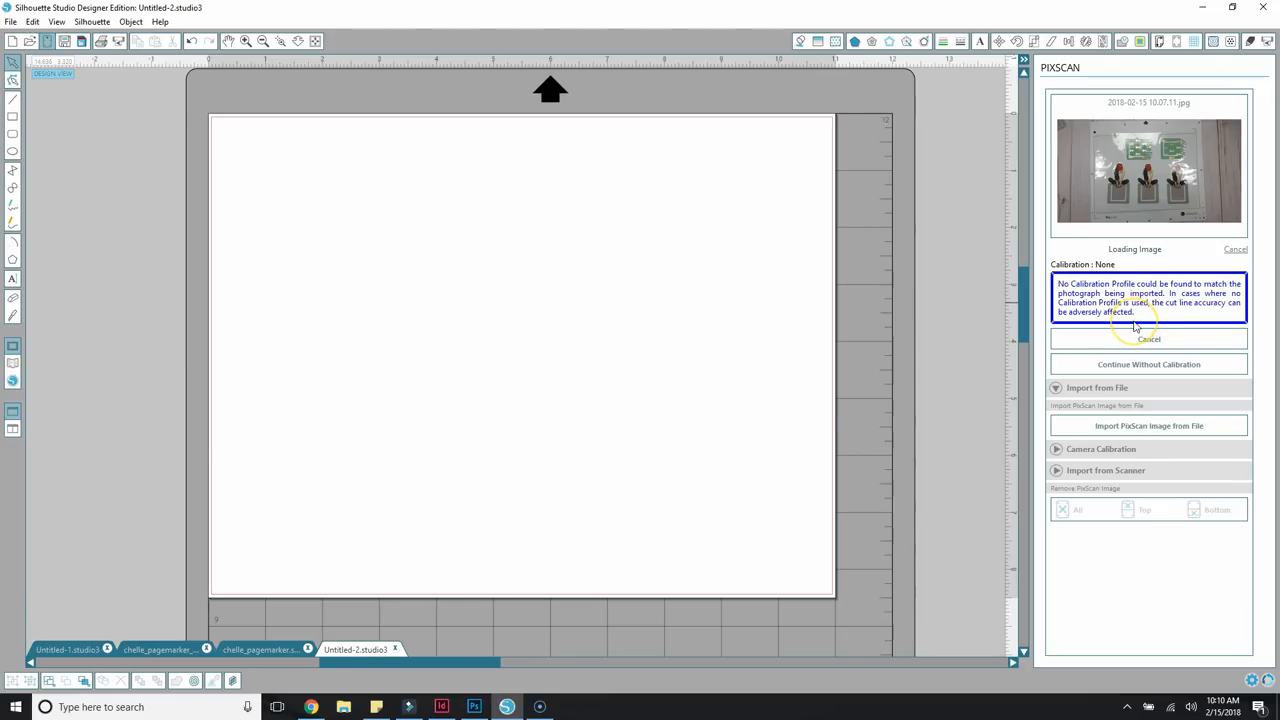
{"action": "mouse_move", "coordinate": [1100, 280]}
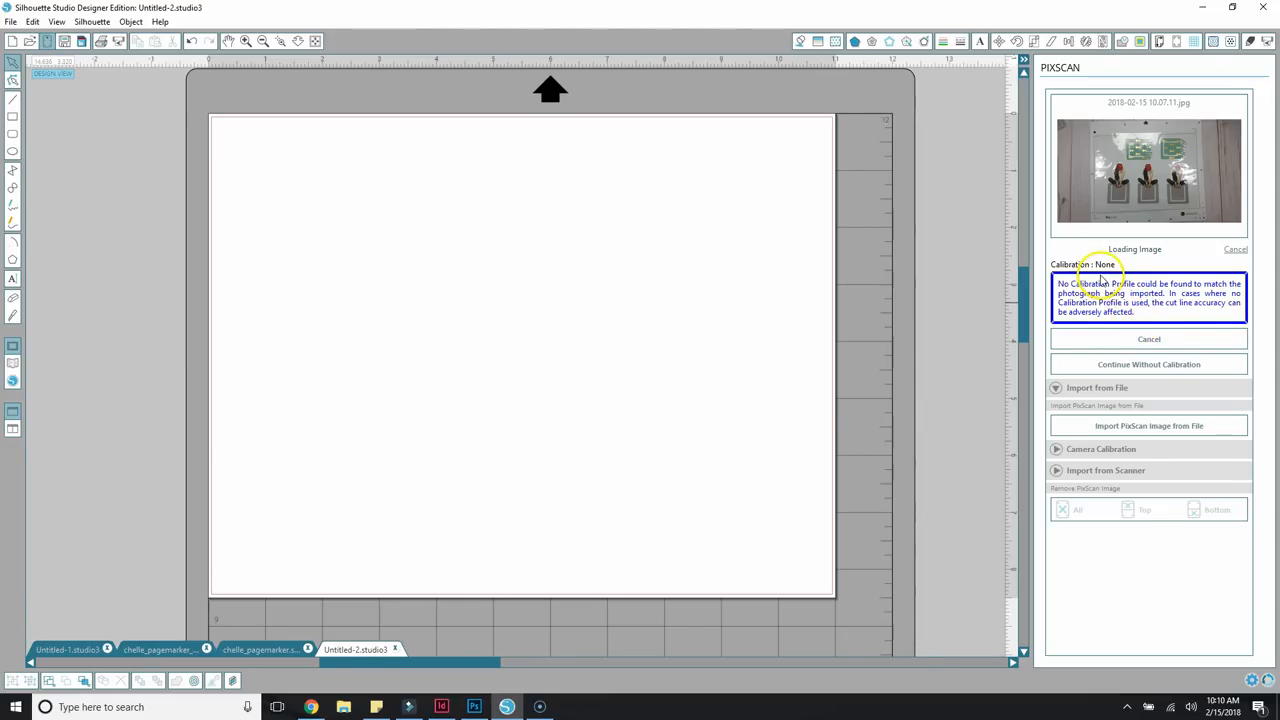
{"action": "mouse_move", "coordinate": [1140, 304]}
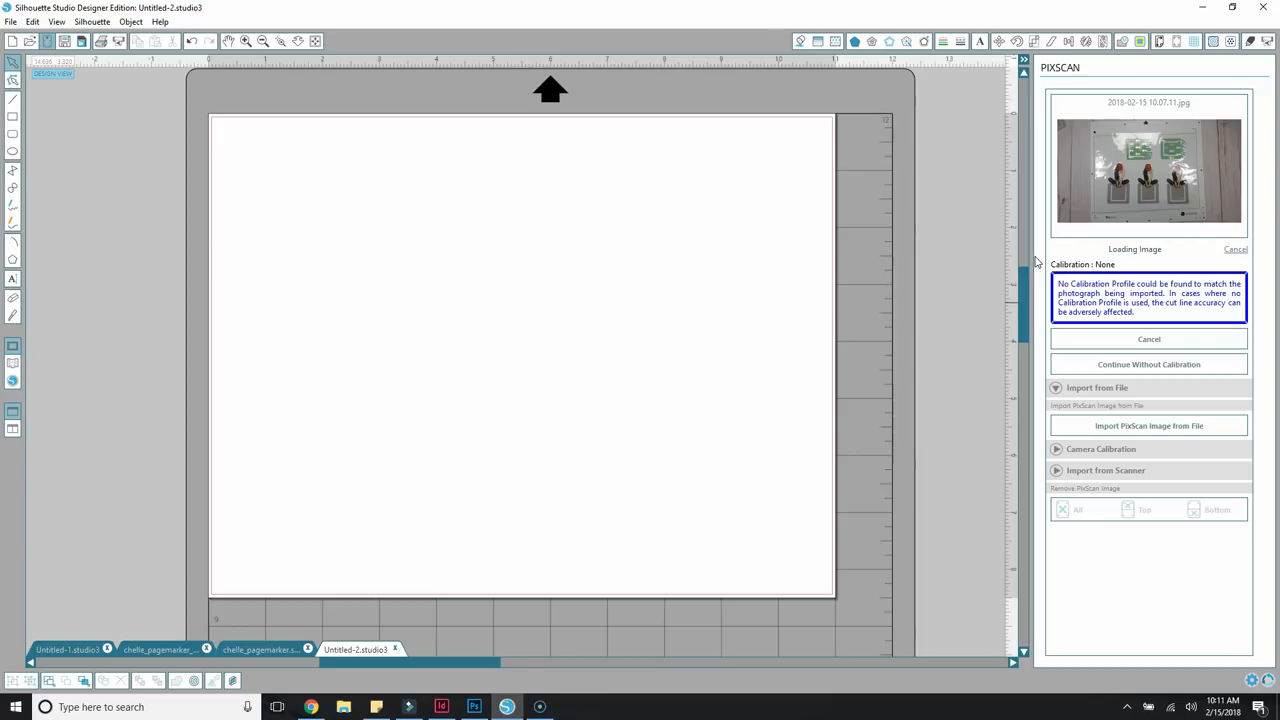
{"action": "mouse_move", "coordinate": [996, 228]}
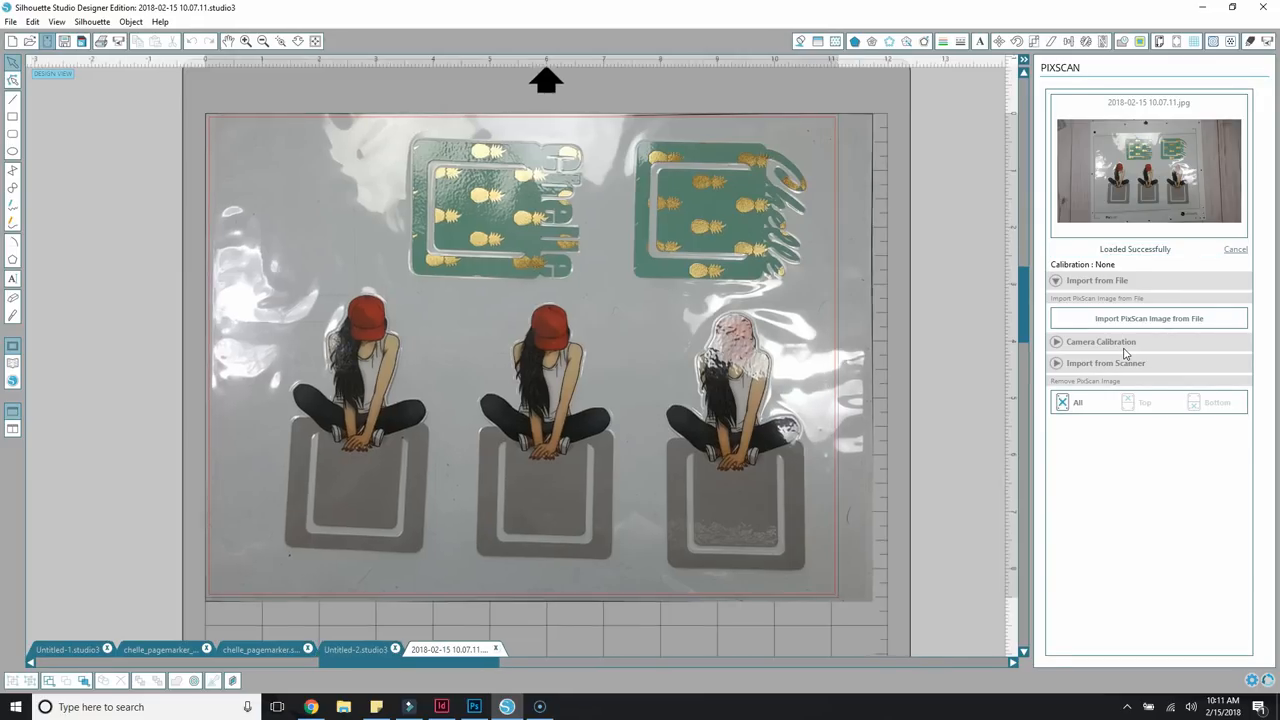
Copy the top-left girl marker from chelle_pagemarker_graphic into the PixScan document, then move to the Chelle document.
{"action": "left_click", "coordinate": [1148, 318]}
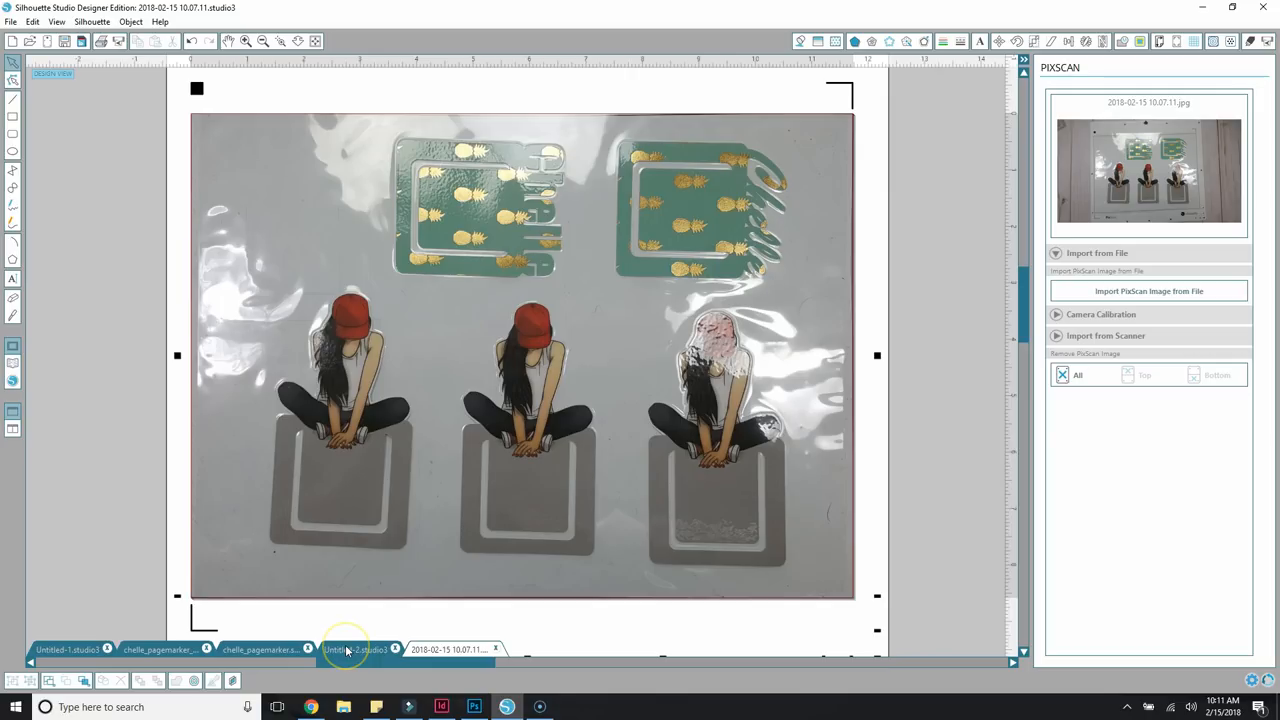
{"action": "left_click", "coordinate": [260, 648]}
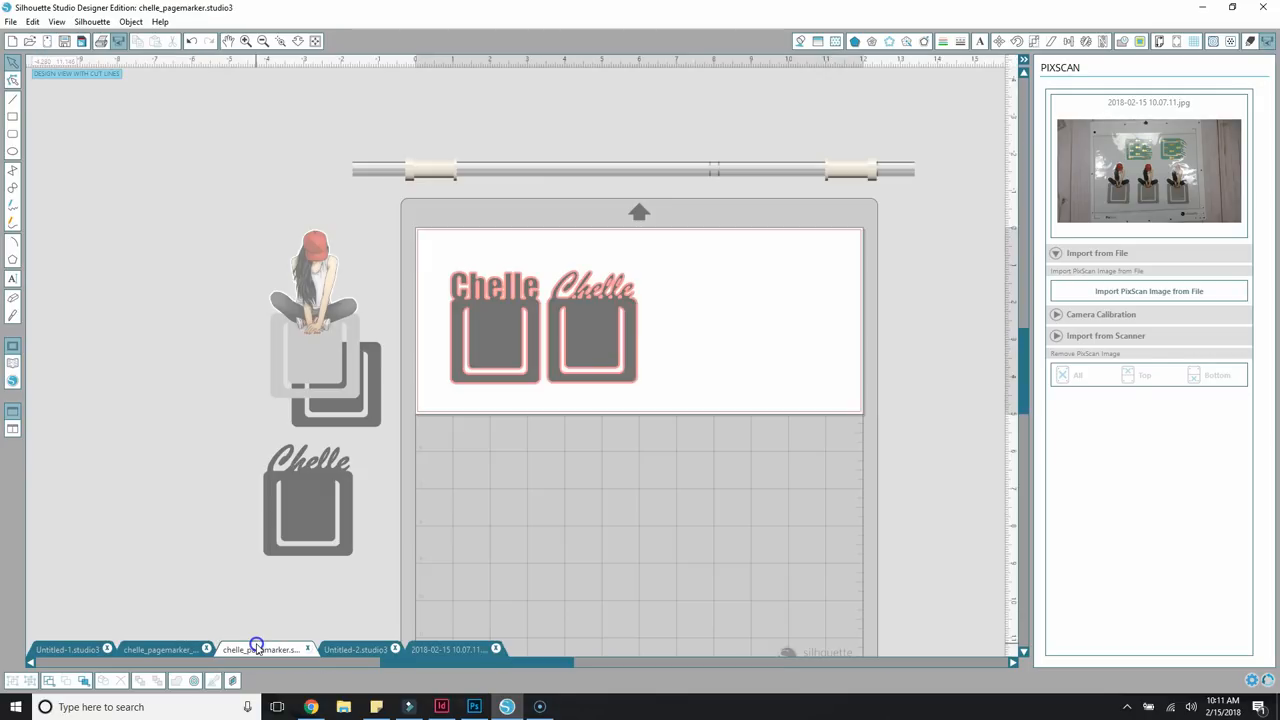
{"action": "mouse_move", "coordinate": [156, 650]}
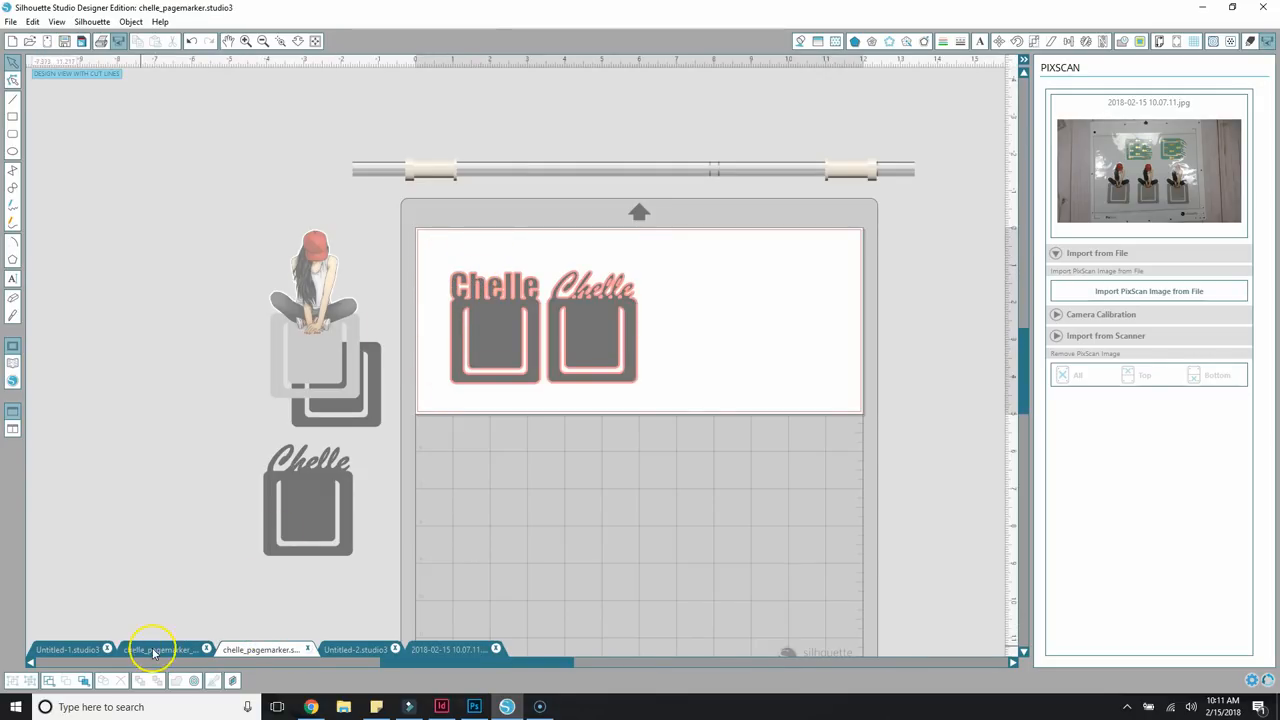
{"action": "left_click", "coordinate": [160, 648]}
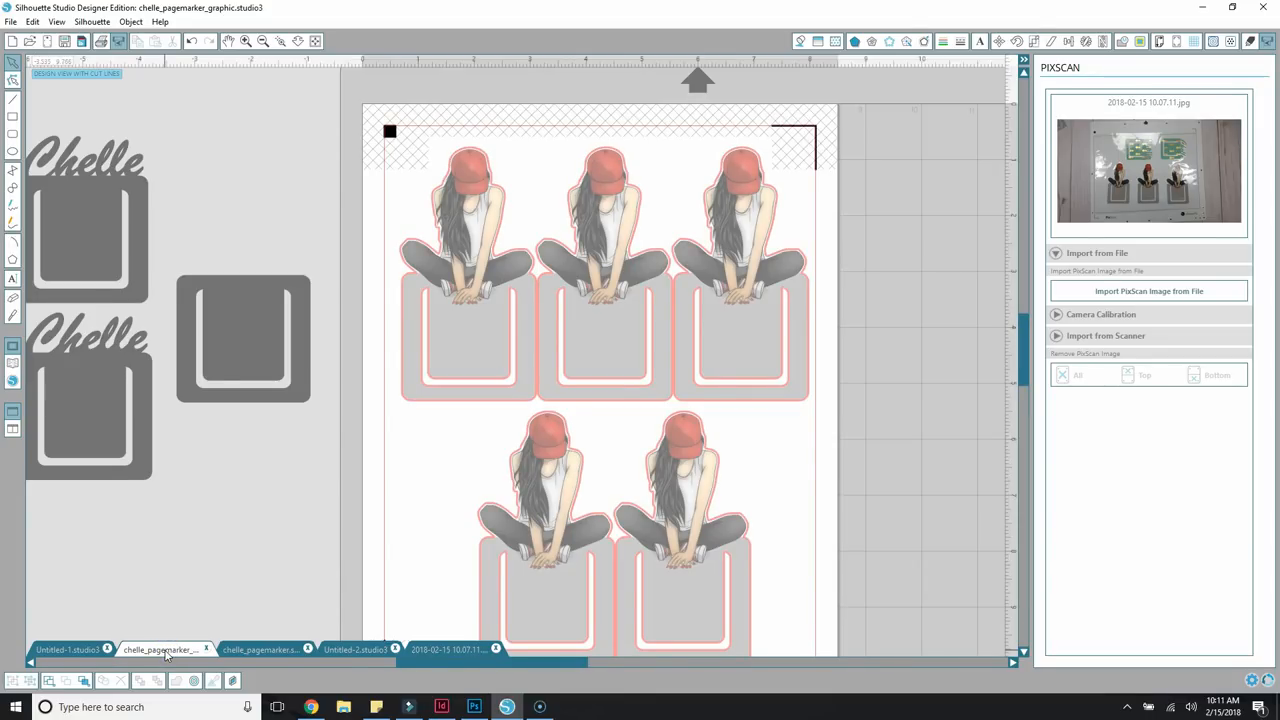
{"action": "left_click", "coordinate": [160, 648]}
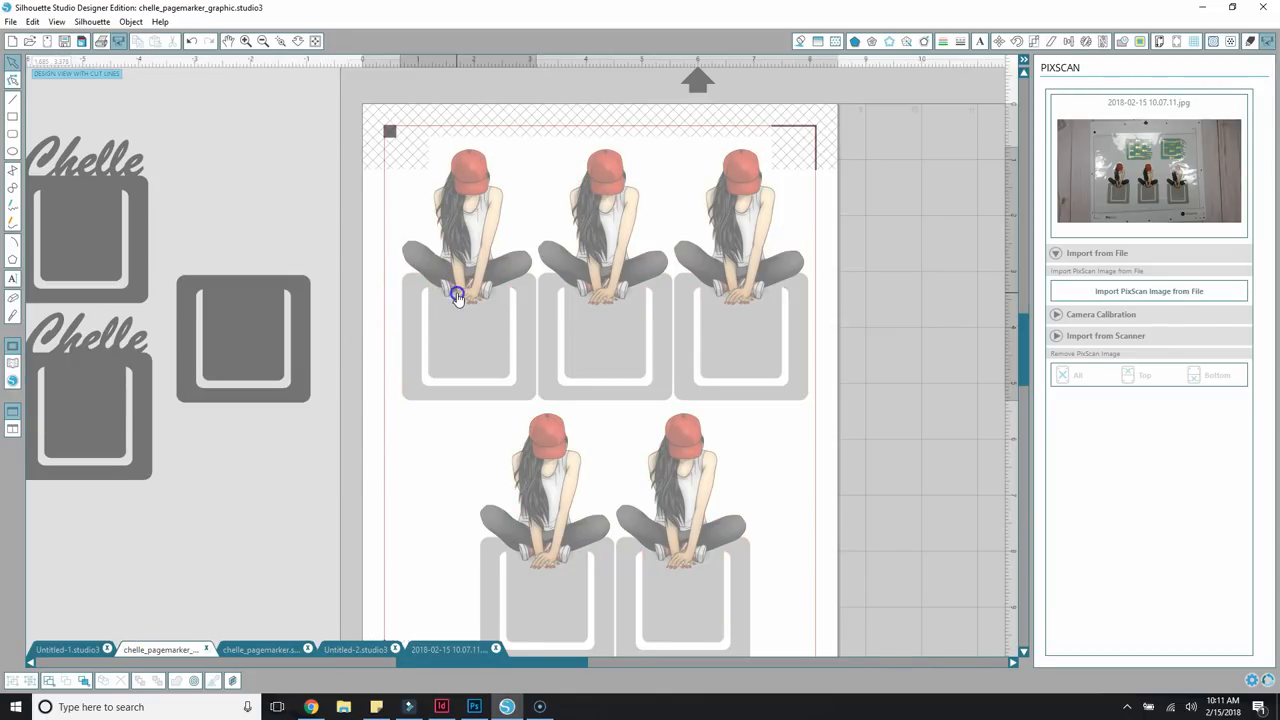
{"action": "left_click", "coordinate": [458, 296]}
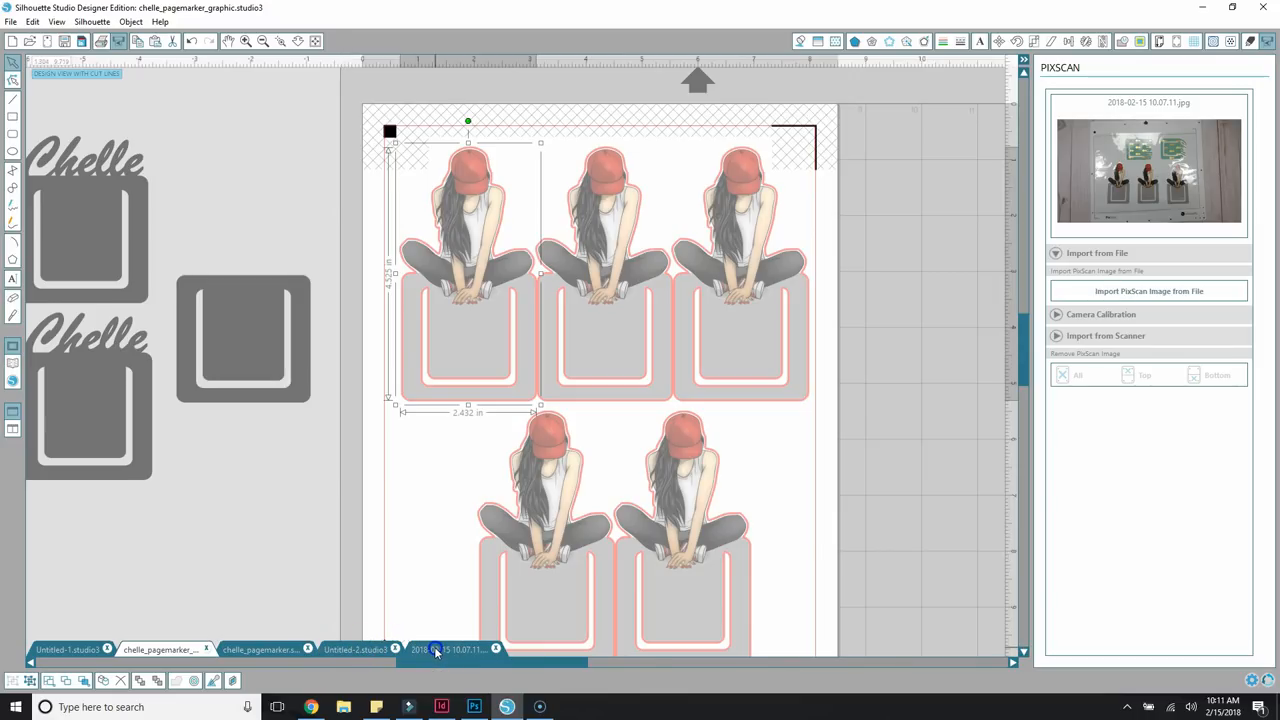
{"action": "left_click", "coordinate": [450, 648]}
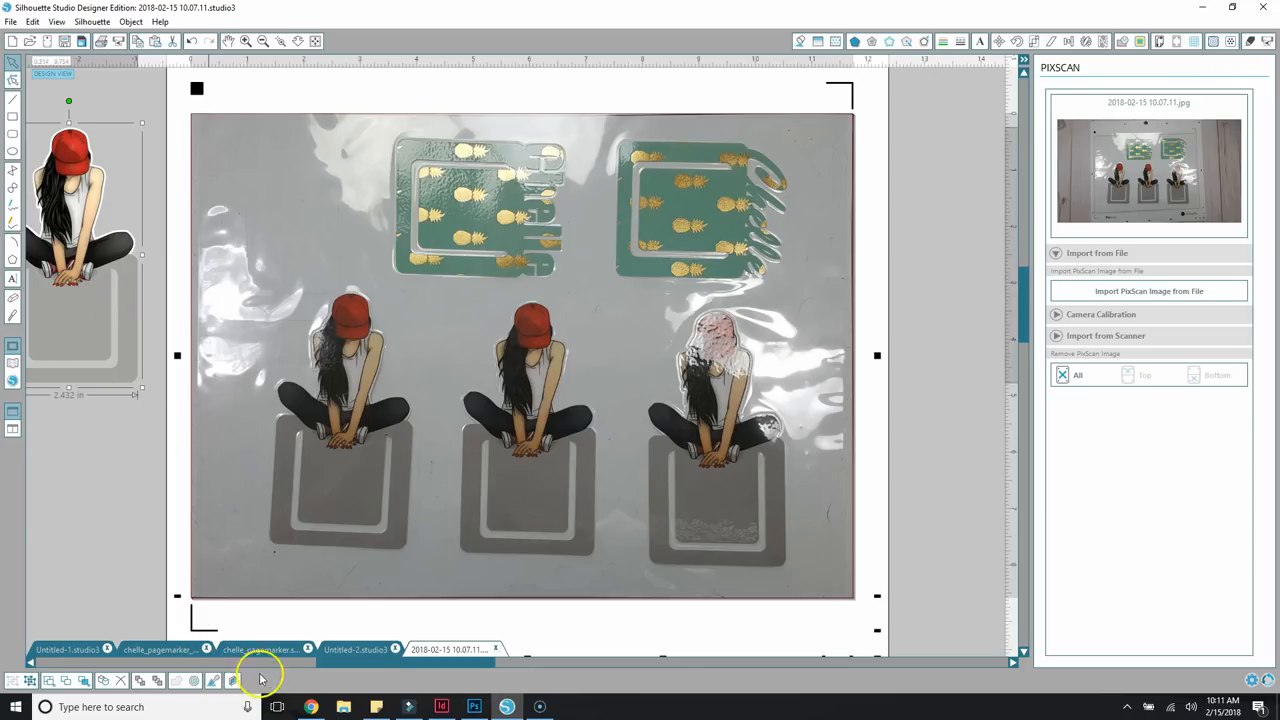
{"action": "left_click", "coordinate": [260, 648]}
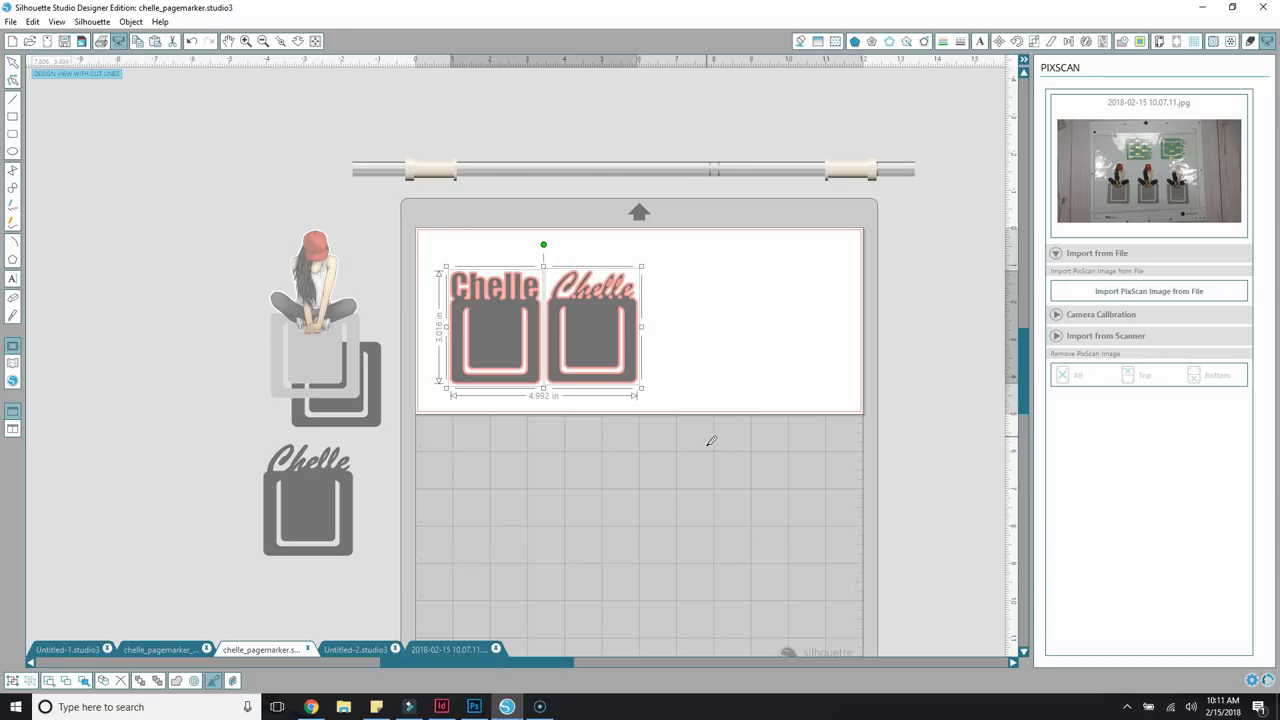
{"action": "mouse_move", "coordinate": [772, 588]}
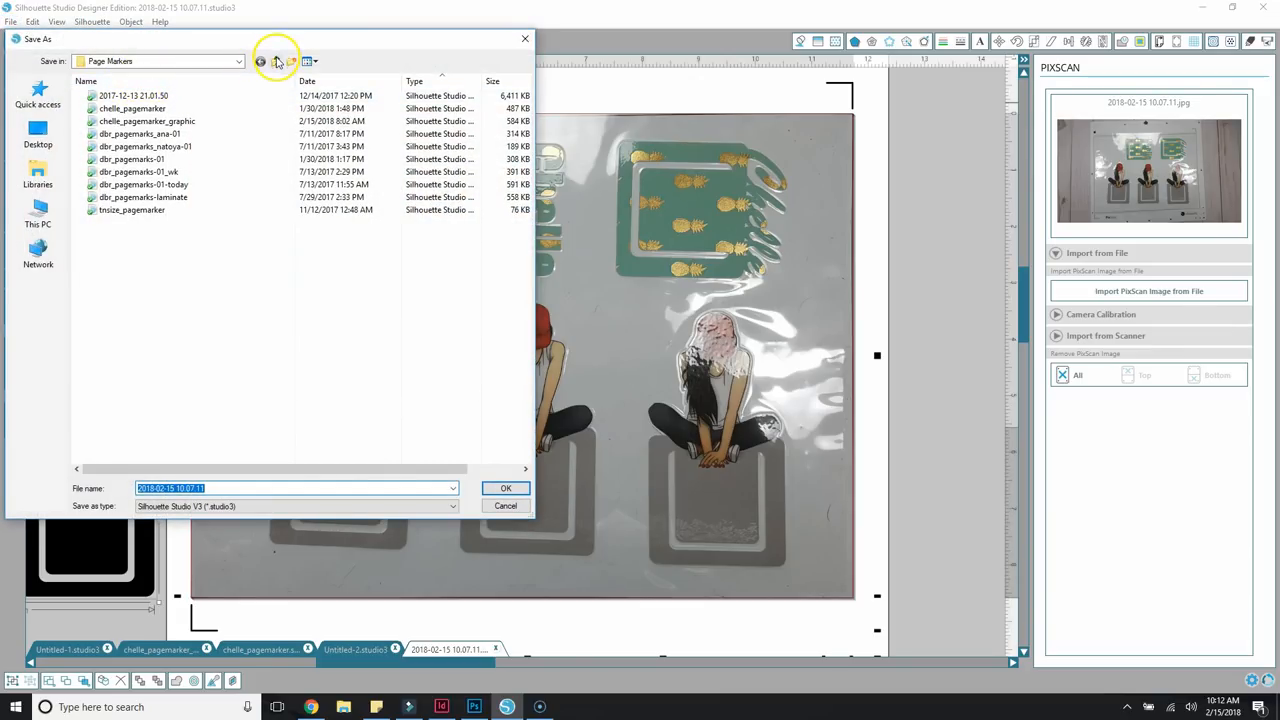
Save the PixScan document into the Page Markers folder.
{"action": "left_click", "coordinate": [504, 488]}
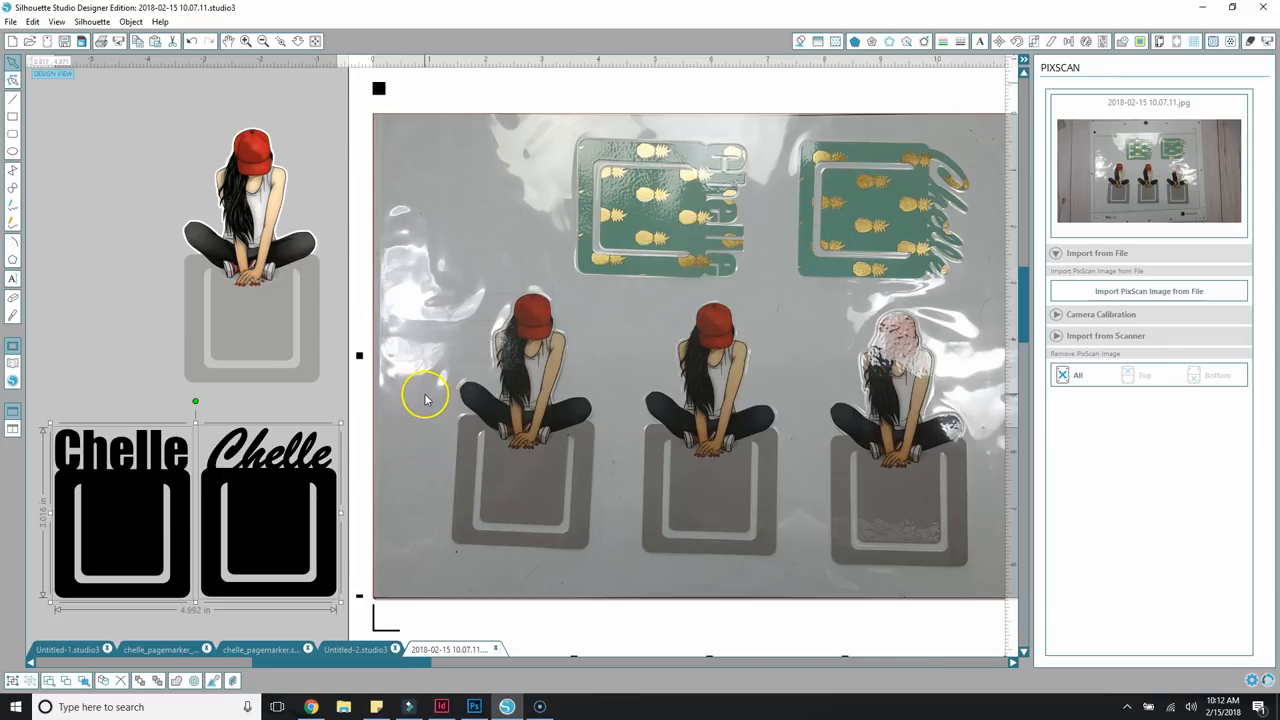
{"action": "mouse_move", "coordinate": [424, 398]}
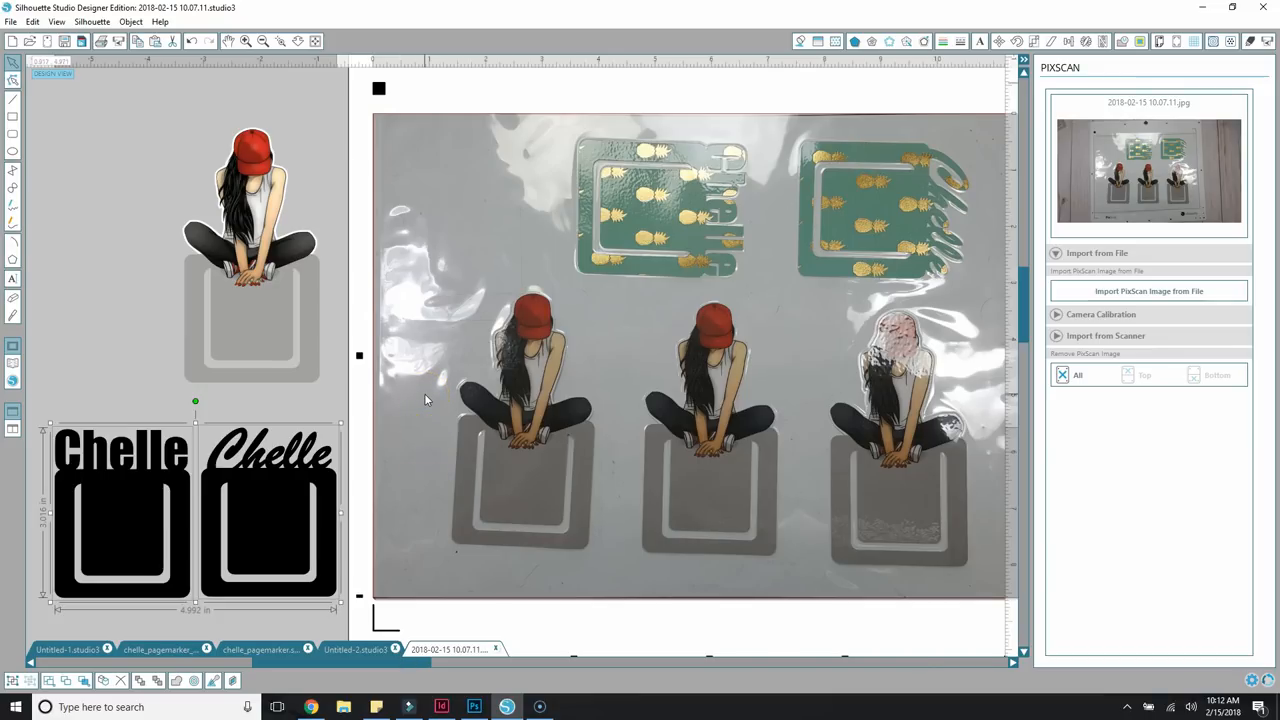
Position the white seated-girl outline over the first photographed marker and show the cut settings.
{"action": "left_click", "coordinate": [108, 388]}
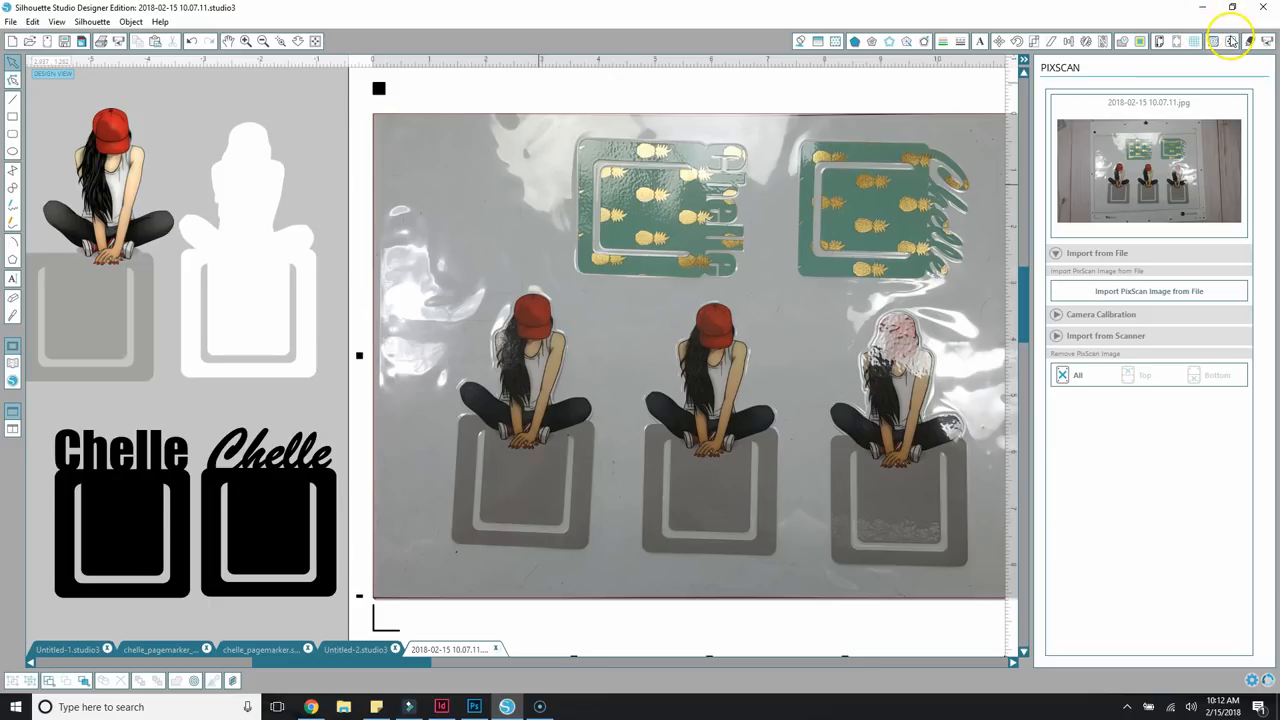
{"action": "left_click", "coordinate": [1250, 40]}
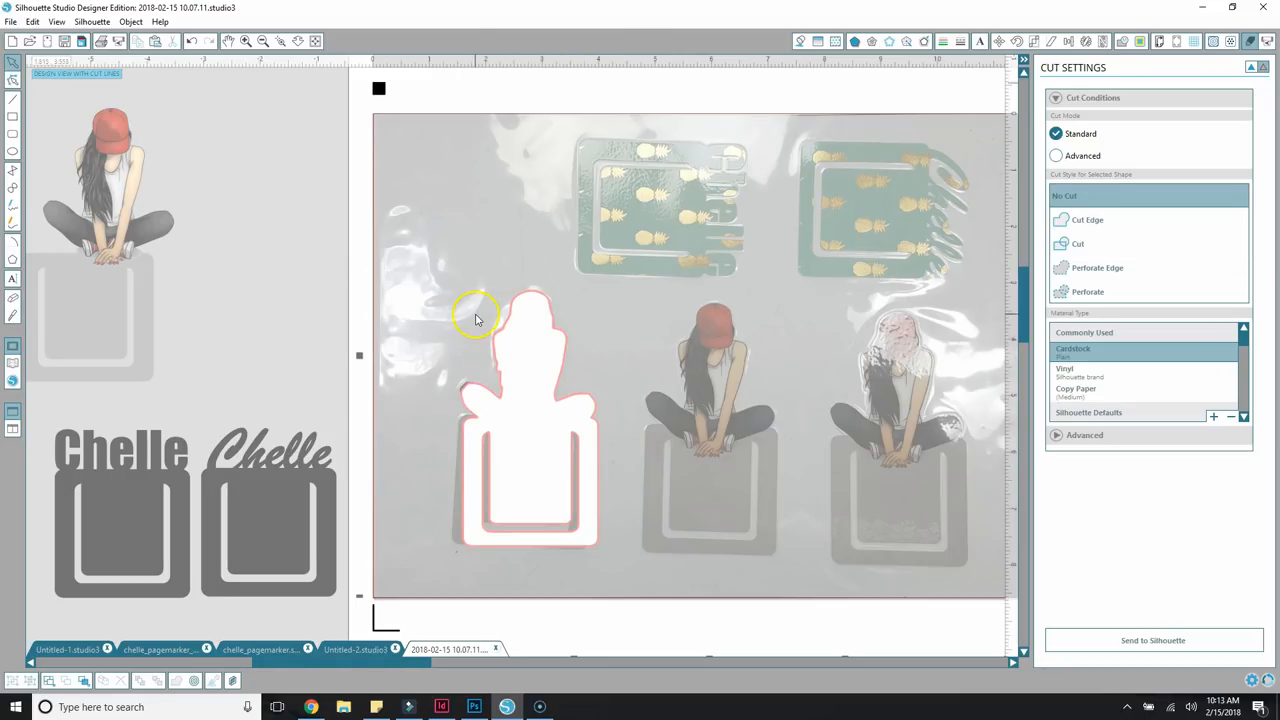
{"action": "mouse_move", "coordinate": [924, 16]}
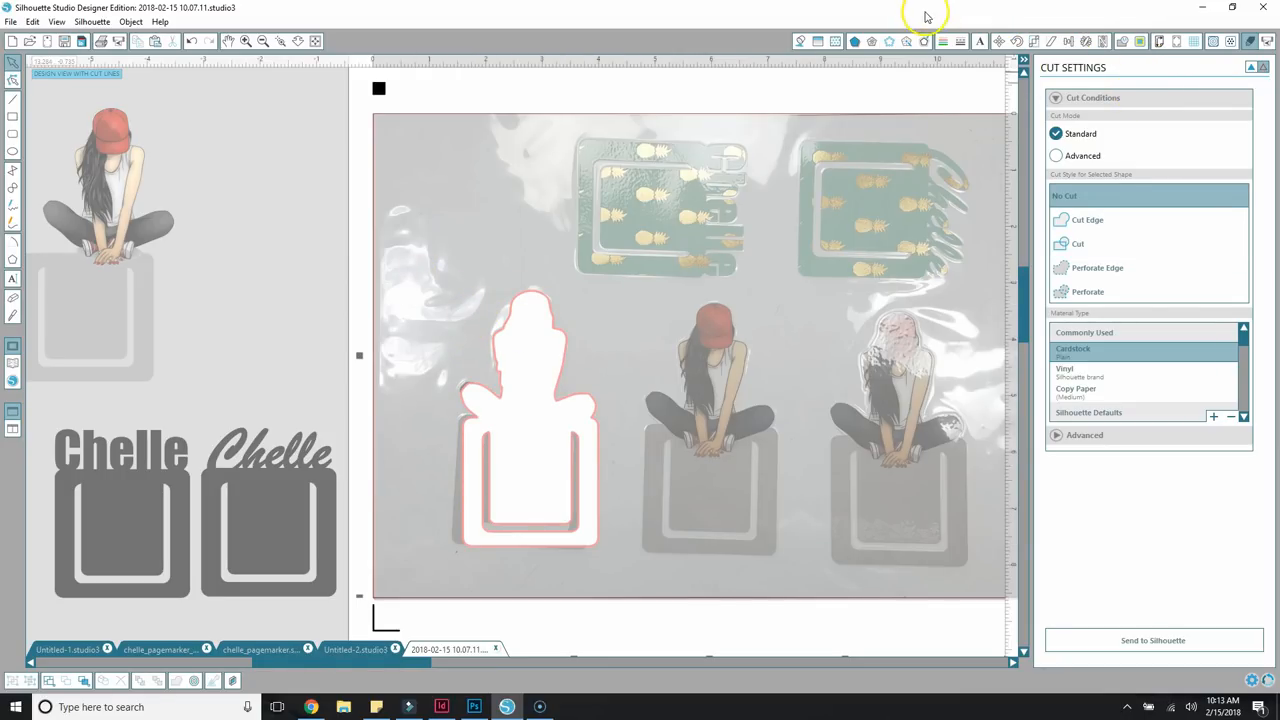
Fill the marker outline white and make it roughly 30% transparent in the advanced fill options.
{"action": "left_click", "coordinate": [808, 40]}
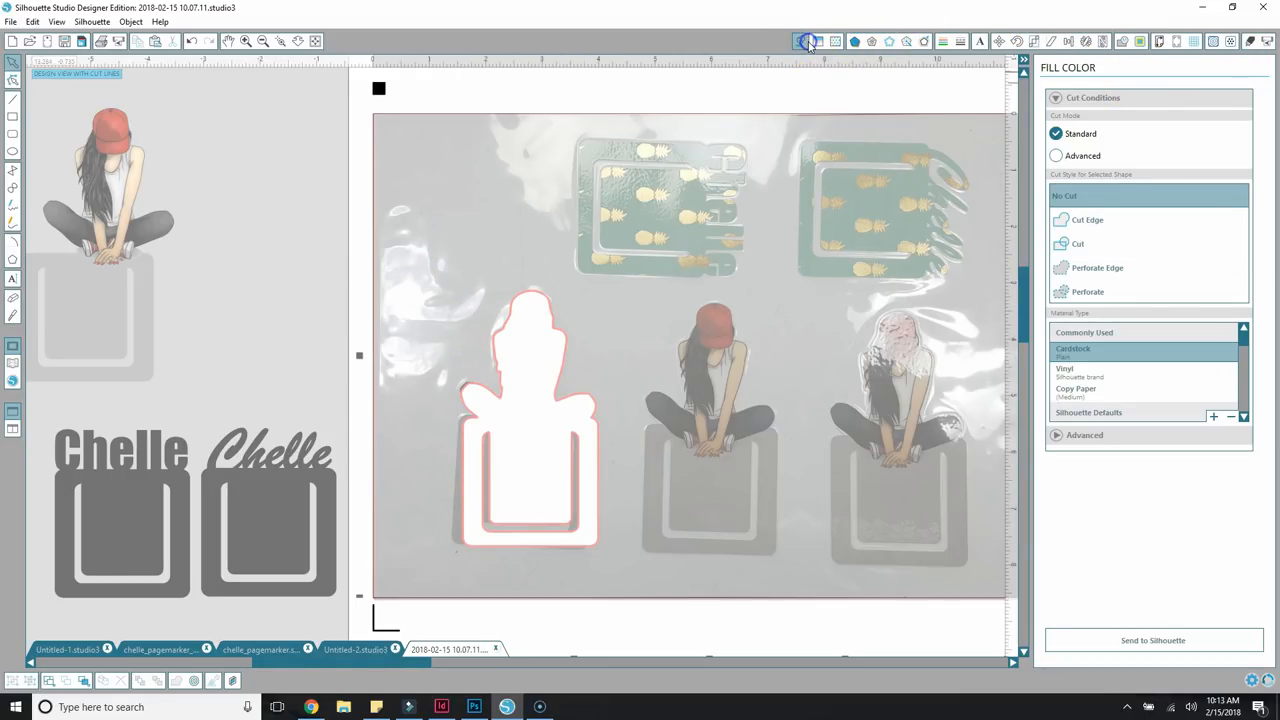
{"action": "left_click", "coordinate": [800, 40]}
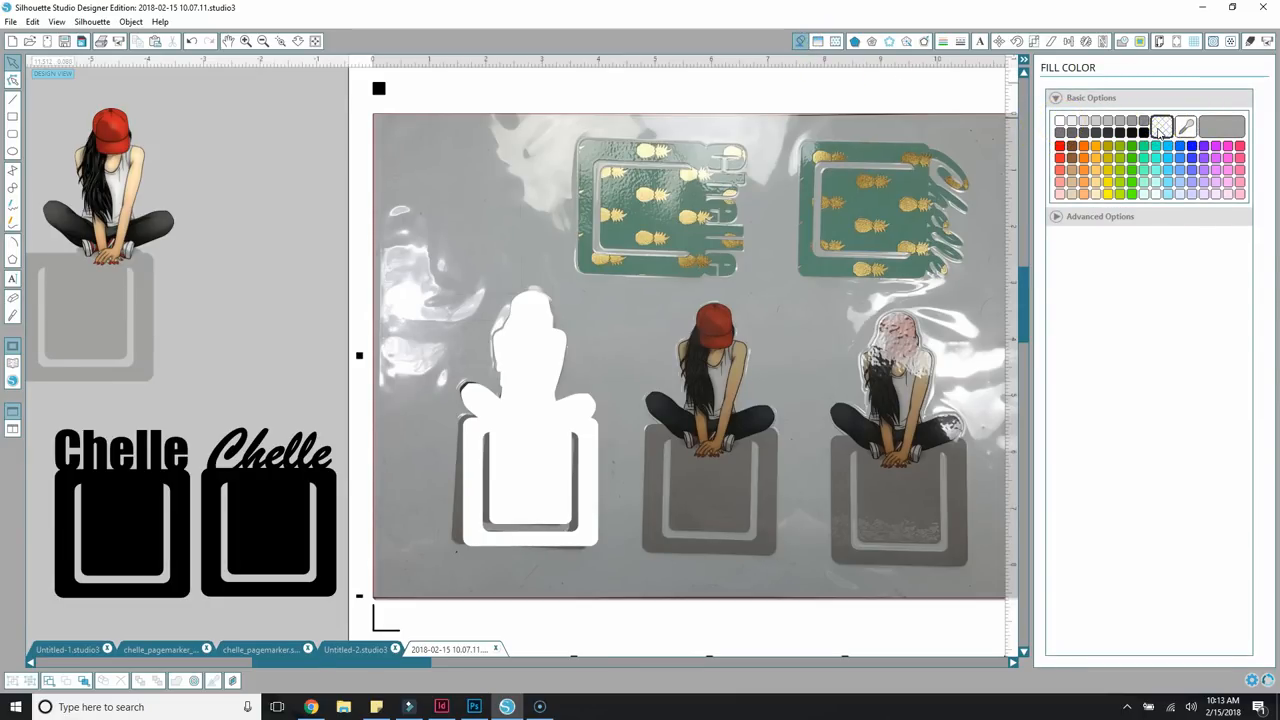
{"action": "left_click", "coordinate": [528, 420]}
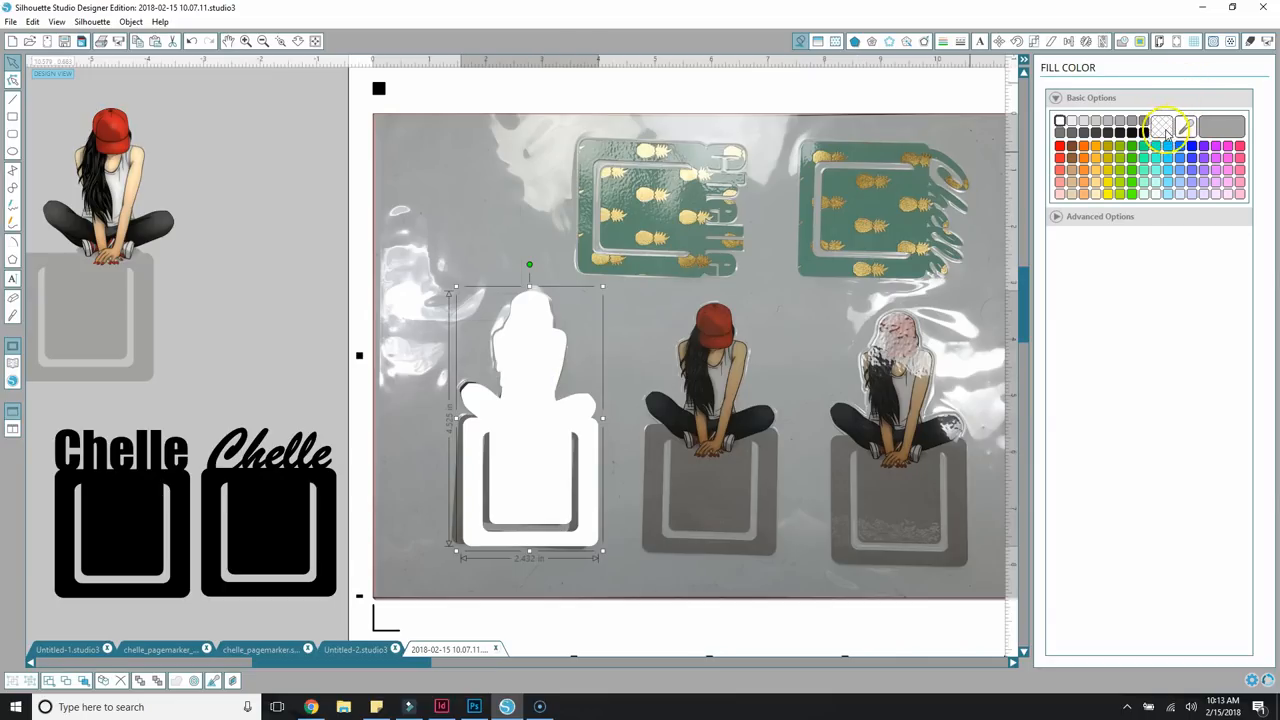
{"action": "left_click", "coordinate": [1160, 124]}
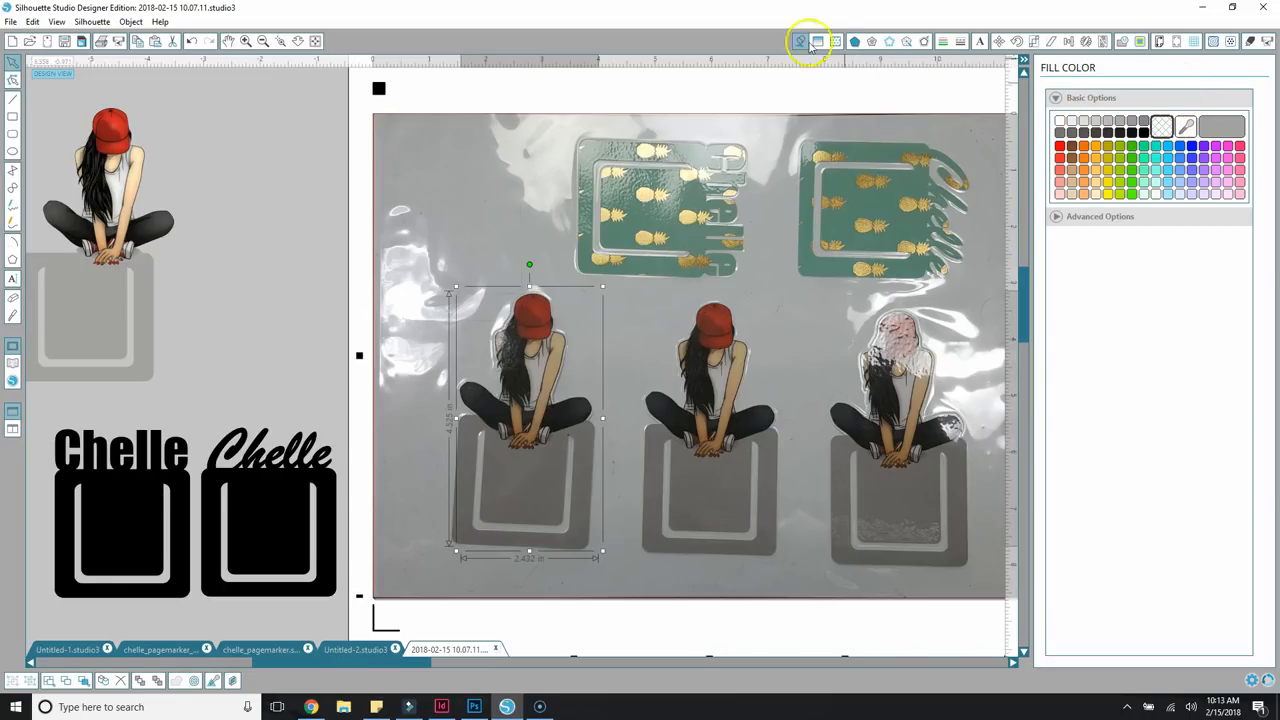
{"action": "left_click", "coordinate": [1248, 40]}
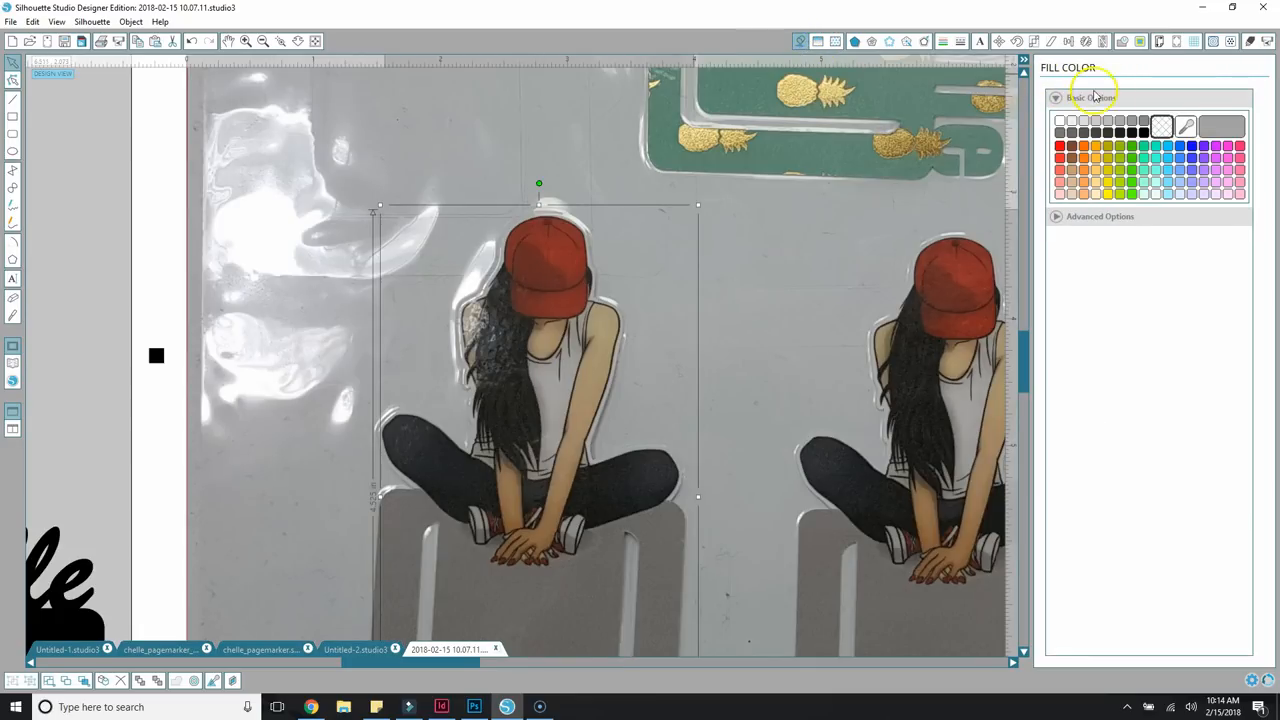
{"action": "left_click", "coordinate": [1060, 120]}
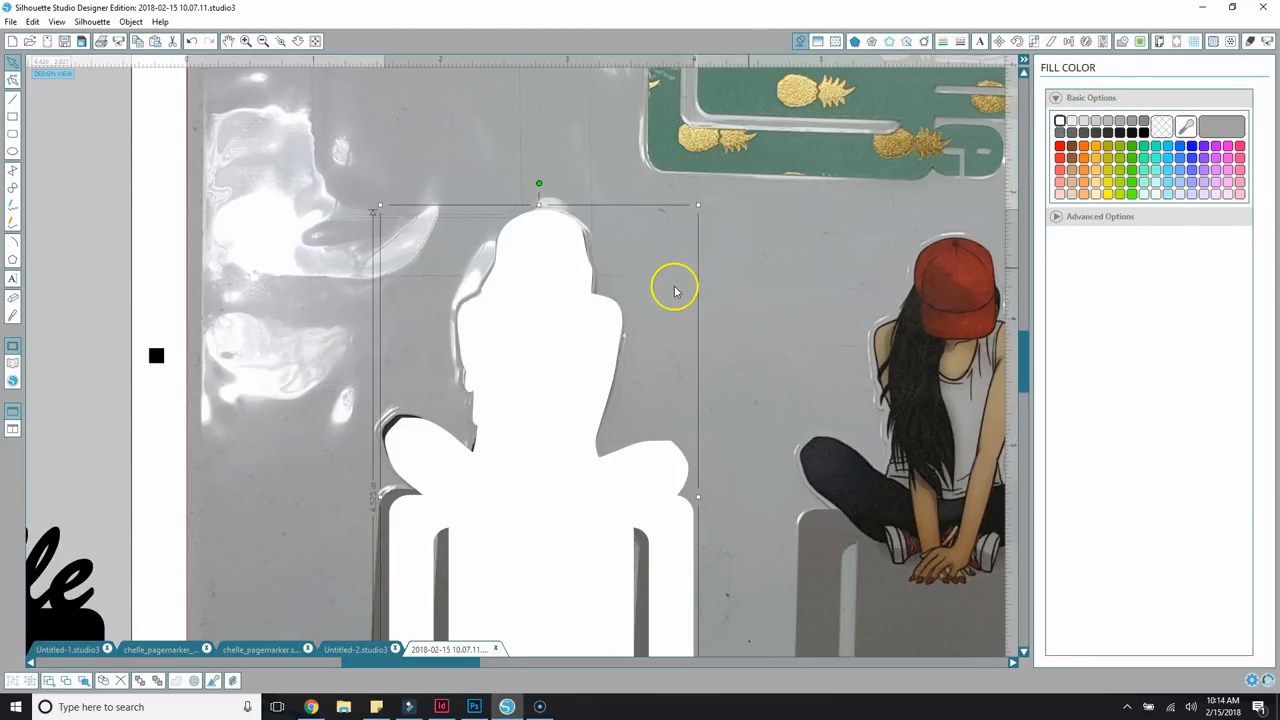
{"action": "mouse_move", "coordinate": [1180, 296]}
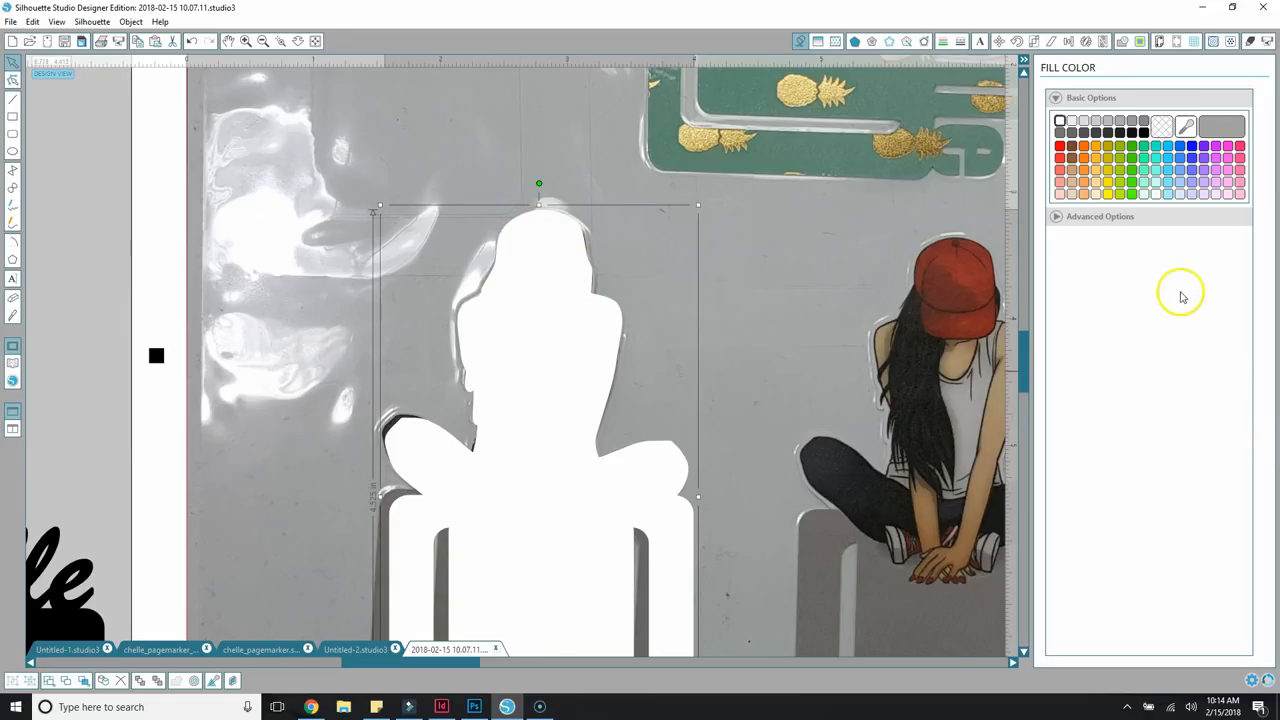
{"action": "left_click", "coordinate": [1100, 216]}
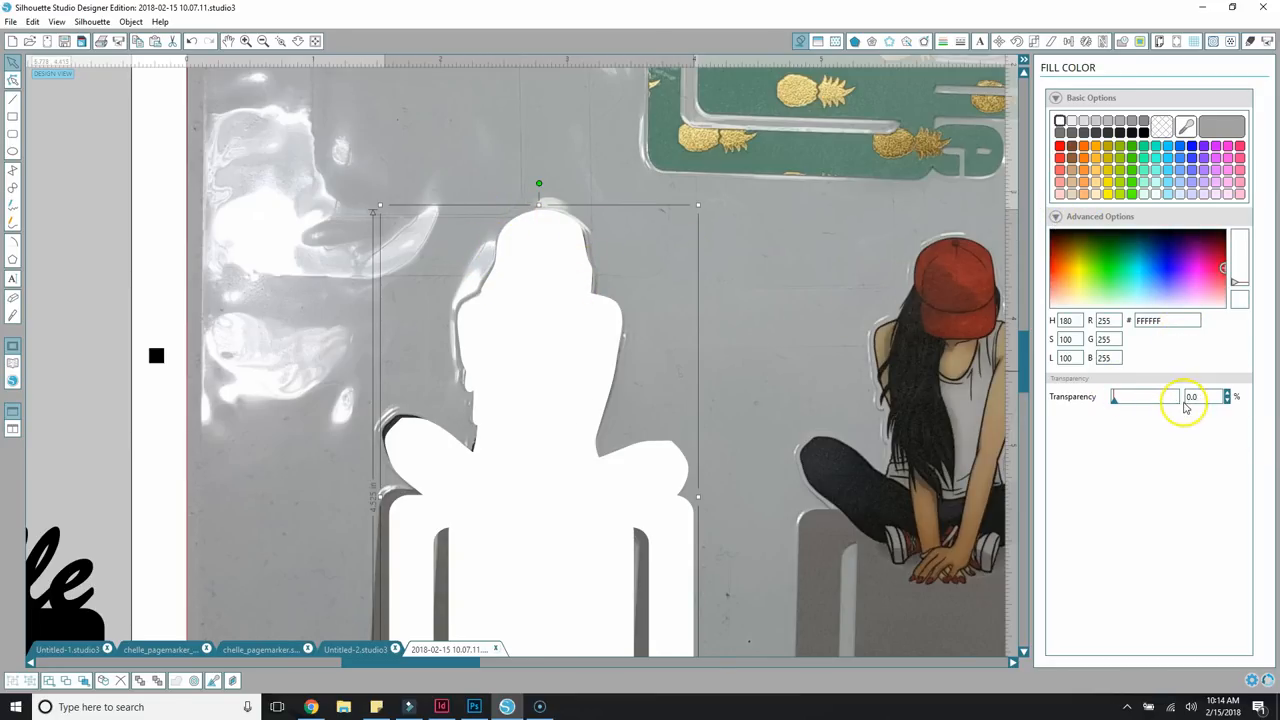
{"action": "left_click_drag", "start_coordinate": [1112, 396], "coordinate": [1136, 404]}
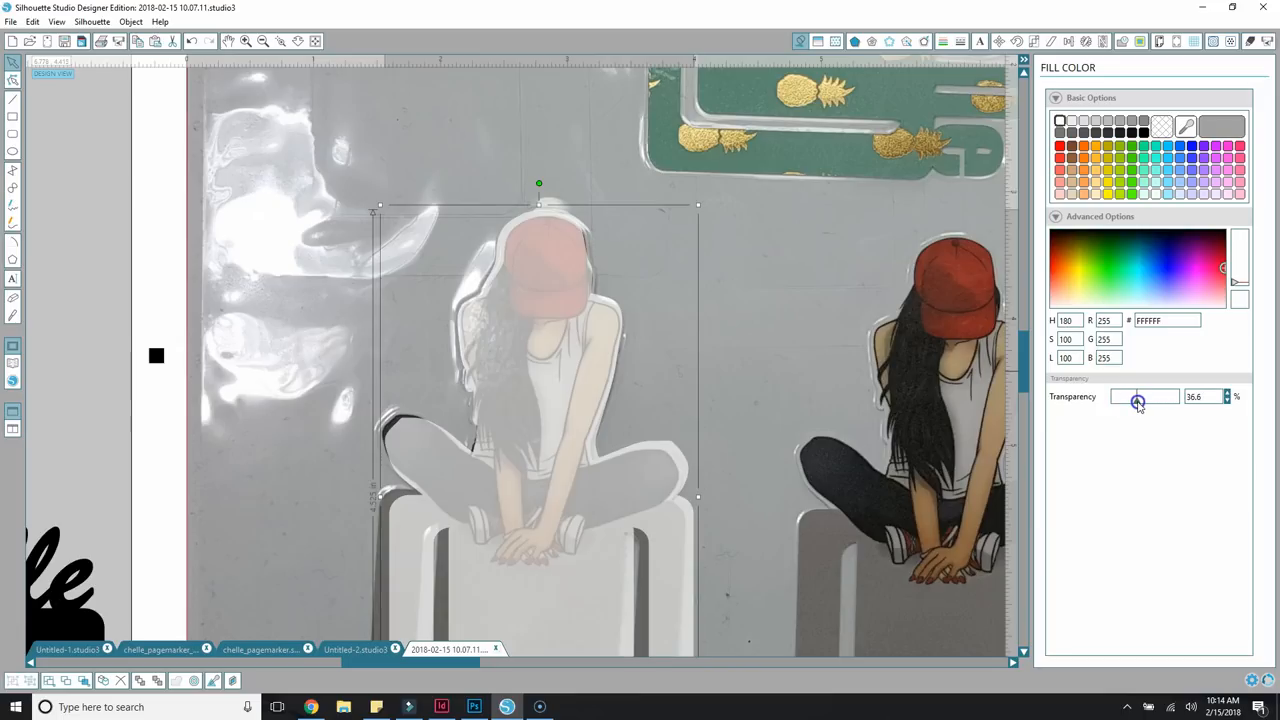
{"action": "left_click_drag", "start_coordinate": [1138, 400], "coordinate": [1132, 400]}
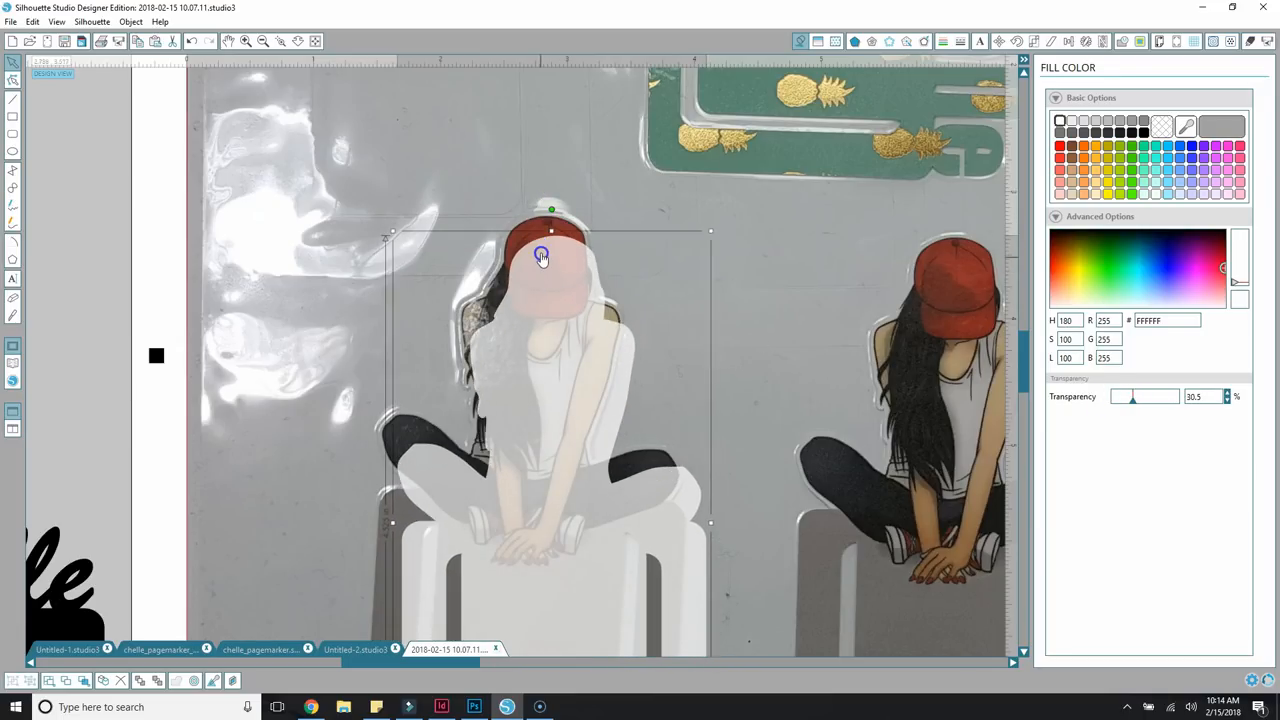
Nudge the translucent outline into alignment with the first photographed marker.
{"action": "left_click_drag", "start_coordinate": [540, 256], "coordinate": [536, 232]}
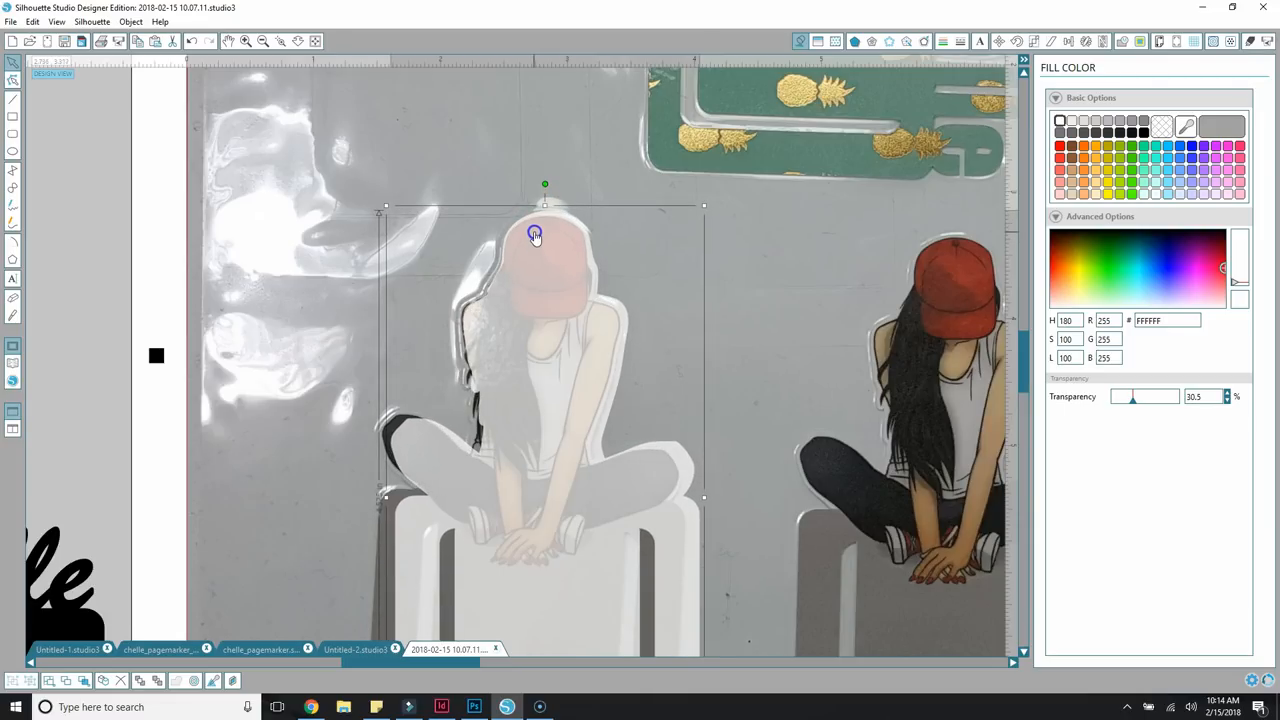
{"action": "left_click_drag", "start_coordinate": [536, 232], "coordinate": [516, 164]}
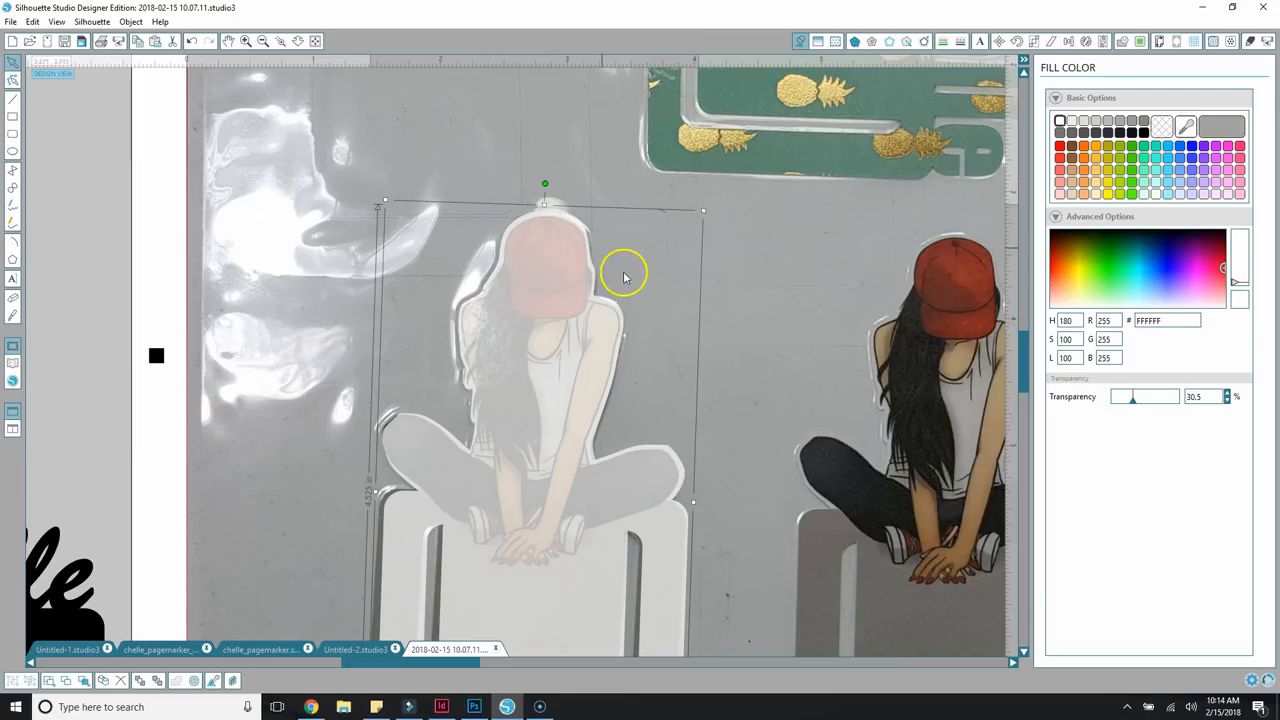
{"action": "scroll", "scroll_direction": "down", "scroll_amount": 3}
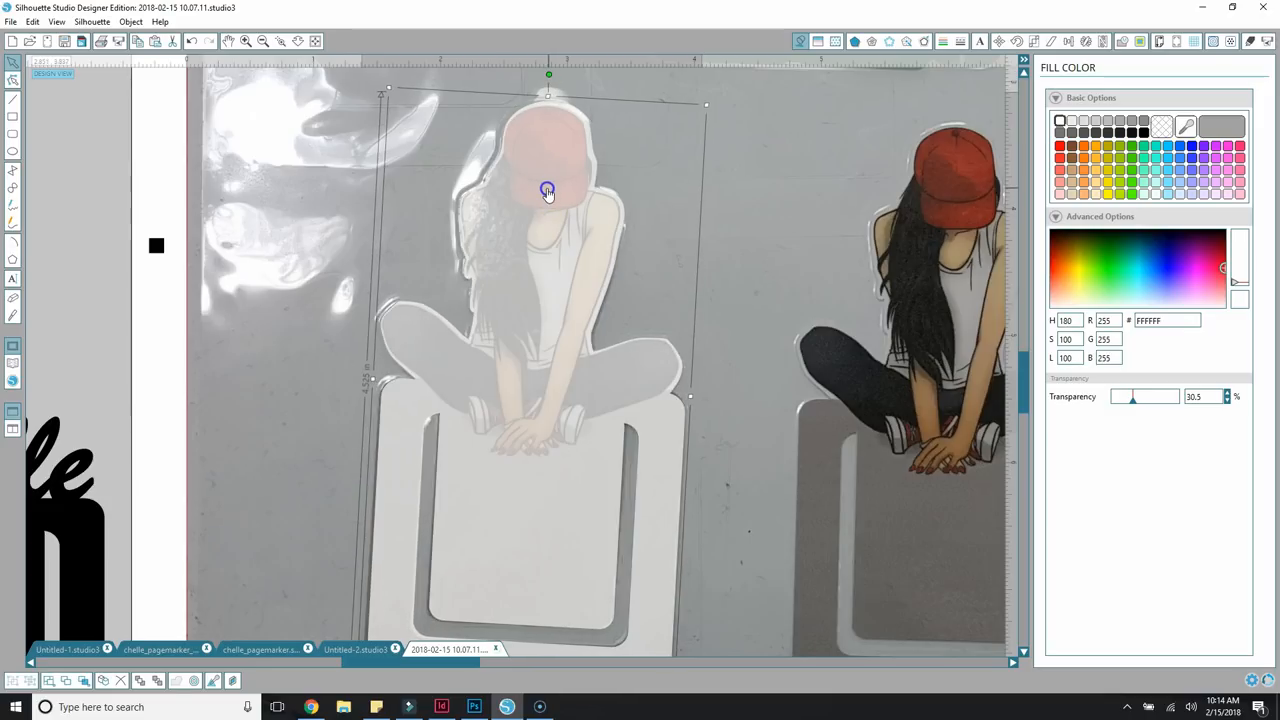
{"action": "mouse_move", "coordinate": [420, 276]}
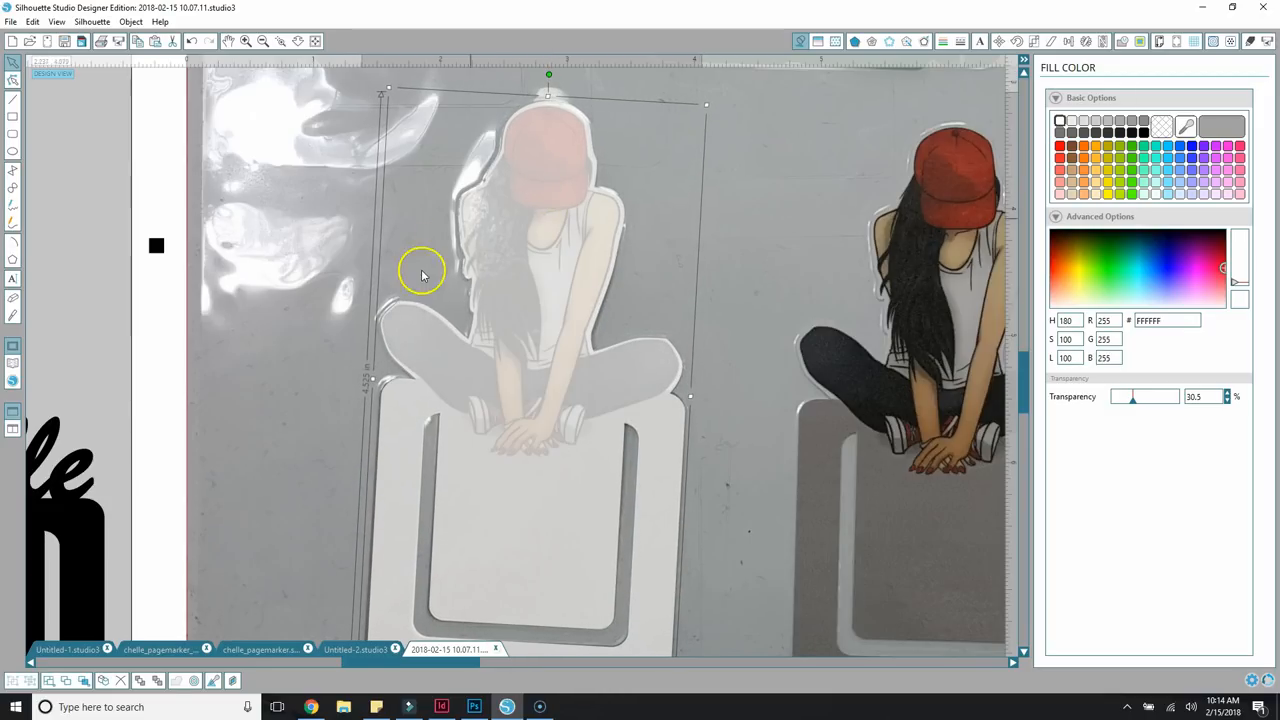
{"action": "scroll", "scroll_direction": "down", "scroll_amount": 3}
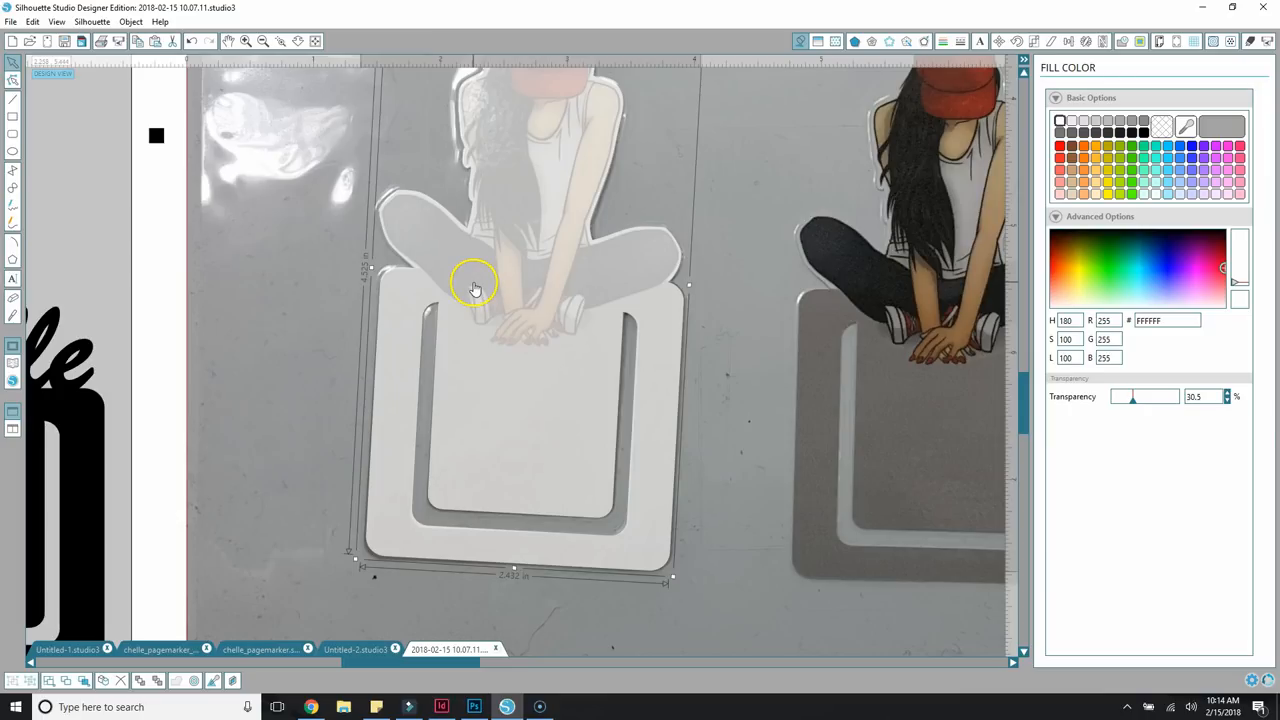
{"action": "mouse_move", "coordinate": [560, 230]}
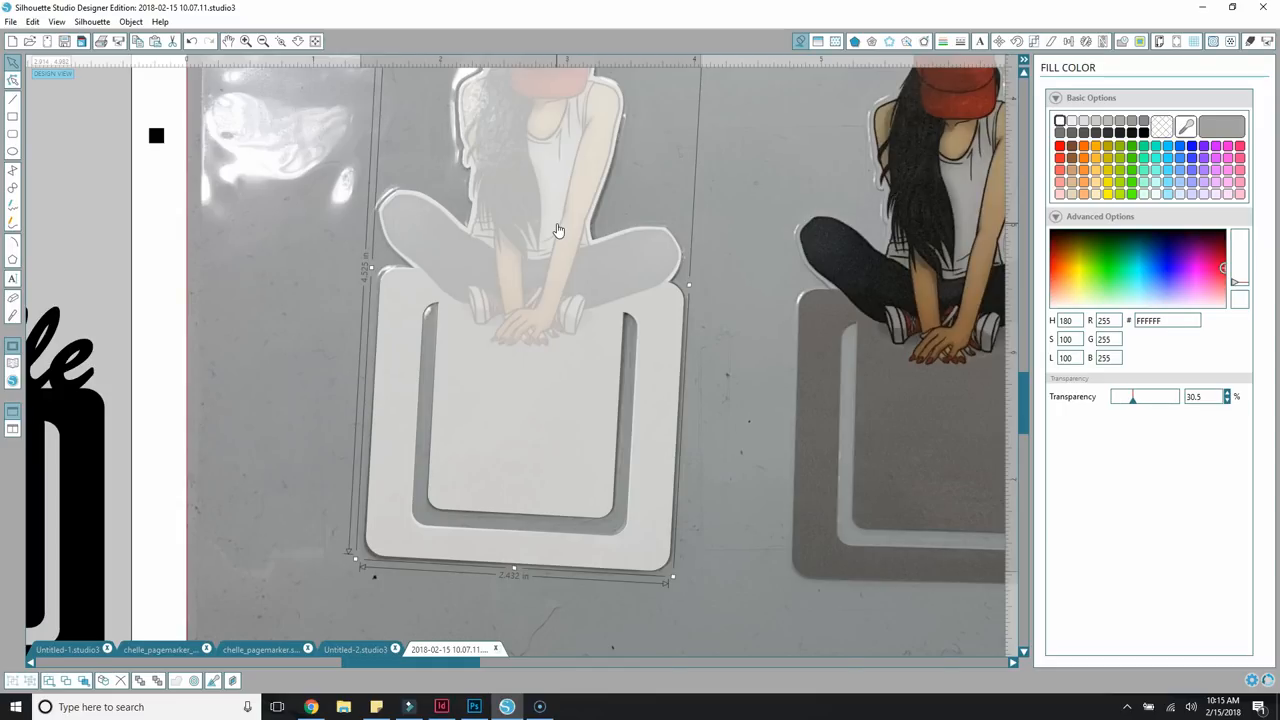
{"action": "mouse_move", "coordinate": [604, 184]}
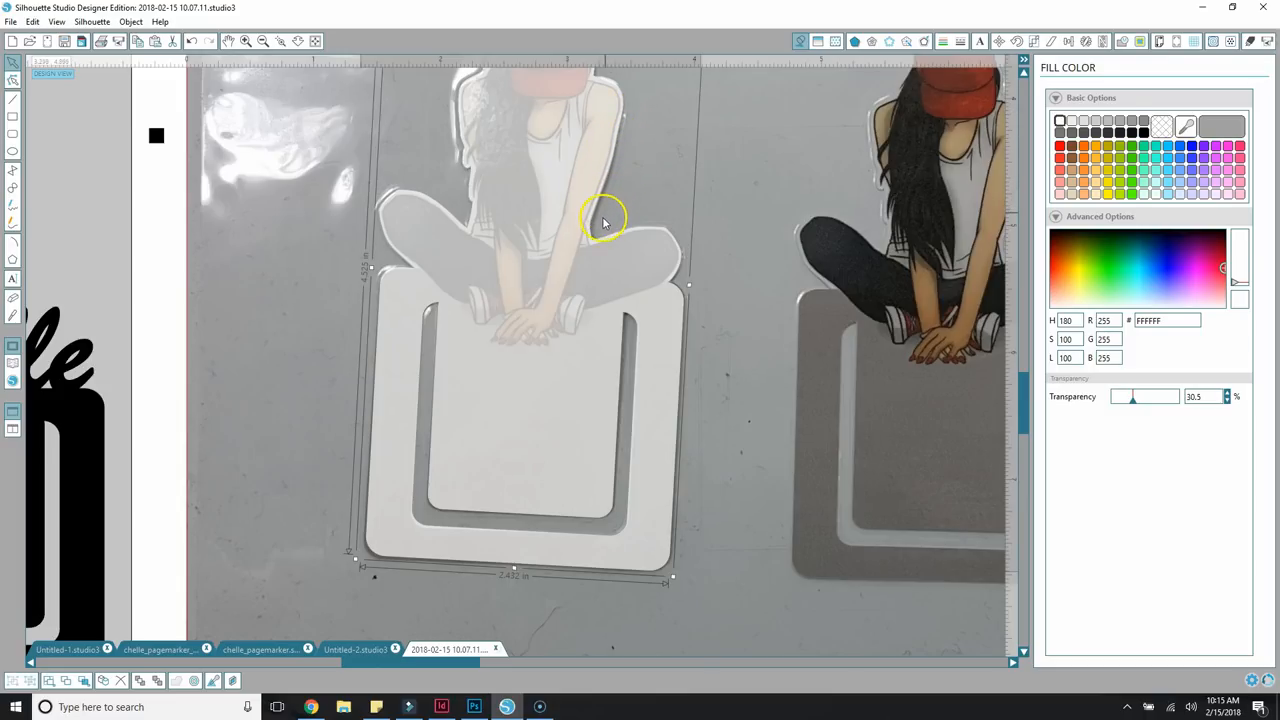
{"action": "mouse_move", "coordinate": [646, 228]}
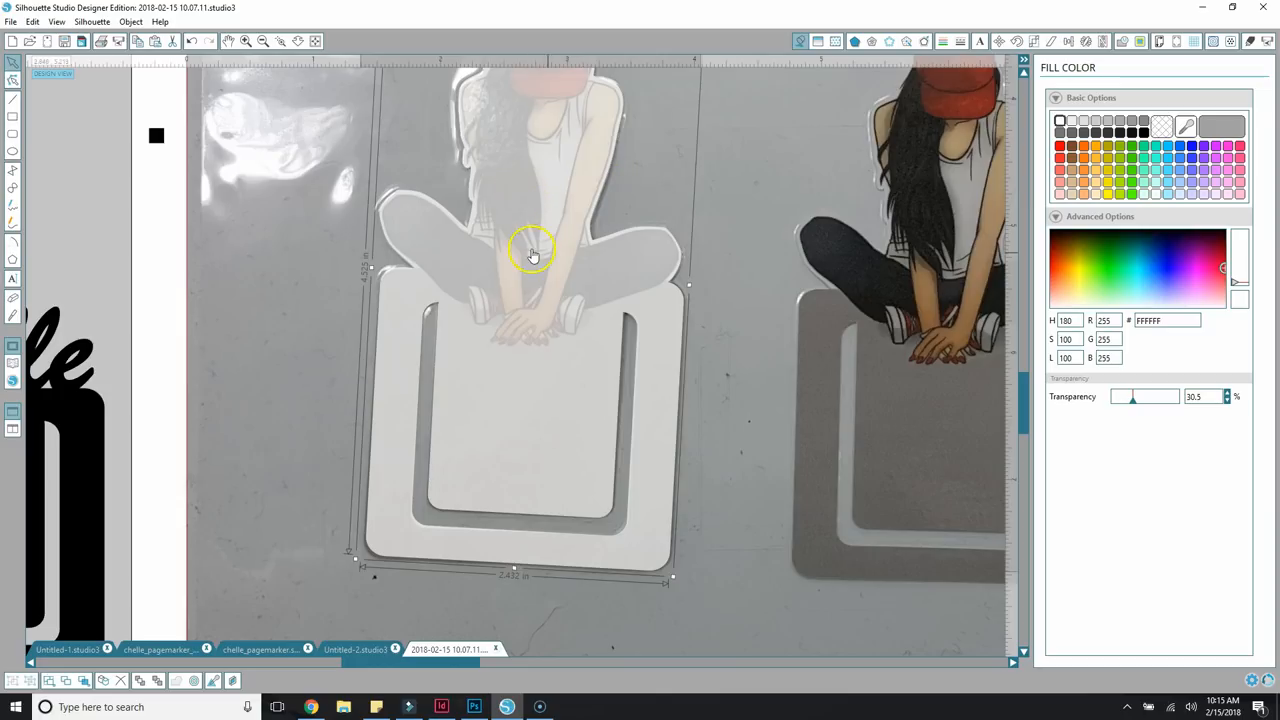
{"action": "mouse_move", "coordinate": [672, 274]}
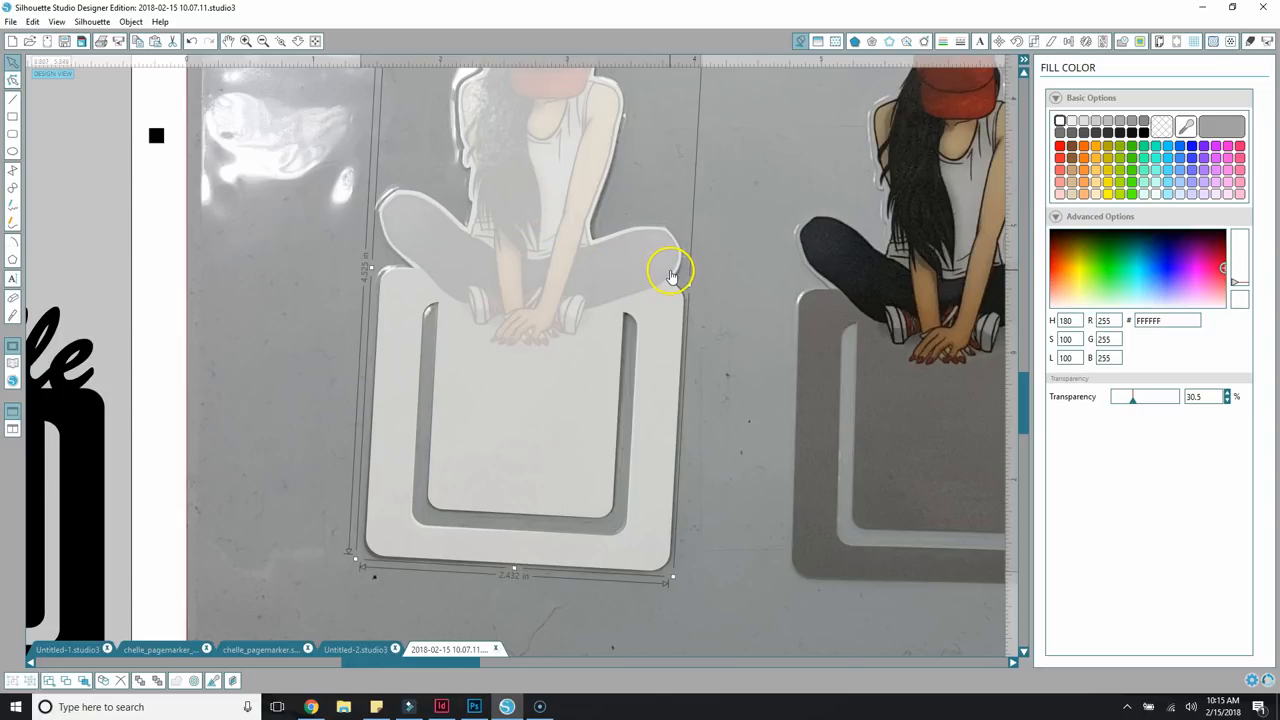
Start an Offset outline around the marker shape from its right-click menu.
{"action": "right_click", "coordinate": [670, 272]}
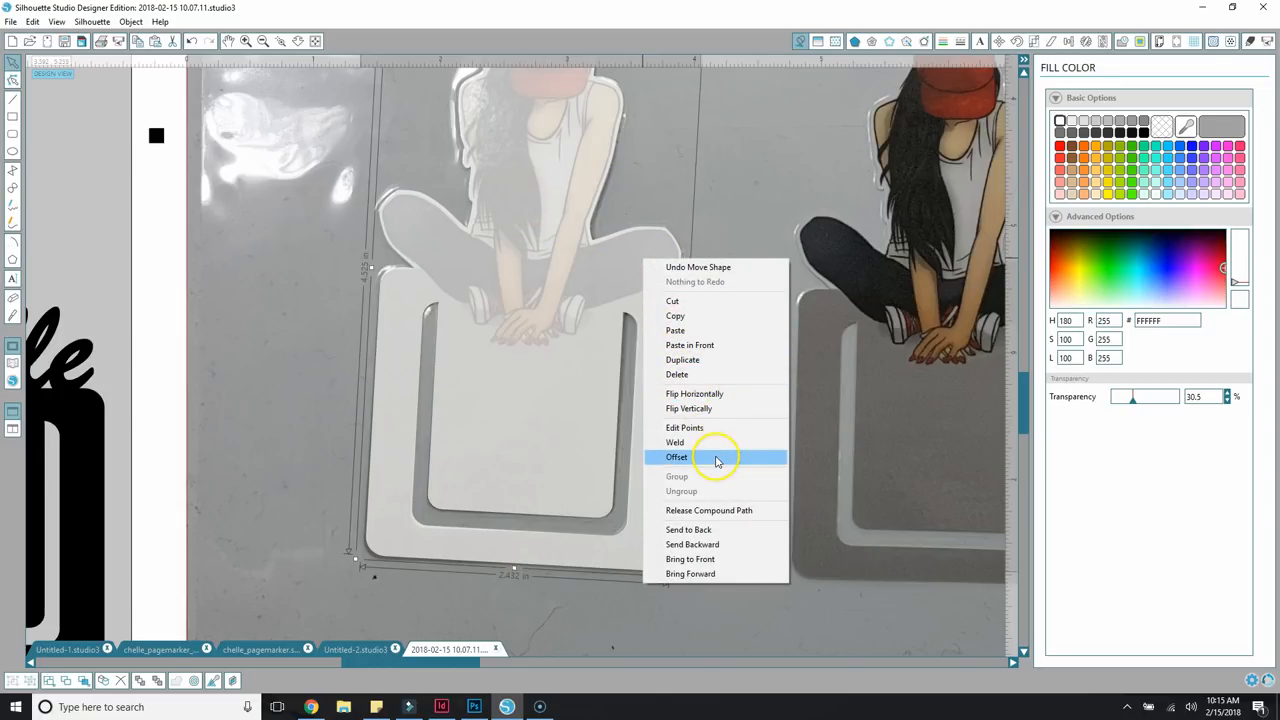
{"action": "left_click", "coordinate": [676, 456]}
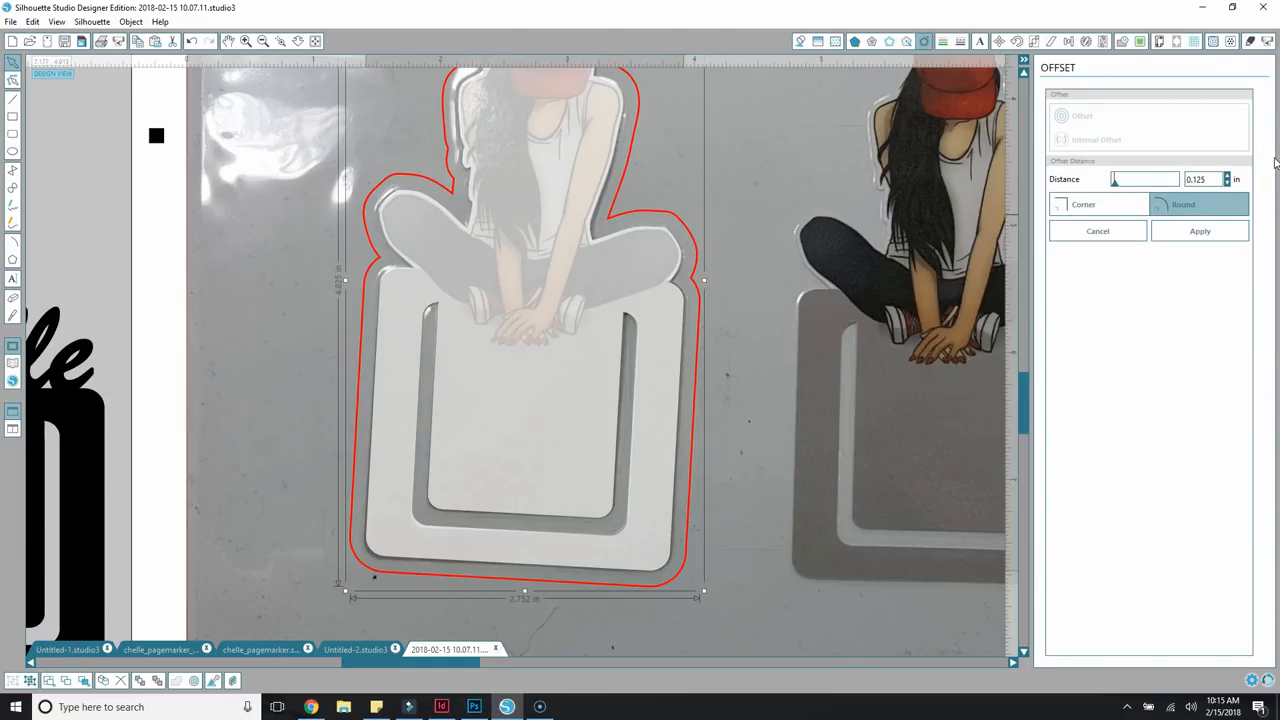
{"action": "mouse_move", "coordinate": [1272, 164]}
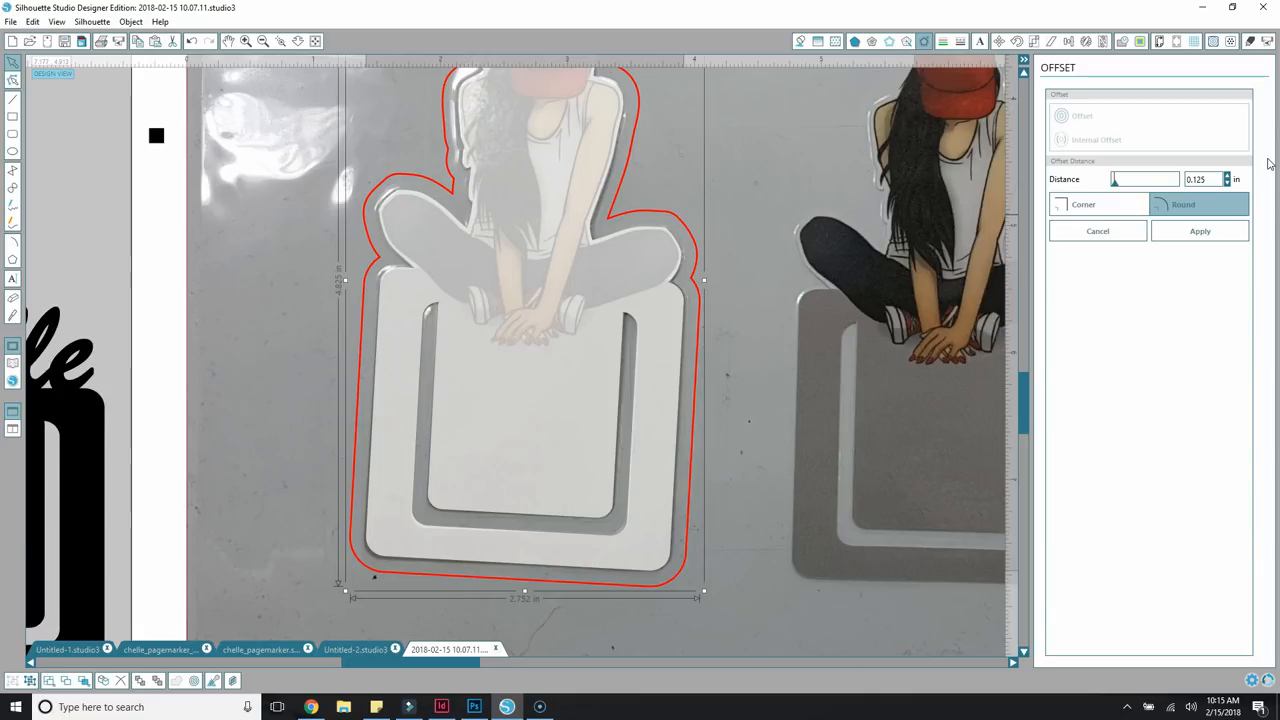
{"action": "mouse_move", "coordinate": [936, 96]}
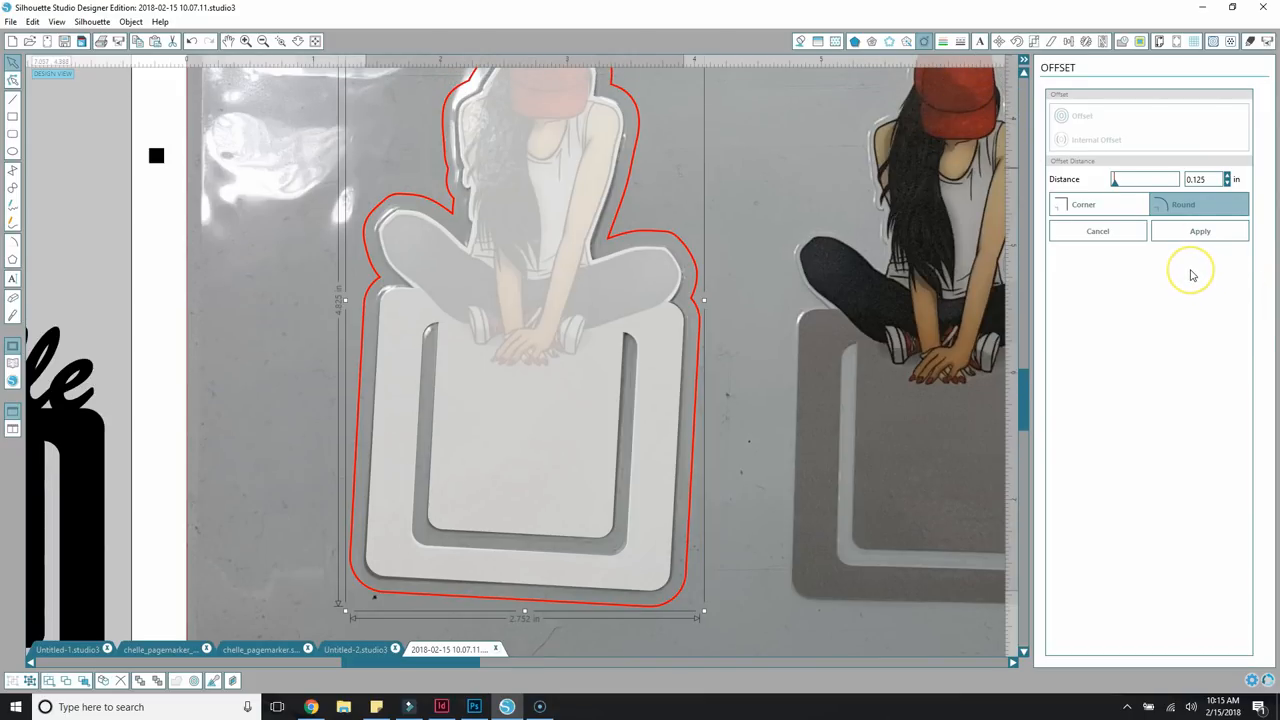
{"action": "mouse_move", "coordinate": [1190, 276]}
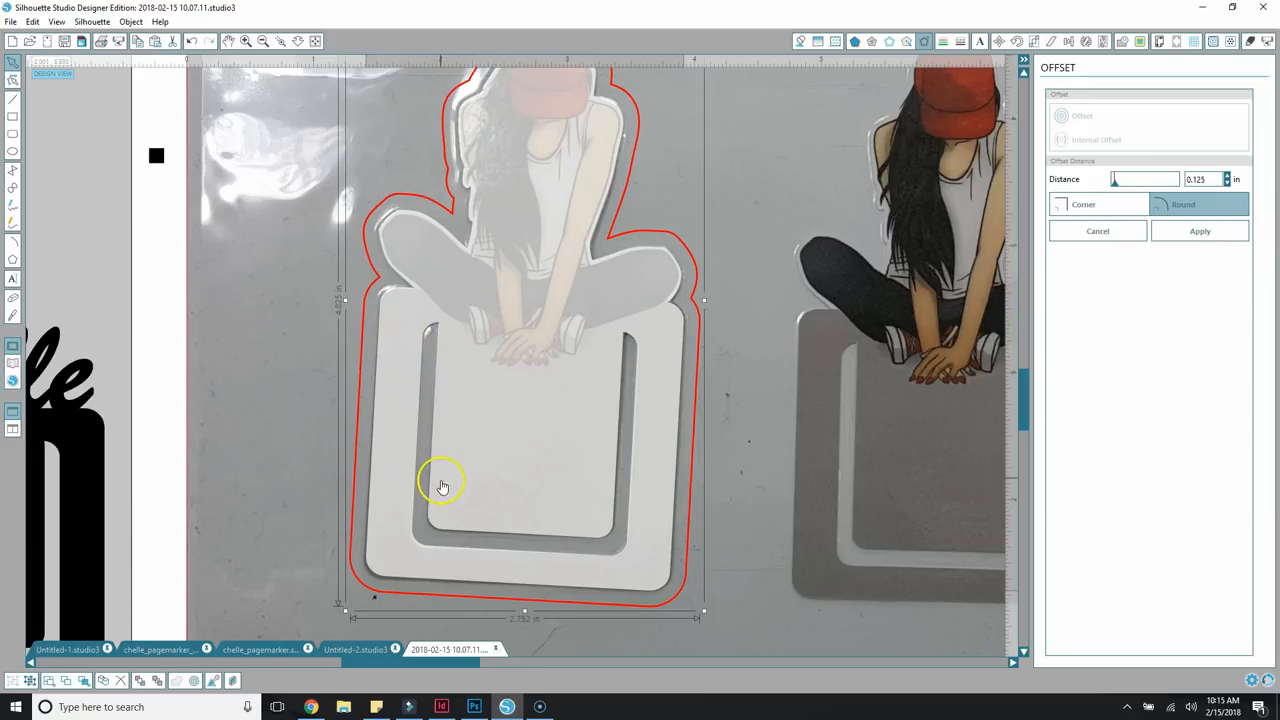
{"action": "mouse_move", "coordinate": [644, 510]}
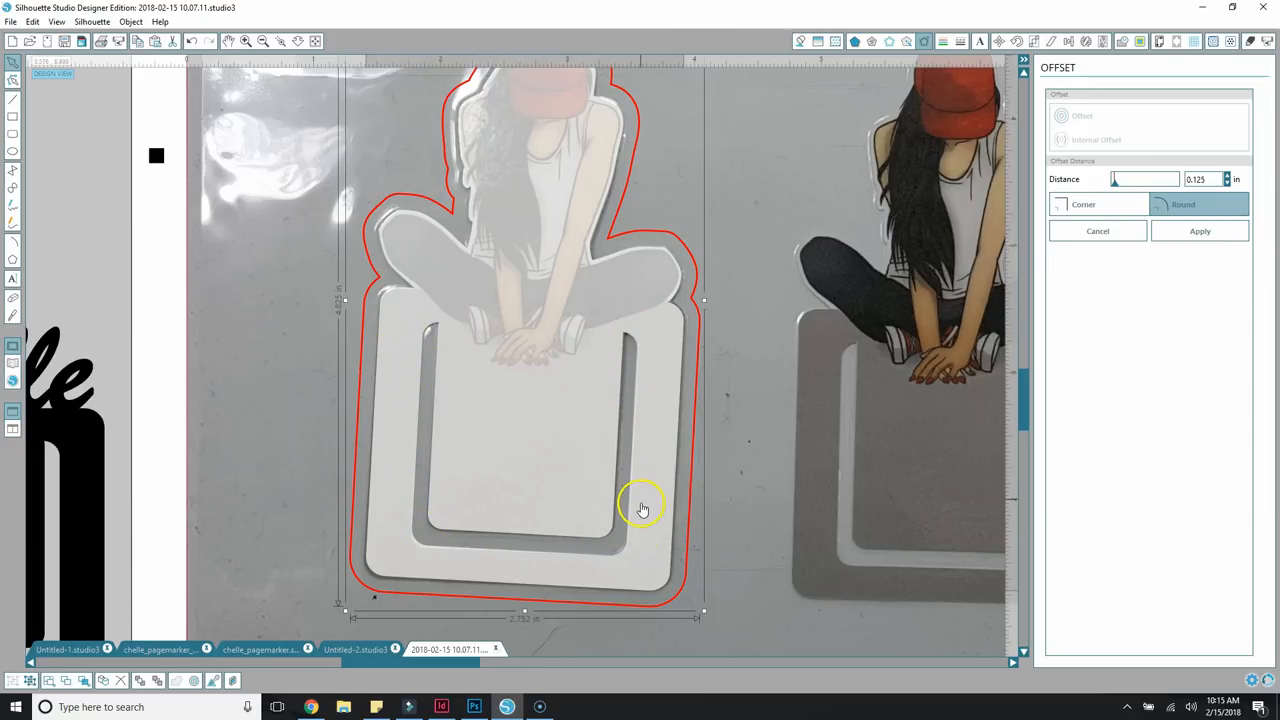
{"action": "mouse_move", "coordinate": [630, 544]}
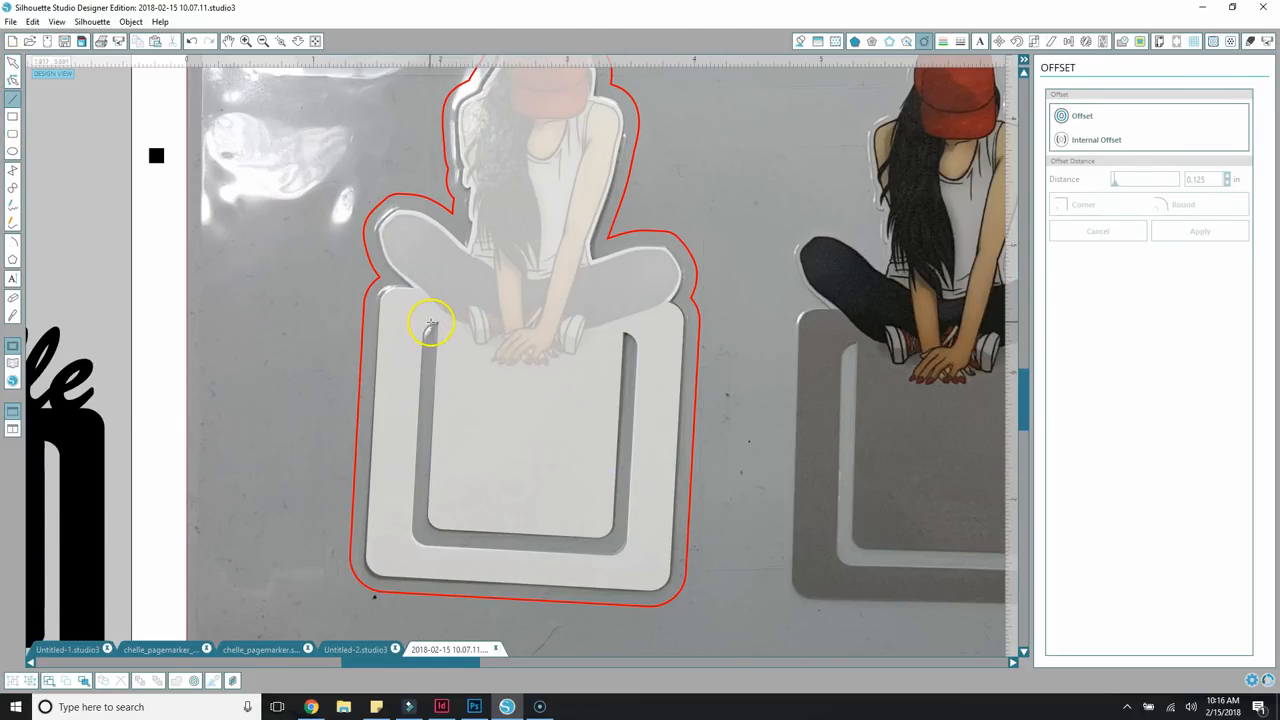
Fill the black marker's inner square with salmon and begin editing its points.
{"action": "left_click_drag", "start_coordinate": [432, 324], "coordinate": [420, 536]}
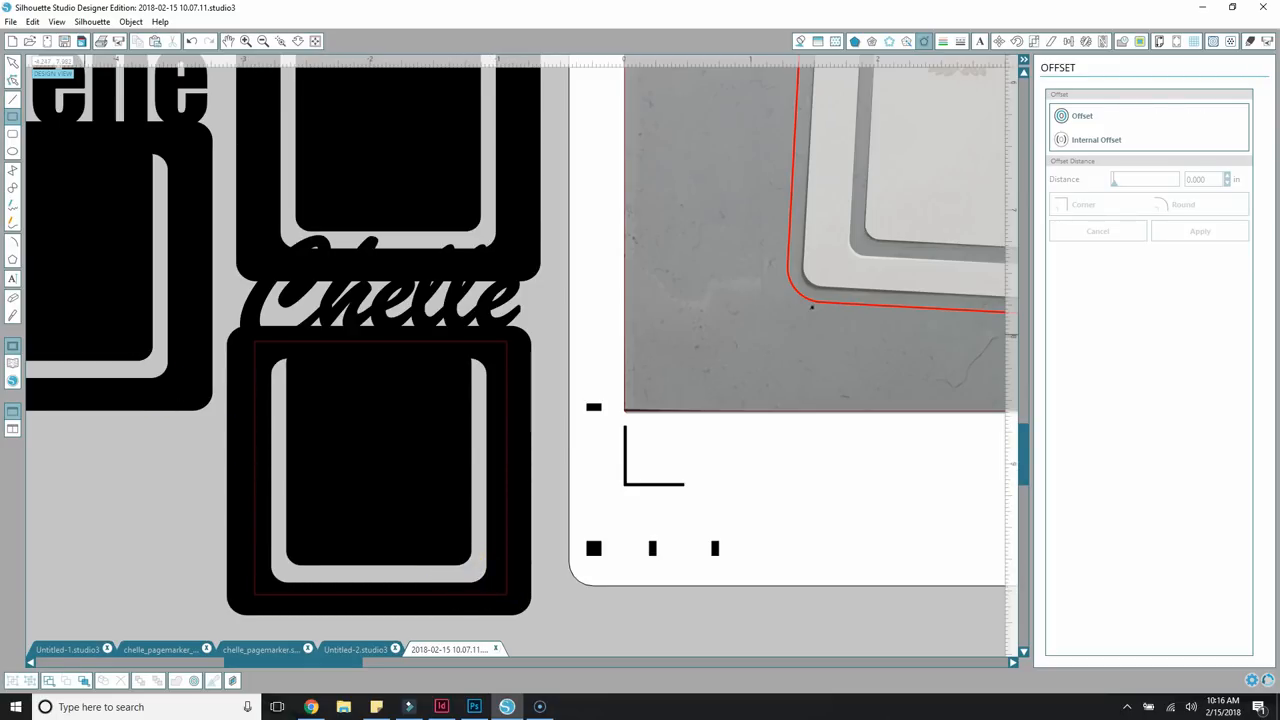
{"action": "left_click", "coordinate": [978, 40]}
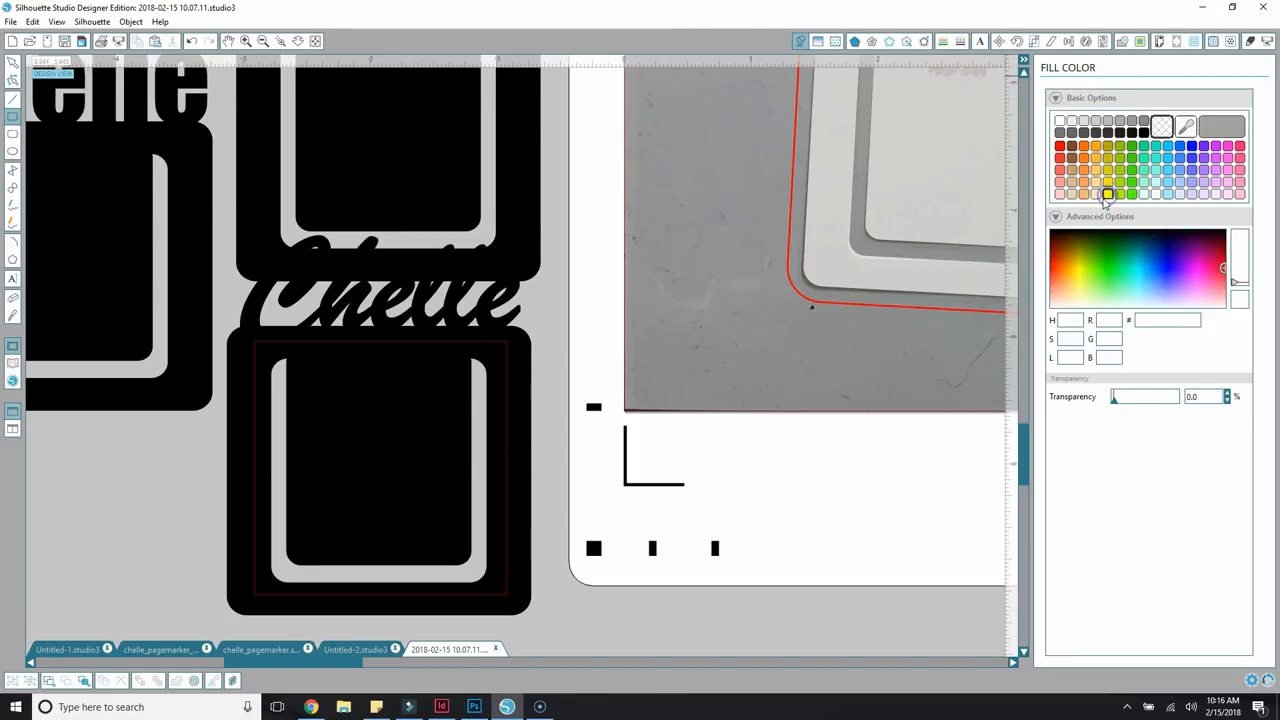
{"action": "mouse_move", "coordinate": [268, 364]}
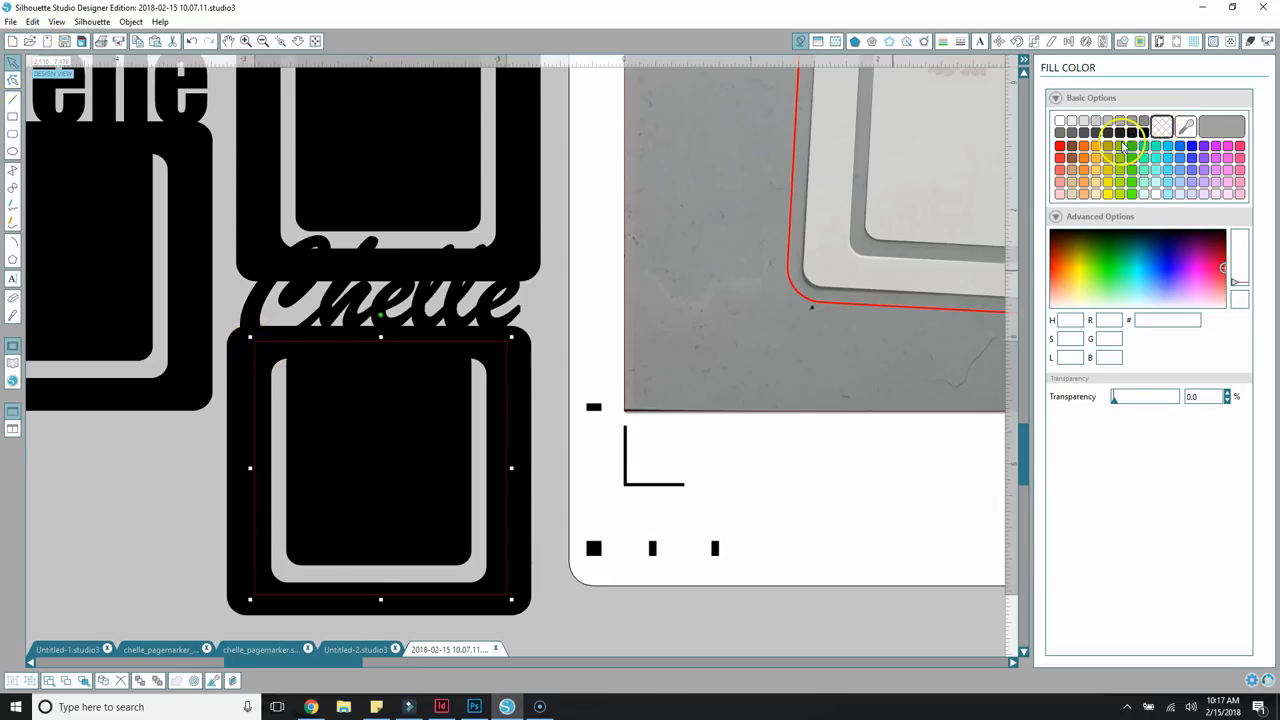
{"action": "left_click", "coordinate": [1060, 182]}
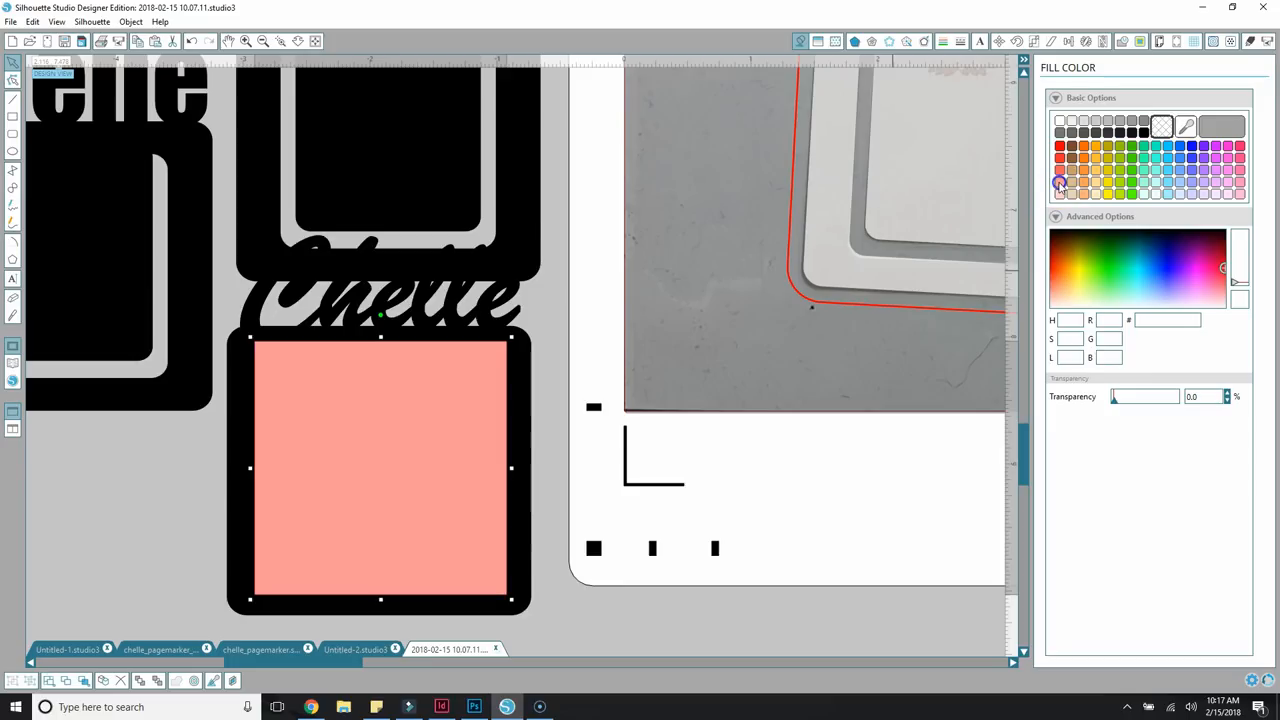
{"action": "left_click", "coordinate": [1060, 182]}
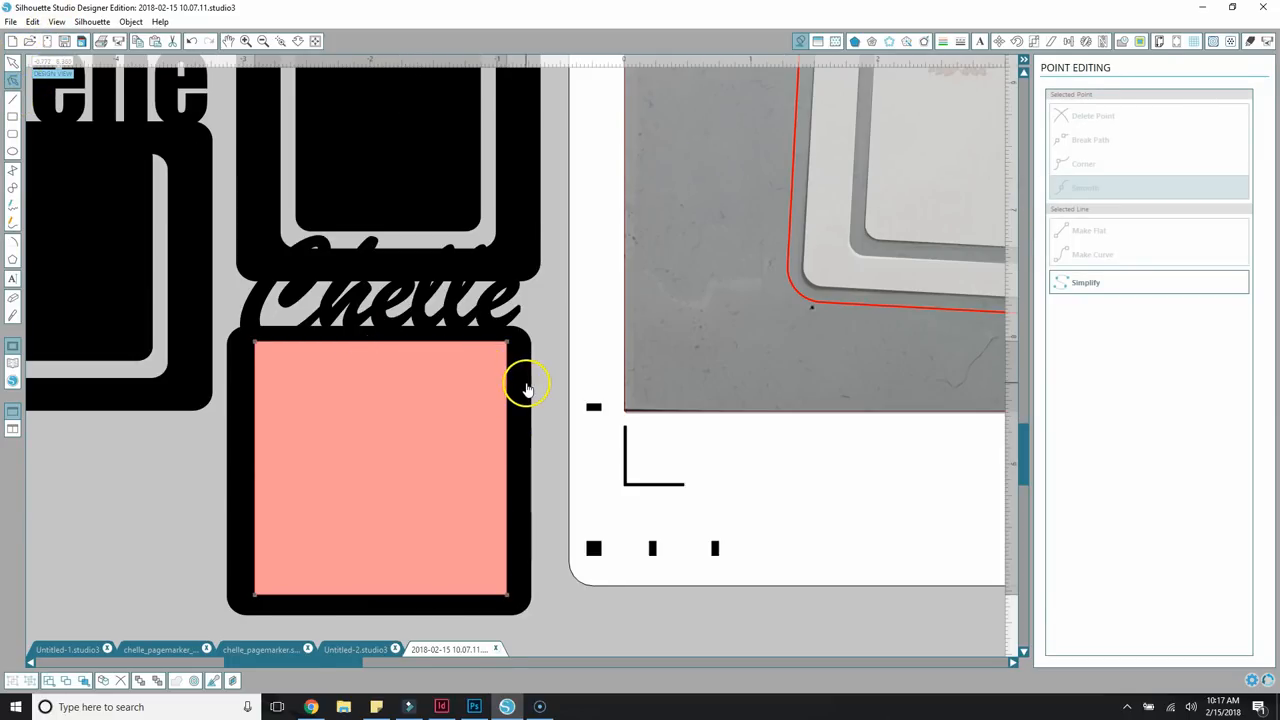
{"action": "mouse_move", "coordinate": [524, 388]}
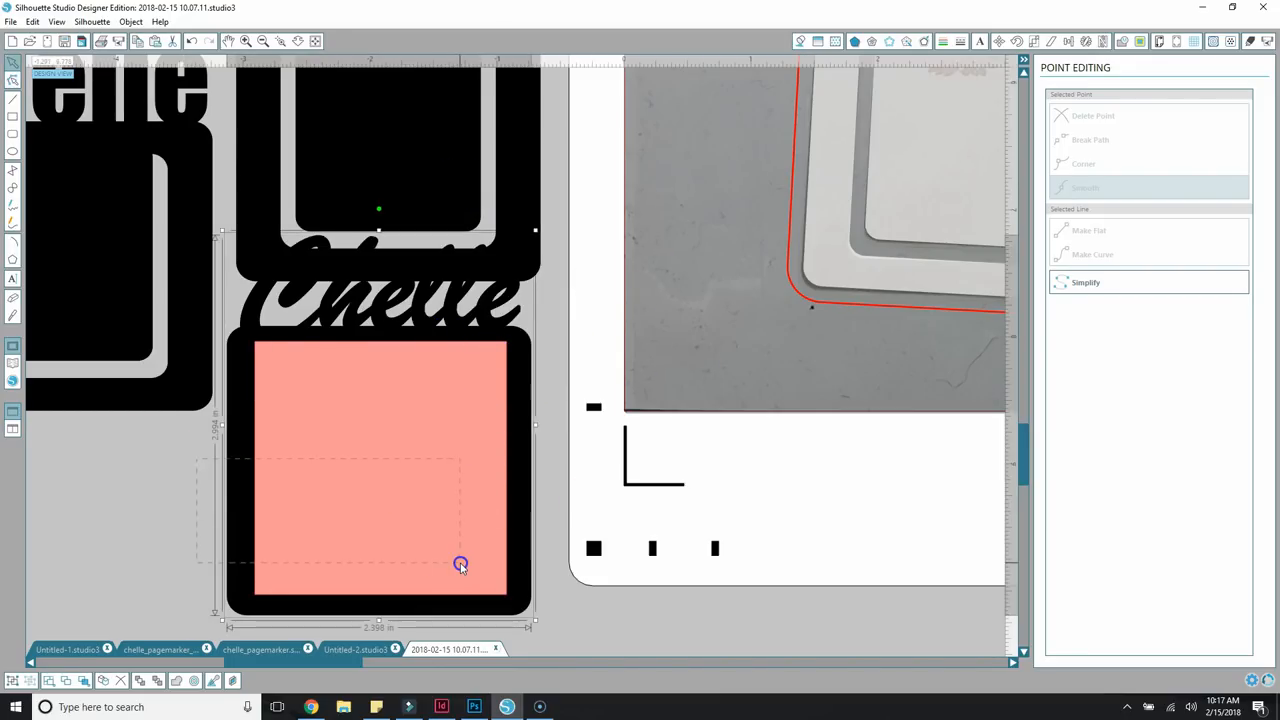
Divide the marker via Modify and pick out the separated and leftover pieces.
{"action": "left_click", "coordinate": [1138, 40]}
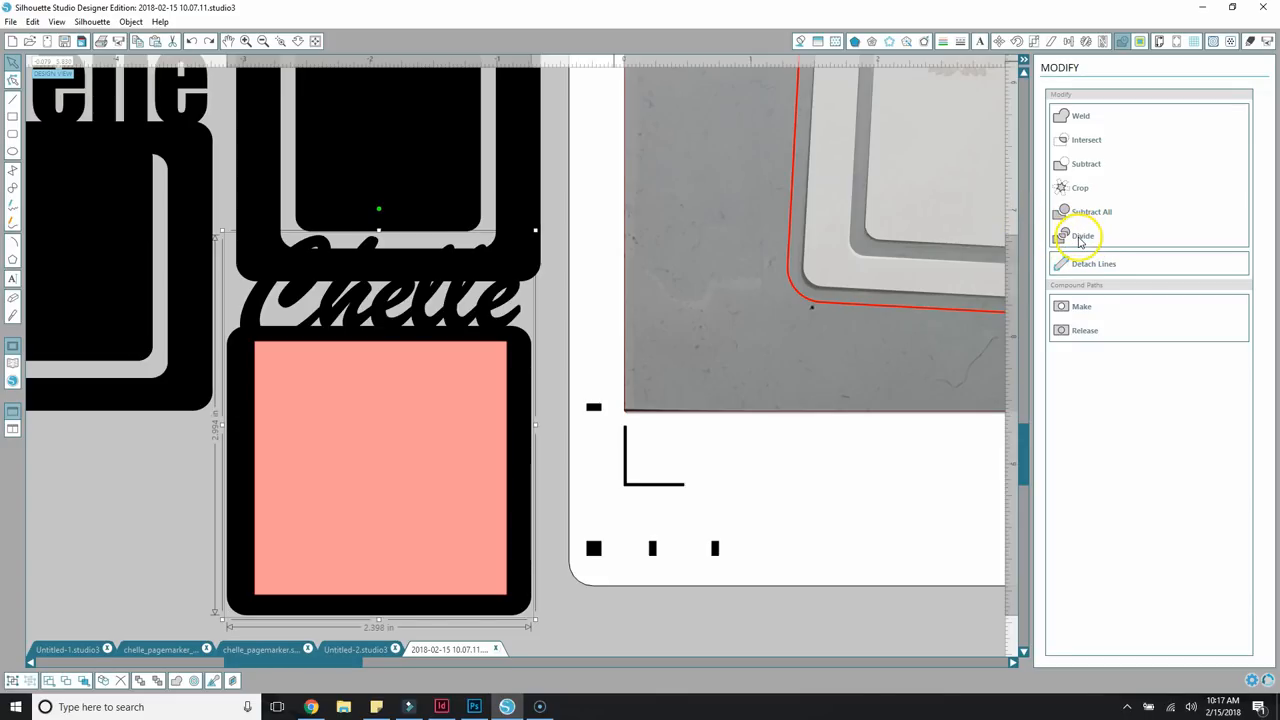
{"action": "mouse_move", "coordinate": [1080, 236]}
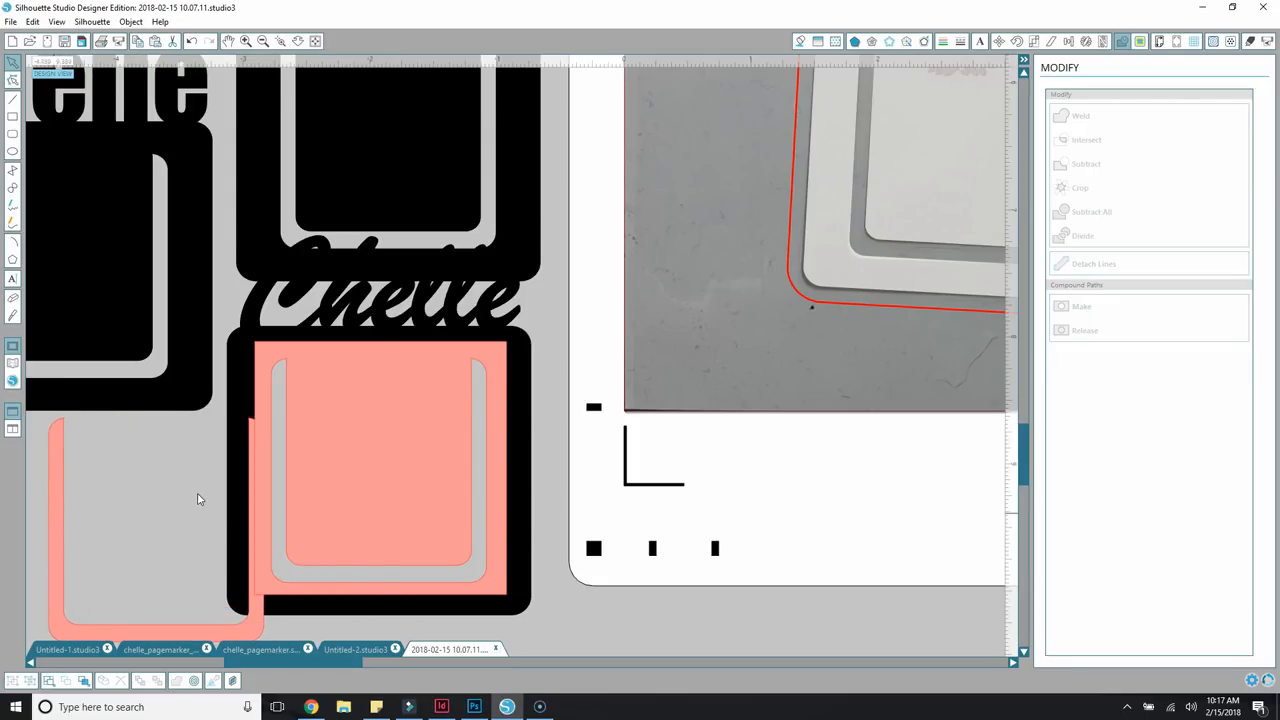
{"action": "left_click", "coordinate": [404, 398]}
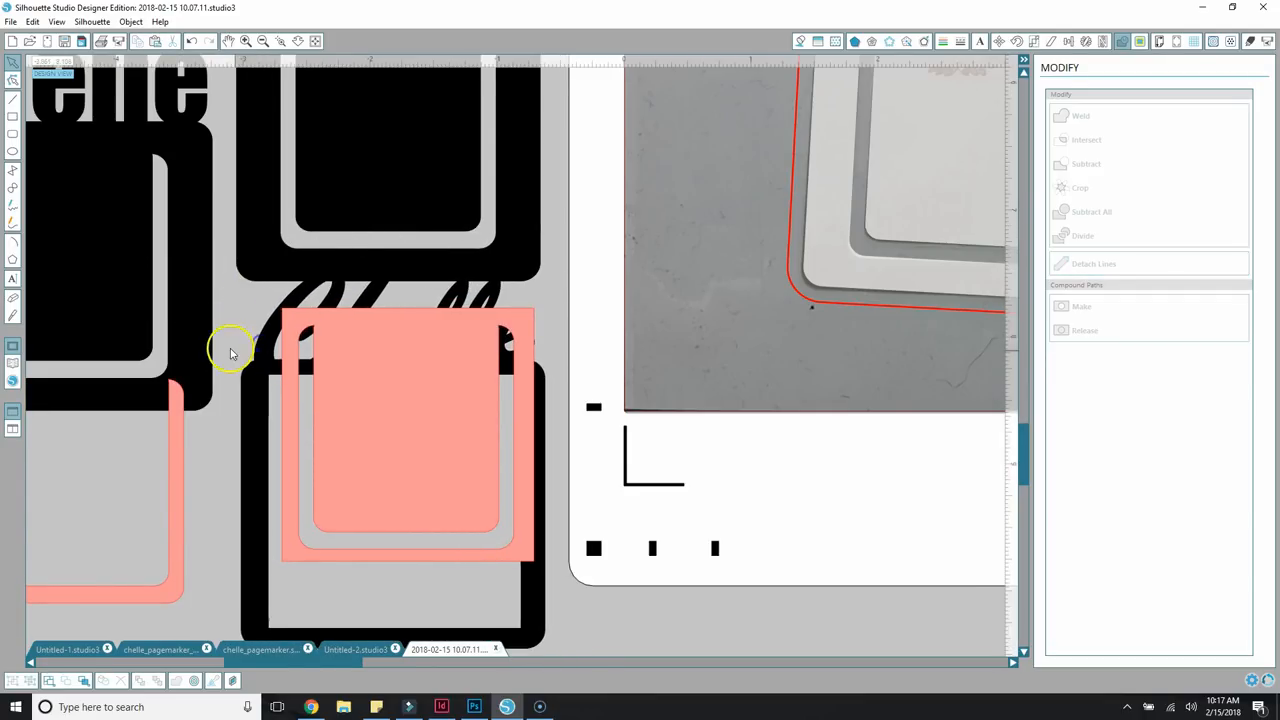
{"action": "left_click", "coordinate": [292, 388]}
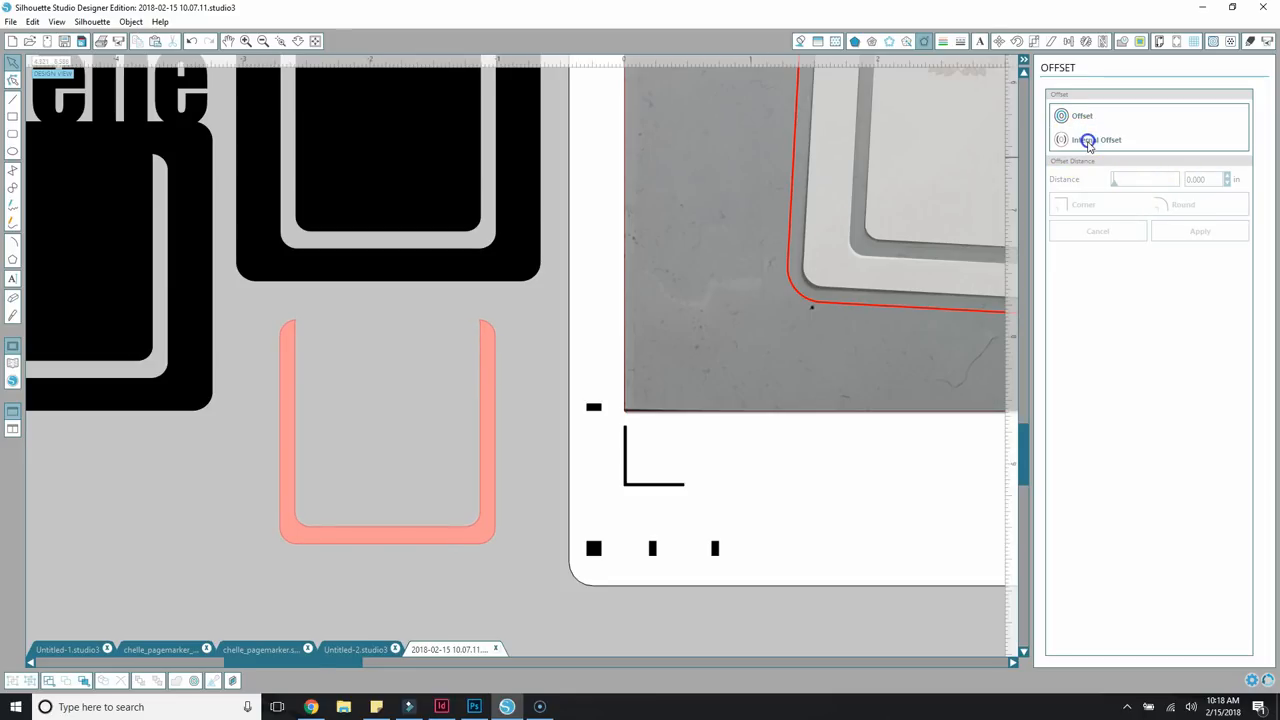
{"action": "mouse_move", "coordinate": [740, 256]}
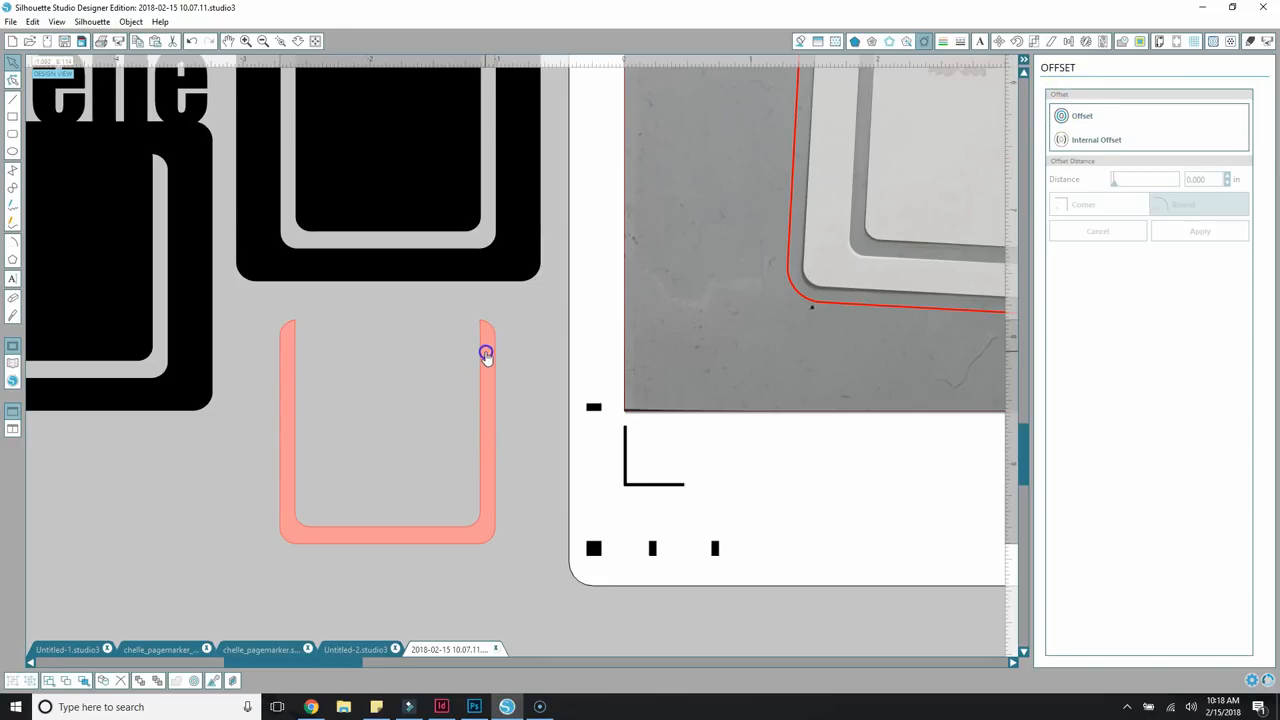
Apply a slightly enlarged internal offset inside the salmon U-shaped opening.
{"action": "left_click", "coordinate": [486, 354]}
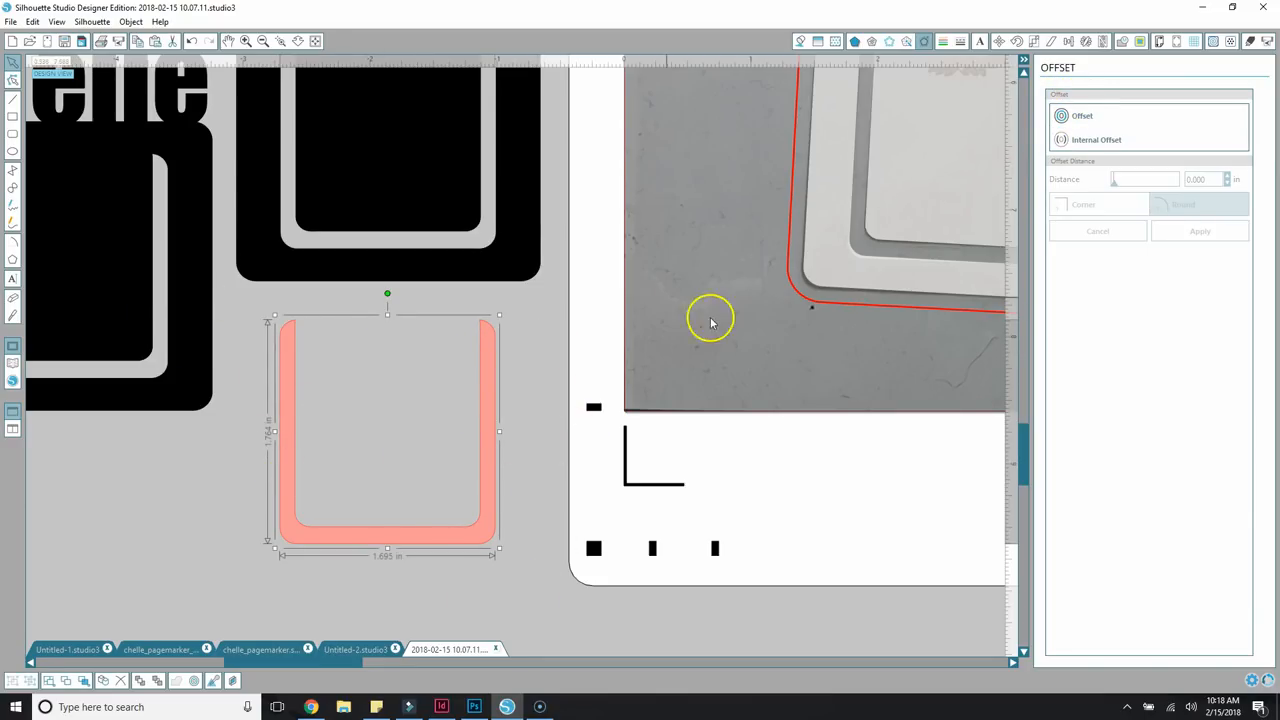
{"action": "mouse_move", "coordinate": [1244, 188]}
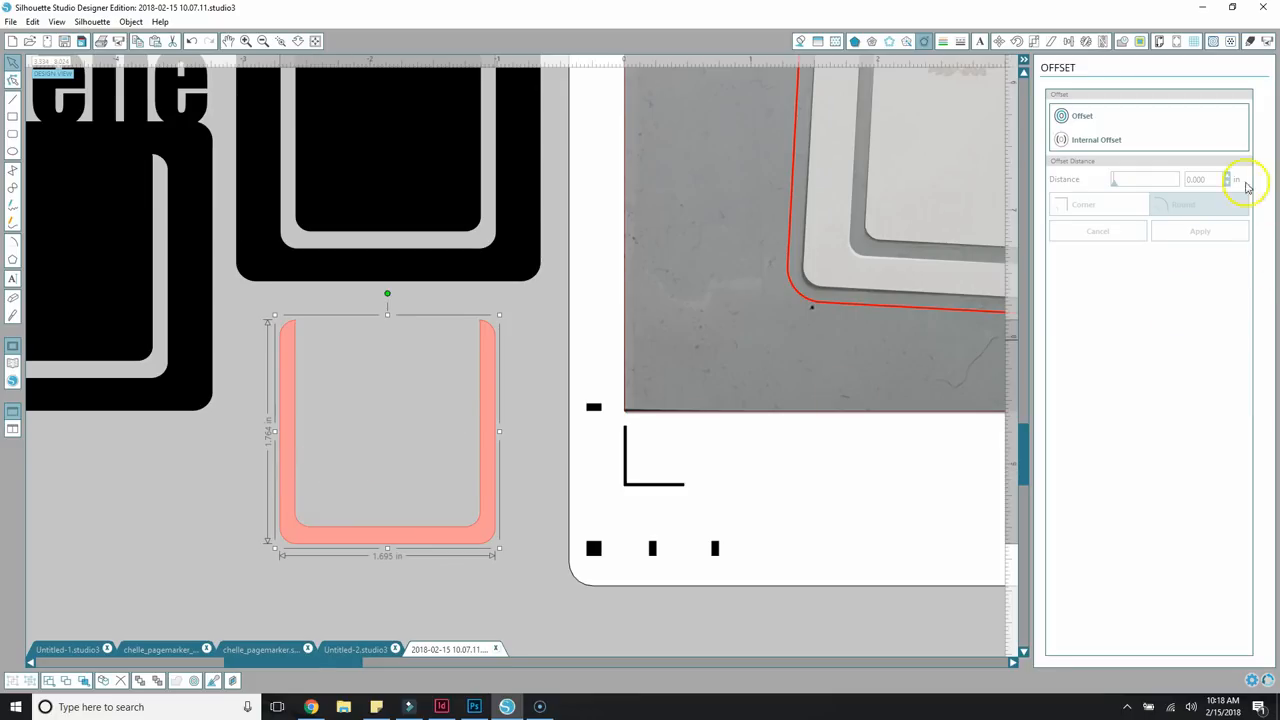
{"action": "left_click", "coordinate": [1228, 176]}
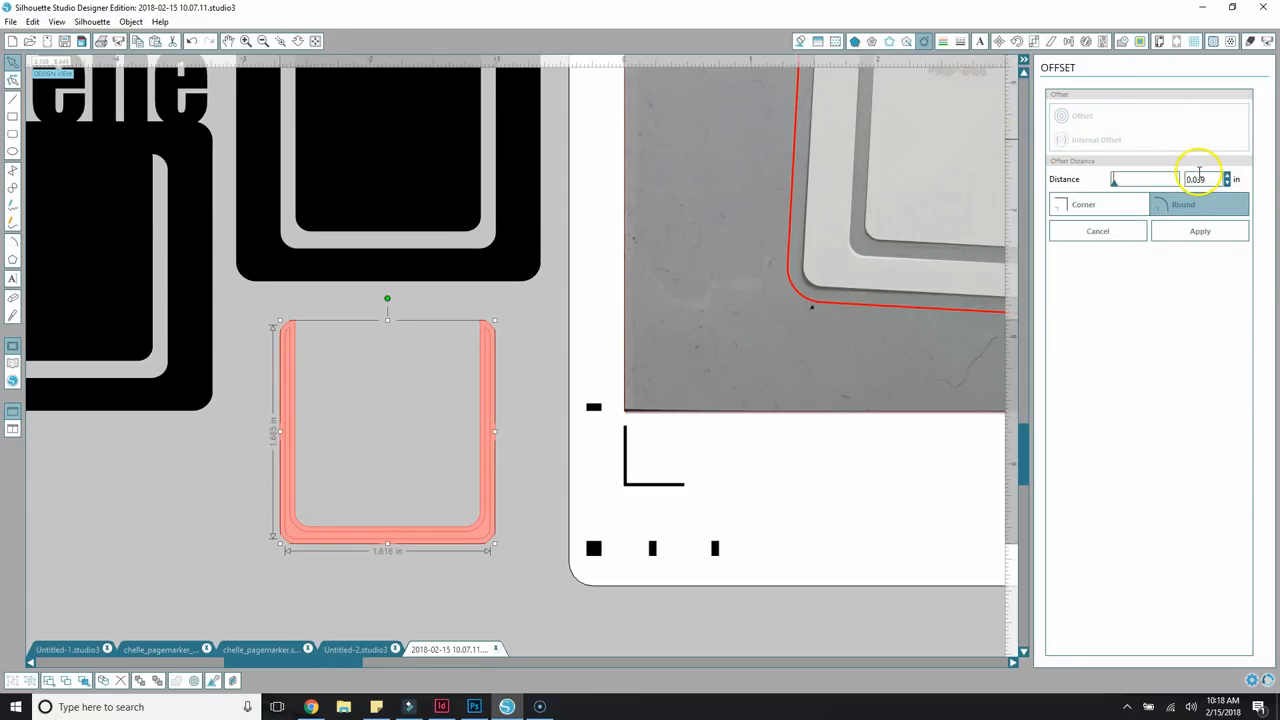
{"action": "mouse_move", "coordinate": [1014, 382]}
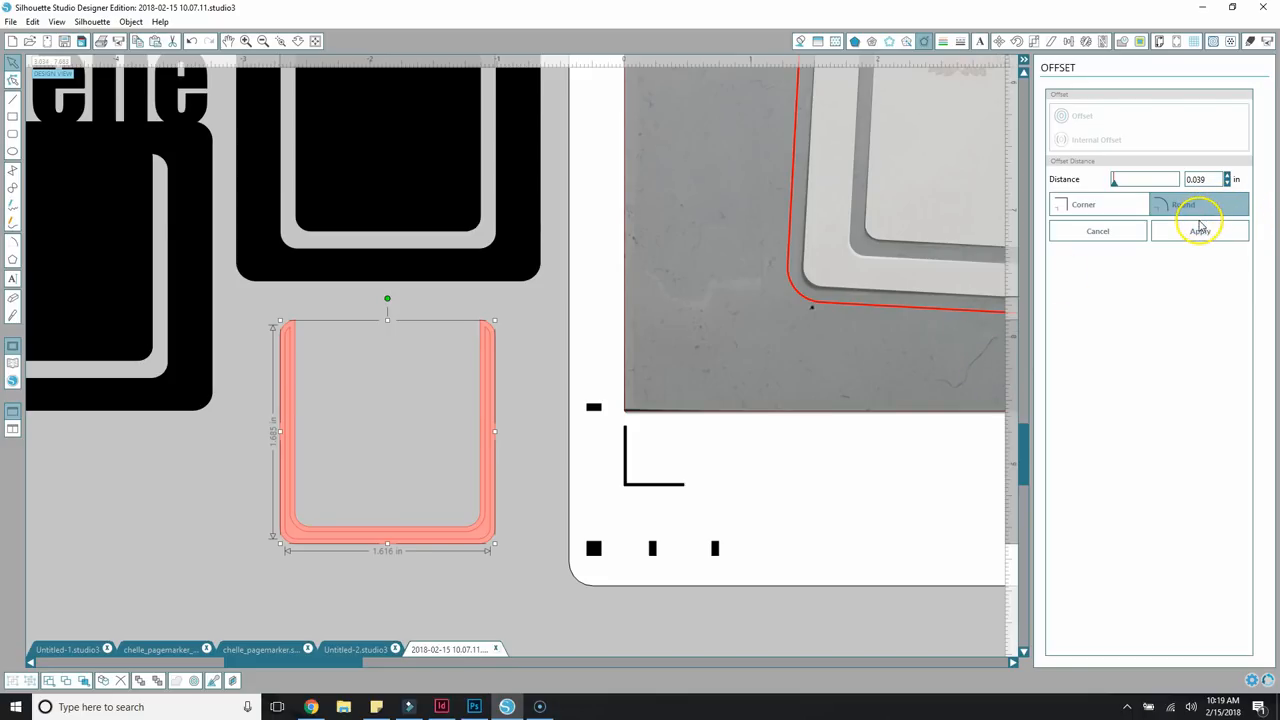
{"action": "left_click", "coordinate": [1200, 232]}
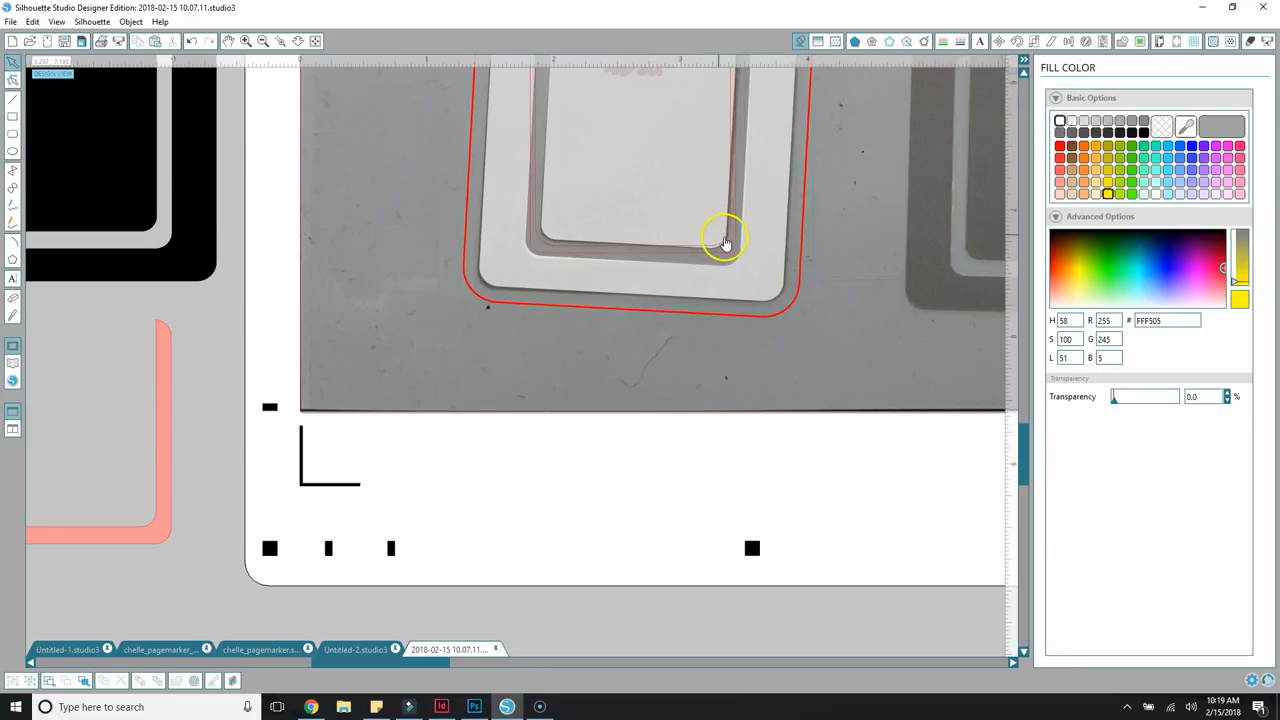
Select the inner opening over the photo marker and refill it white.
{"action": "left_click", "coordinate": [724, 244]}
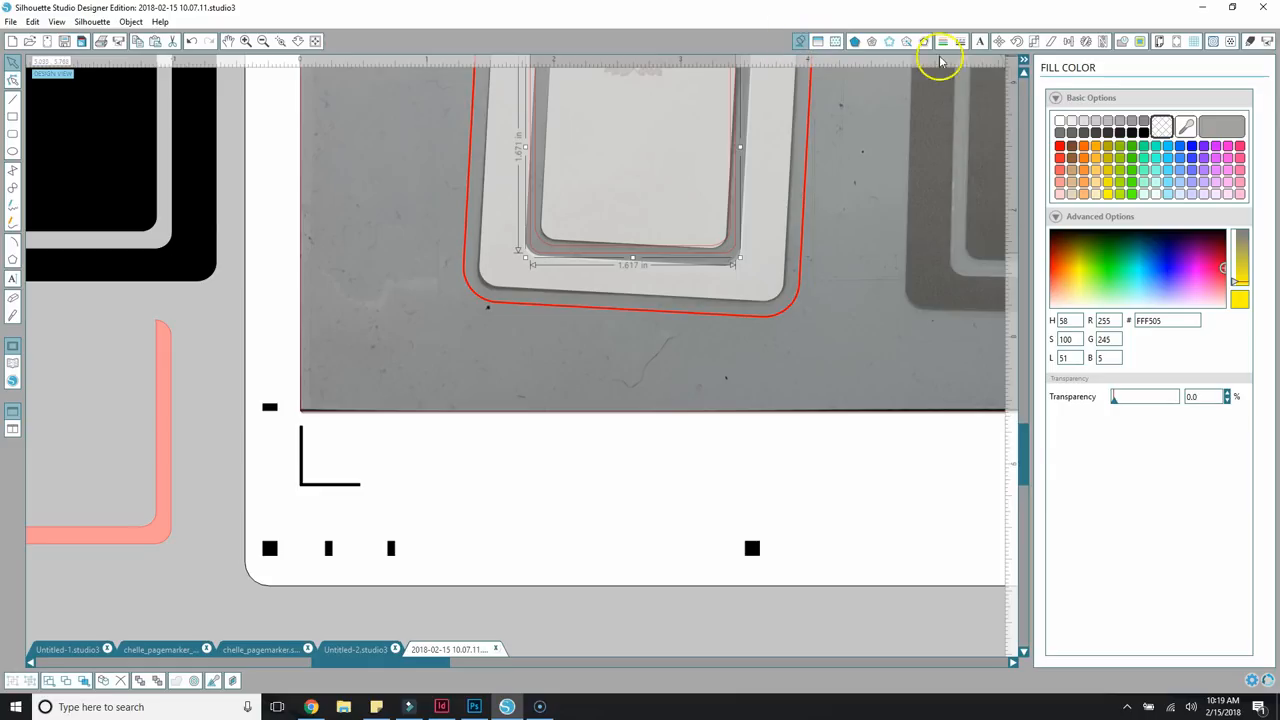
{"action": "left_click", "coordinate": [1060, 120]}
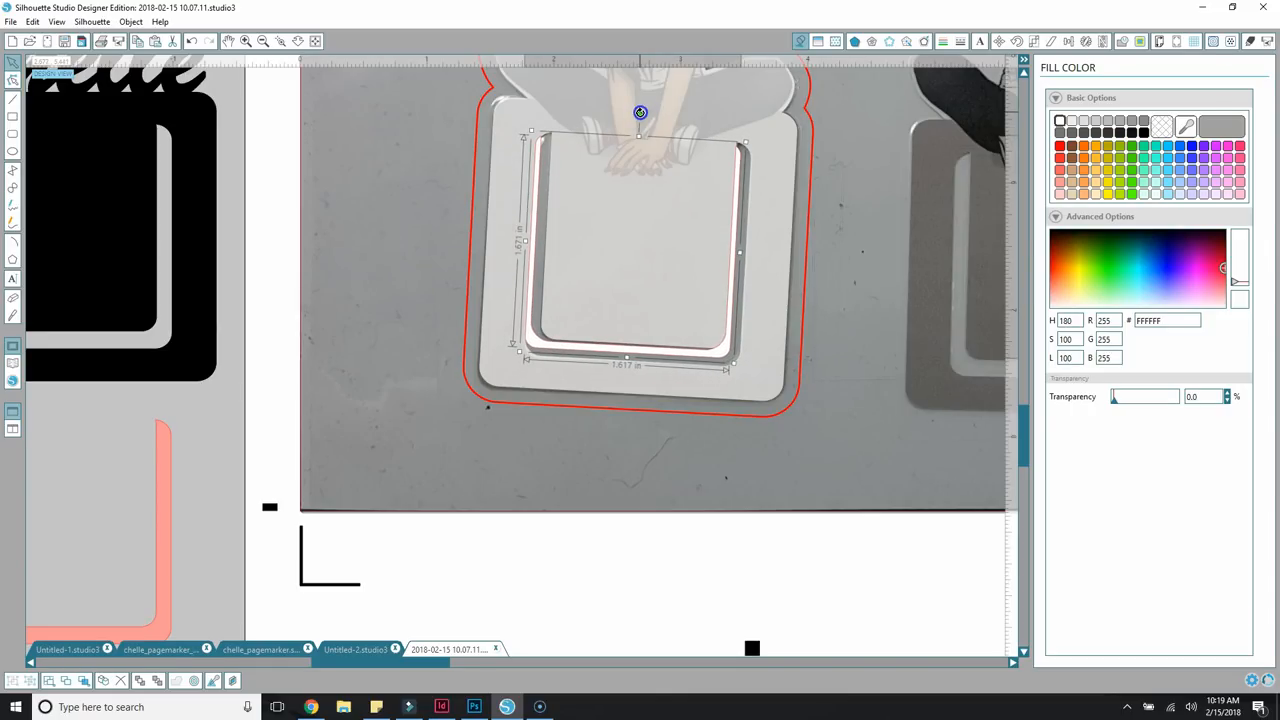
{"action": "mouse_move", "coordinate": [528, 196]}
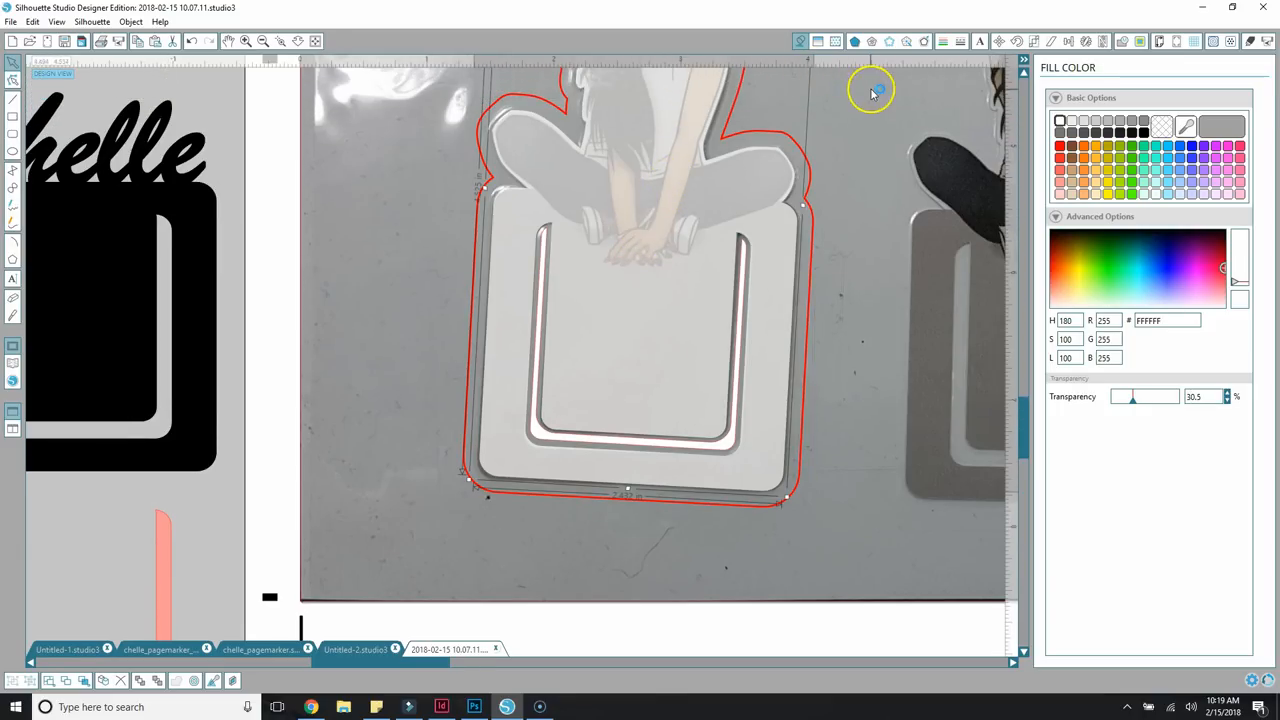
{"action": "mouse_move", "coordinate": [596, 160]}
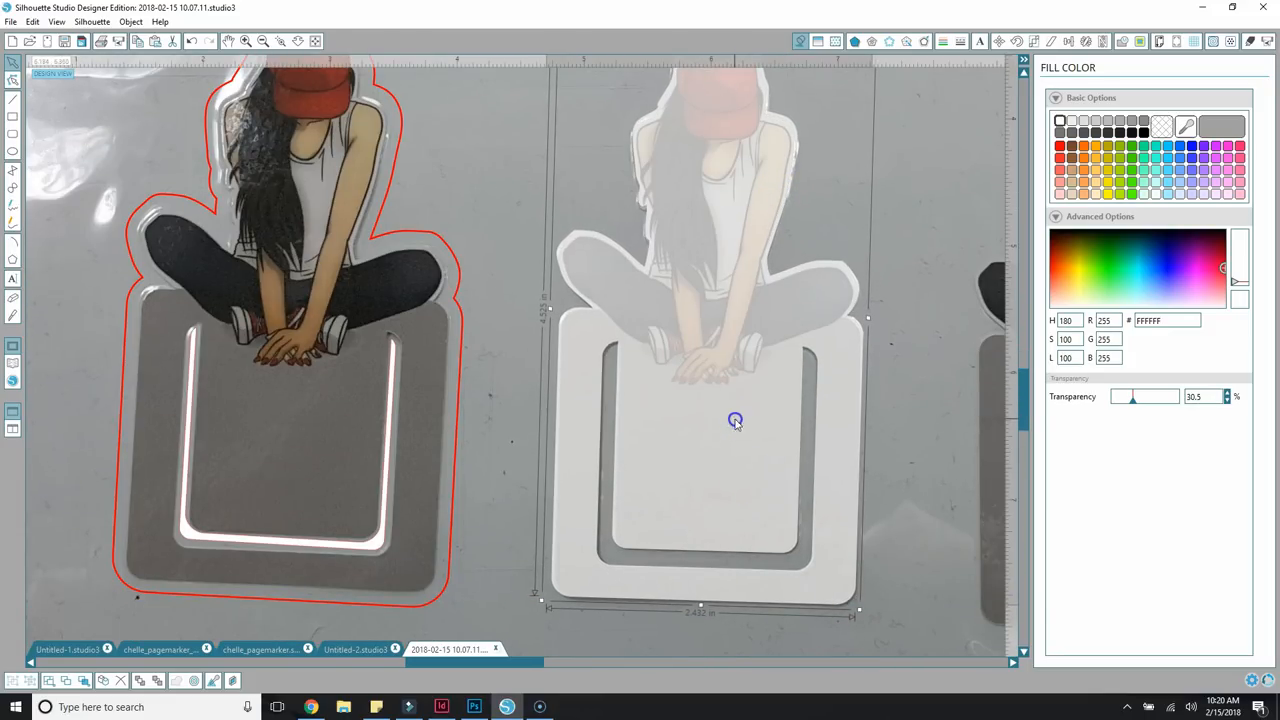
Add an outer offset cut line around the second girl marker's template.
{"action": "right_click", "coordinate": [736, 420]}
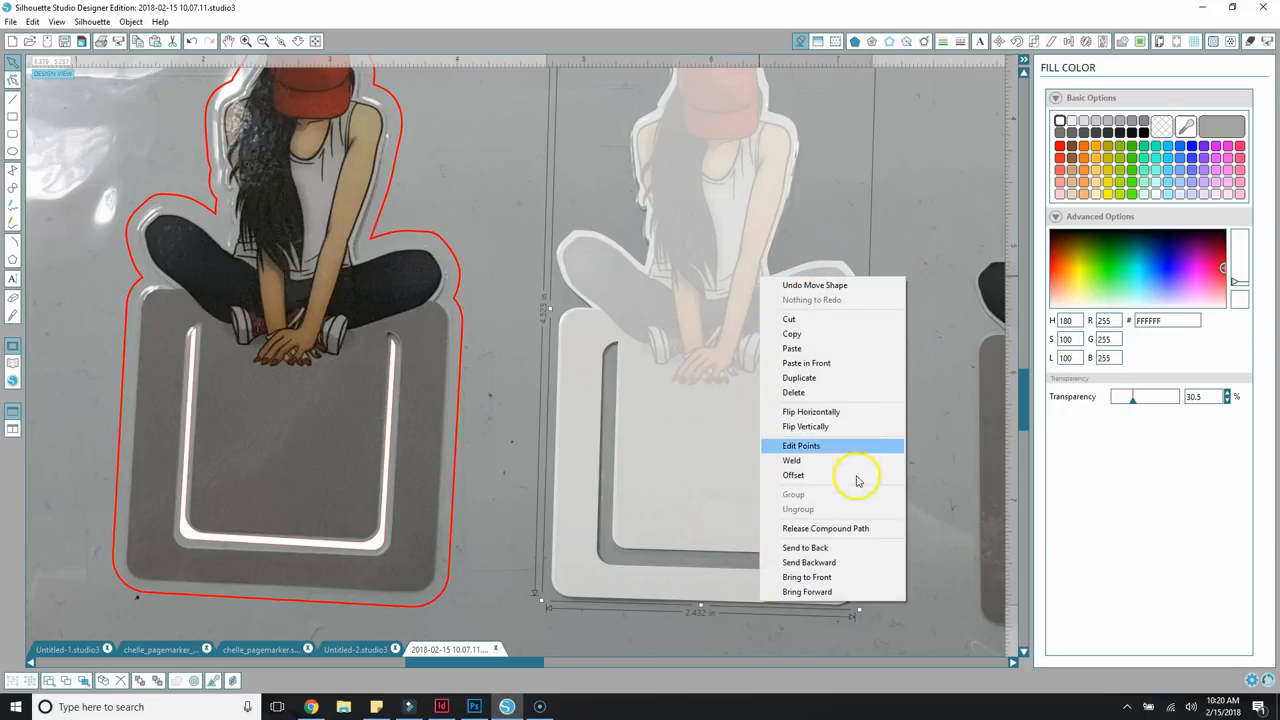
{"action": "left_click", "coordinate": [792, 474]}
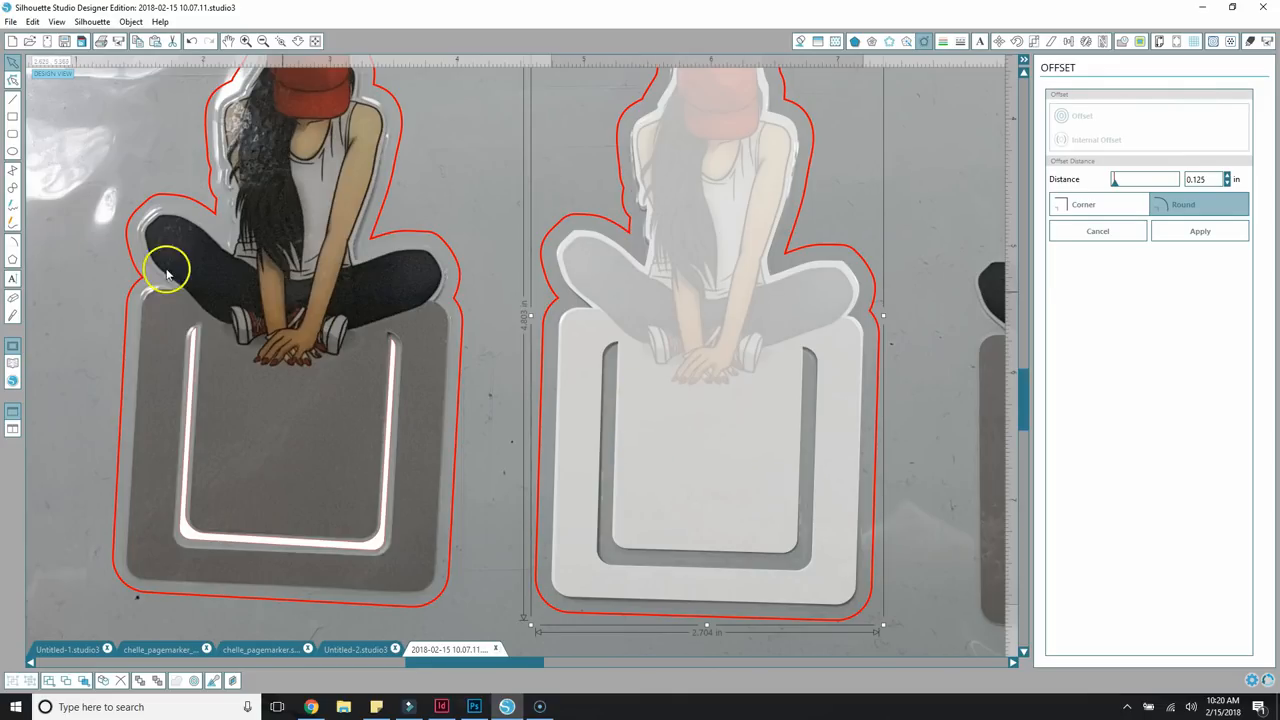
{"action": "mouse_move", "coordinate": [192, 358]}
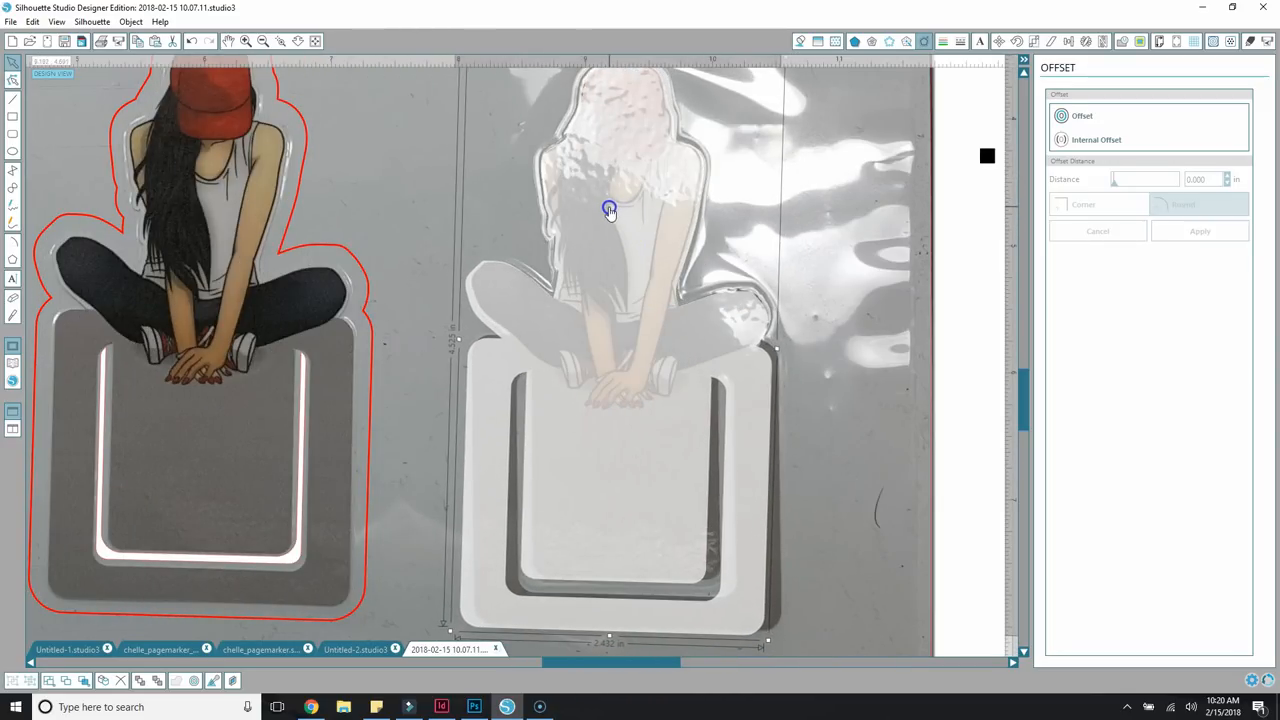
{"action": "mouse_move", "coordinate": [478, 208]}
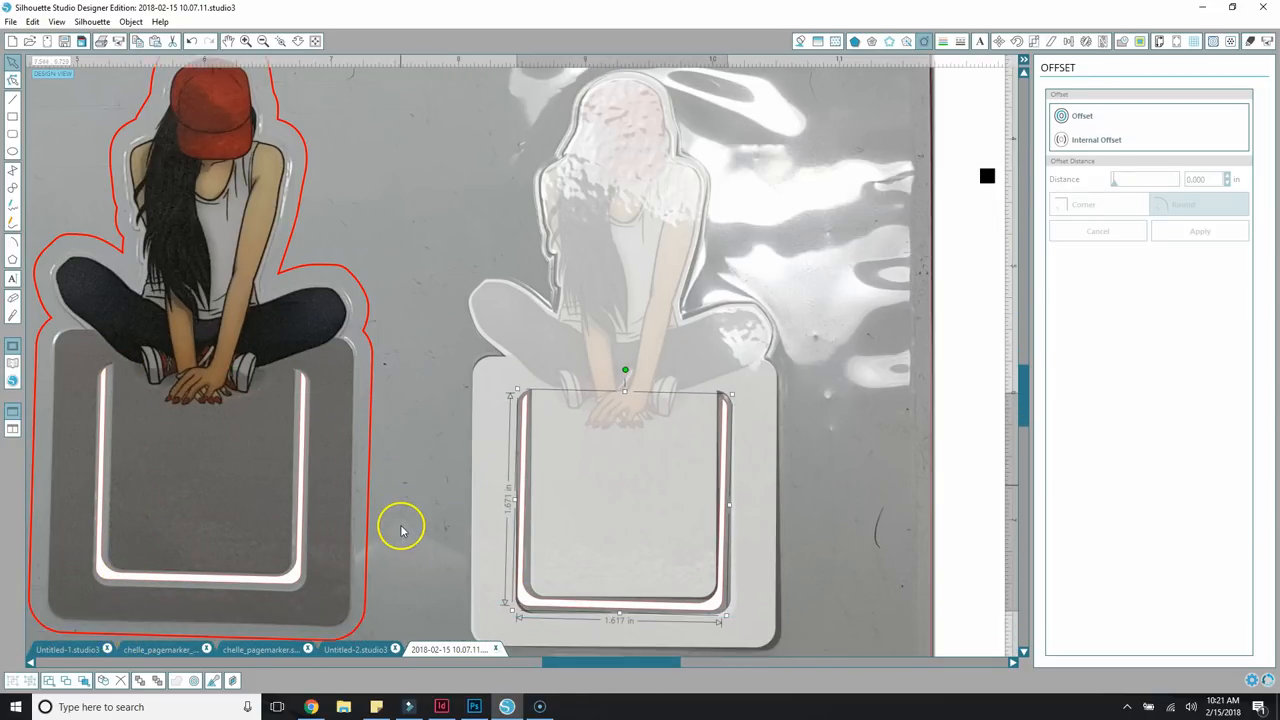
{"action": "mouse_move", "coordinate": [624, 368]}
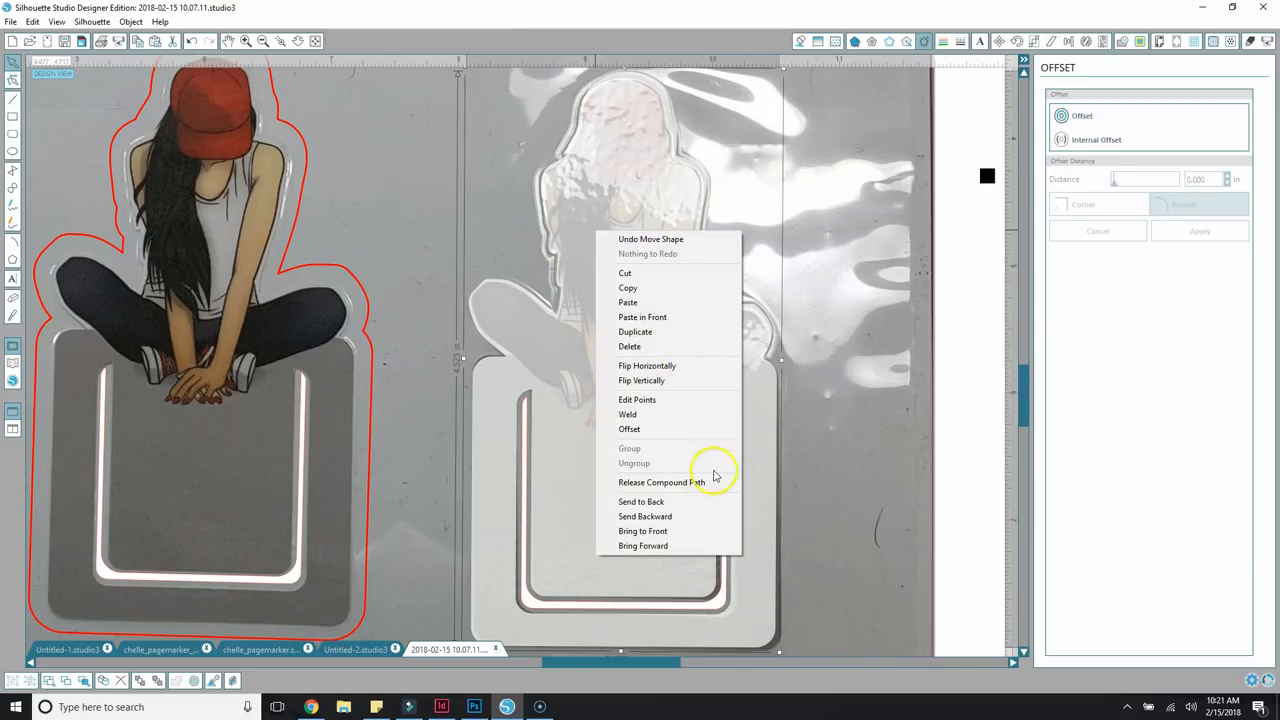
Release the third marker's template compound path into separate cut paths.
{"action": "left_click", "coordinate": [628, 428]}
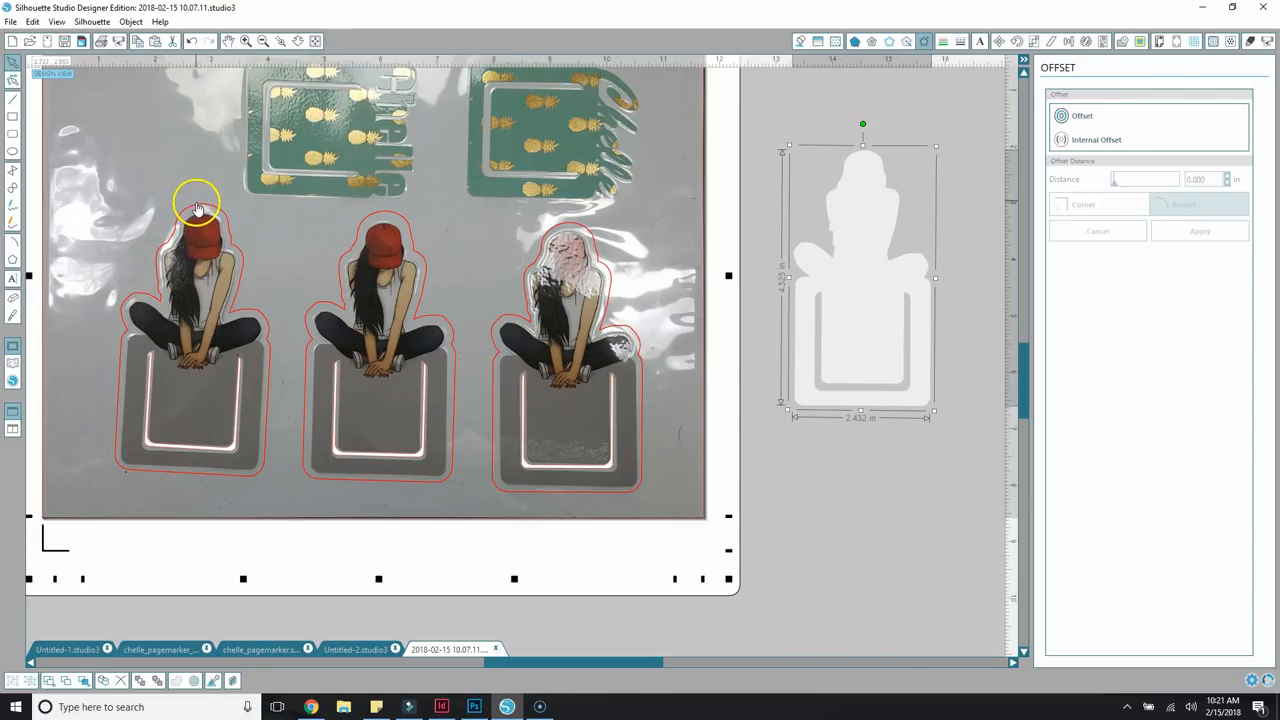
{"action": "mouse_move", "coordinate": [98, 488]}
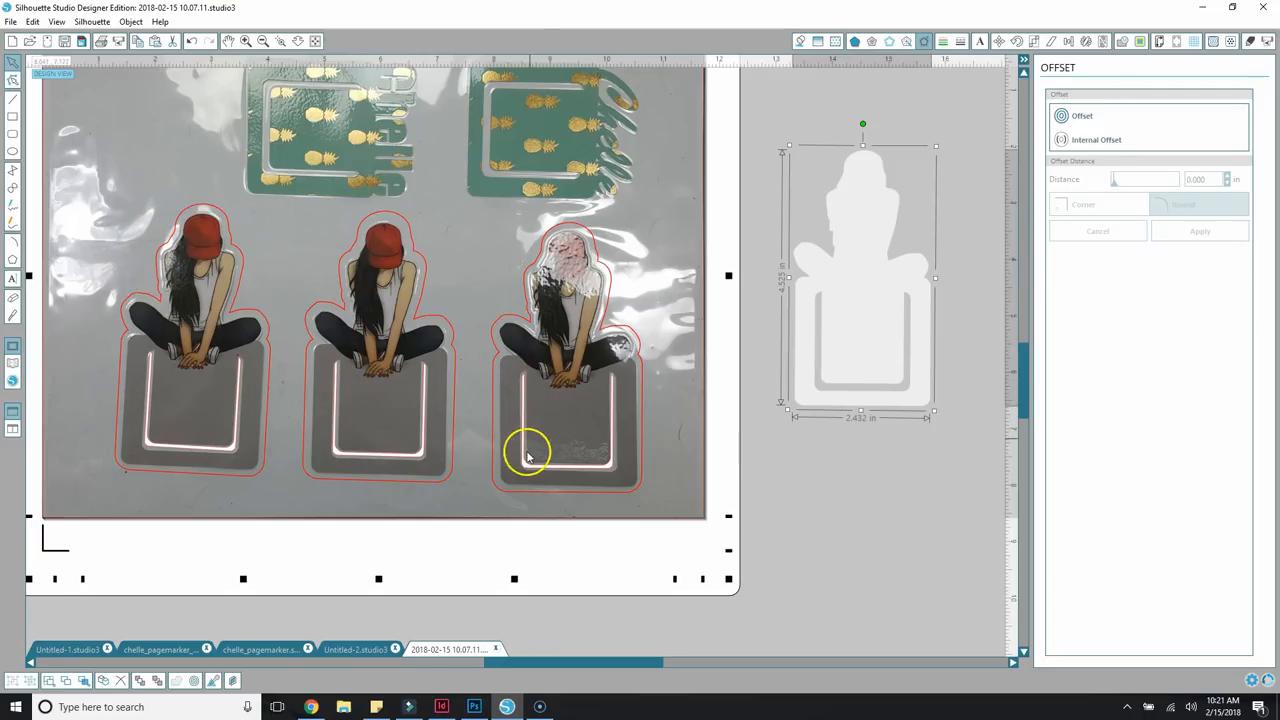
{"action": "mouse_move", "coordinate": [402, 416]}
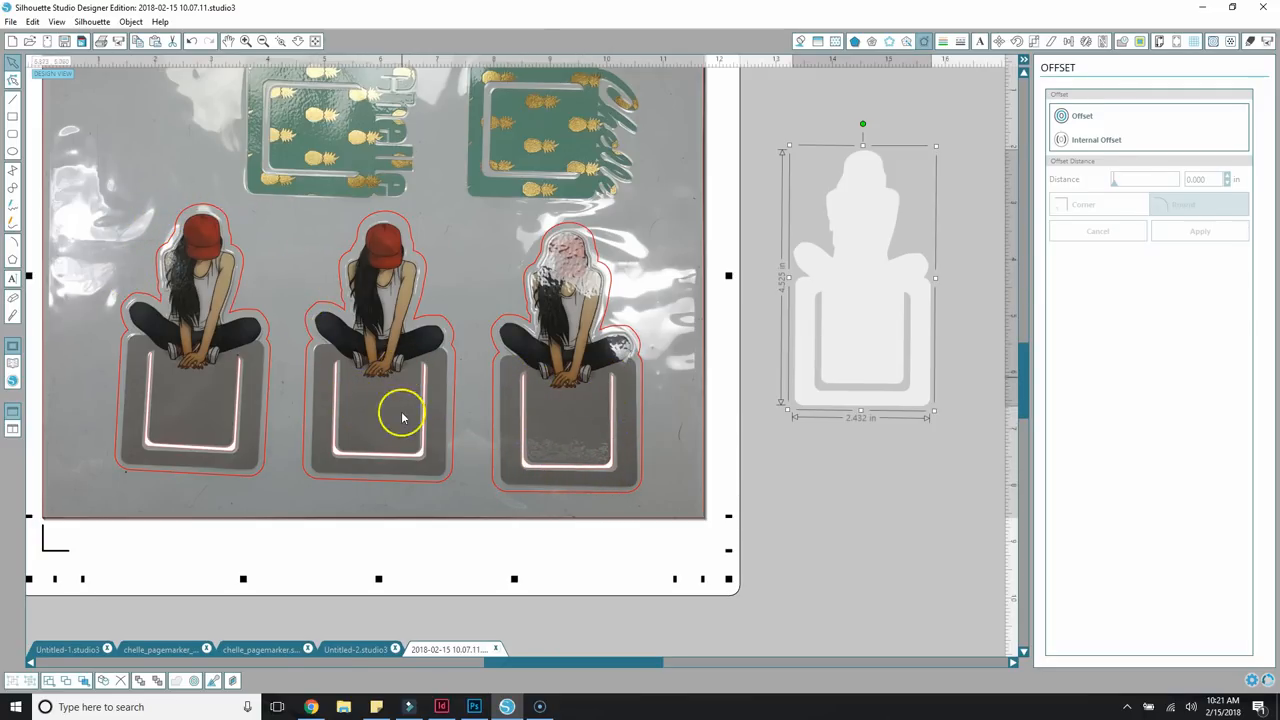
{"action": "mouse_move", "coordinate": [144, 444]}
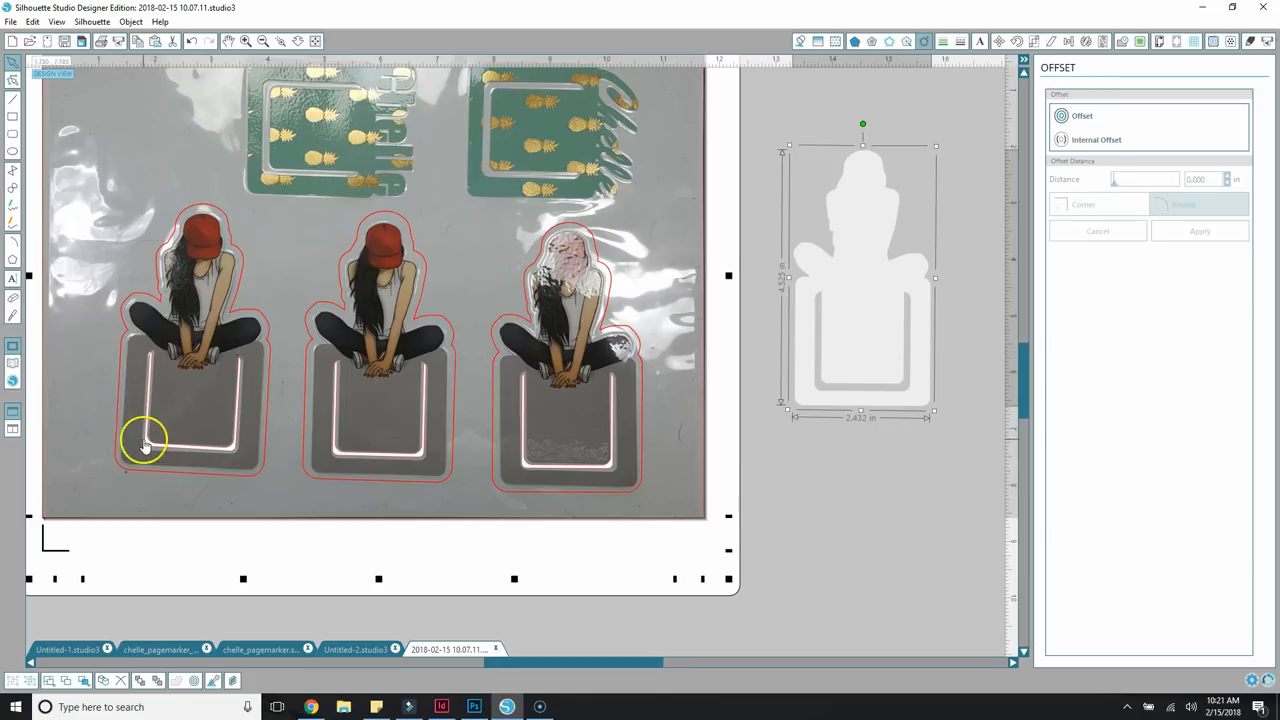
{"action": "mouse_move", "coordinate": [484, 350]}
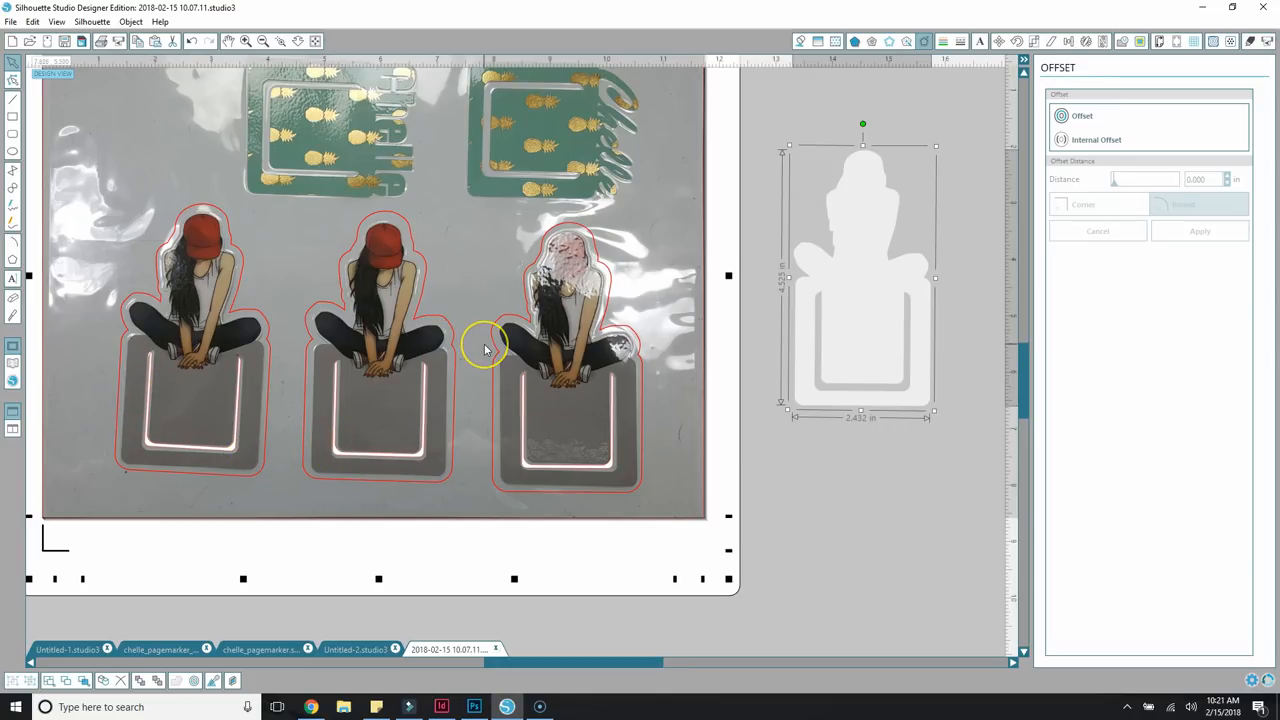
{"action": "mouse_move", "coordinate": [484, 348]}
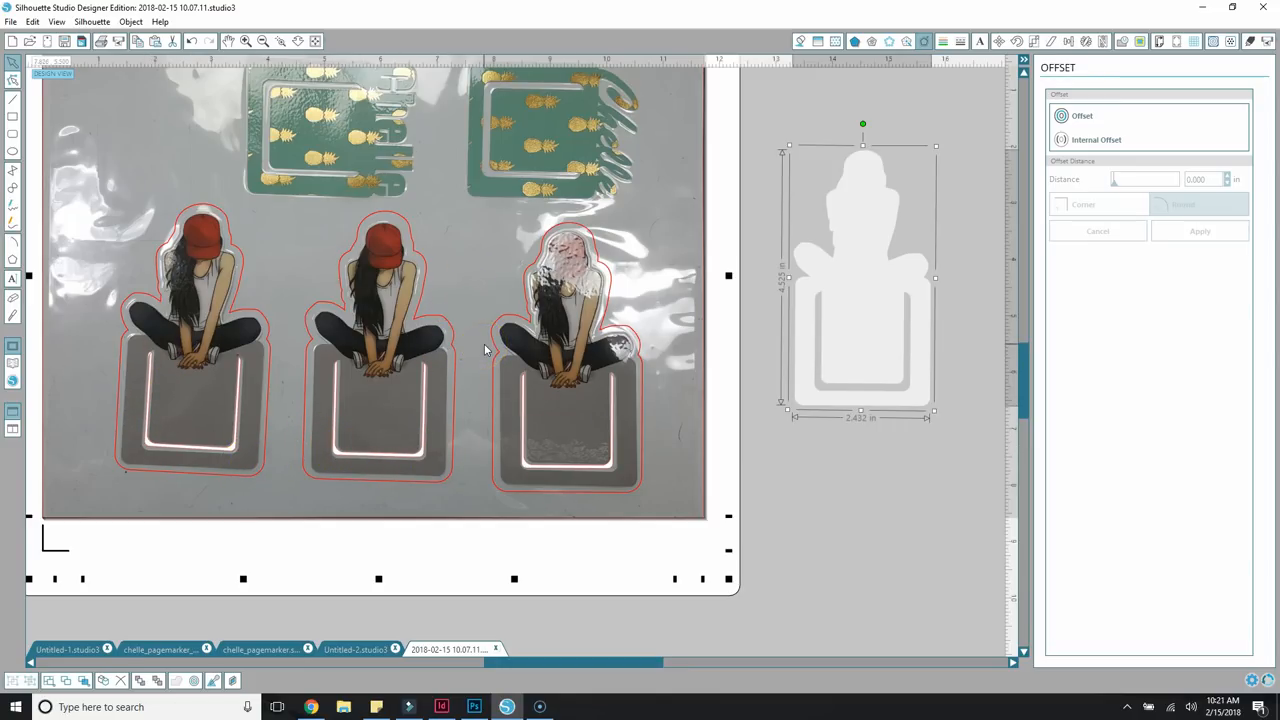
{"action": "scroll", "scroll_direction": "down", "scroll_amount": 3}
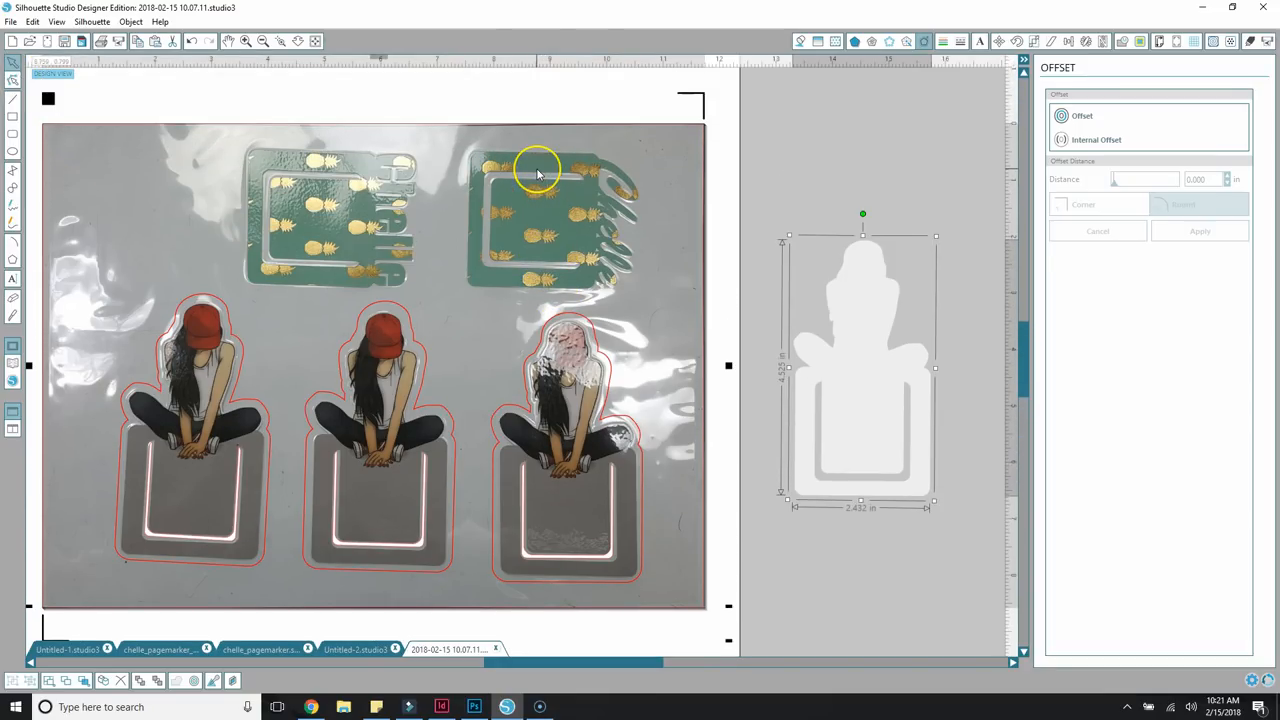
{"action": "mouse_move", "coordinate": [536, 170]}
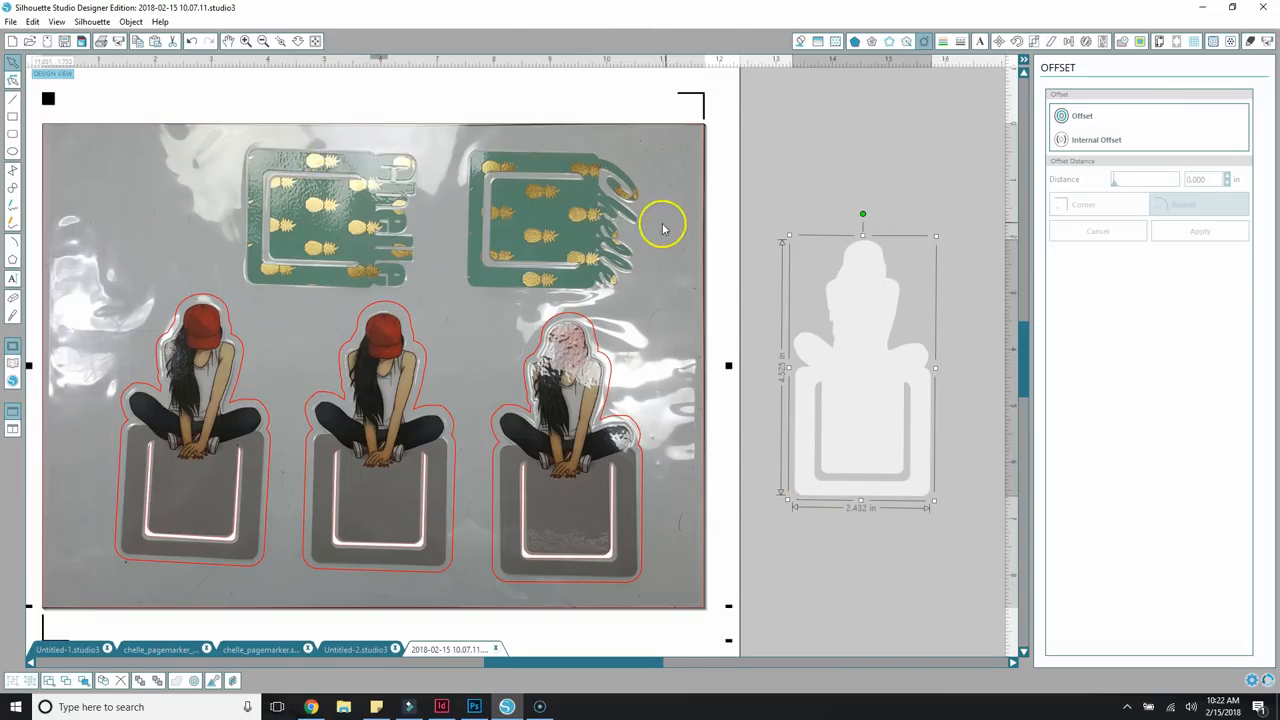
{"action": "mouse_move", "coordinate": [512, 664]}
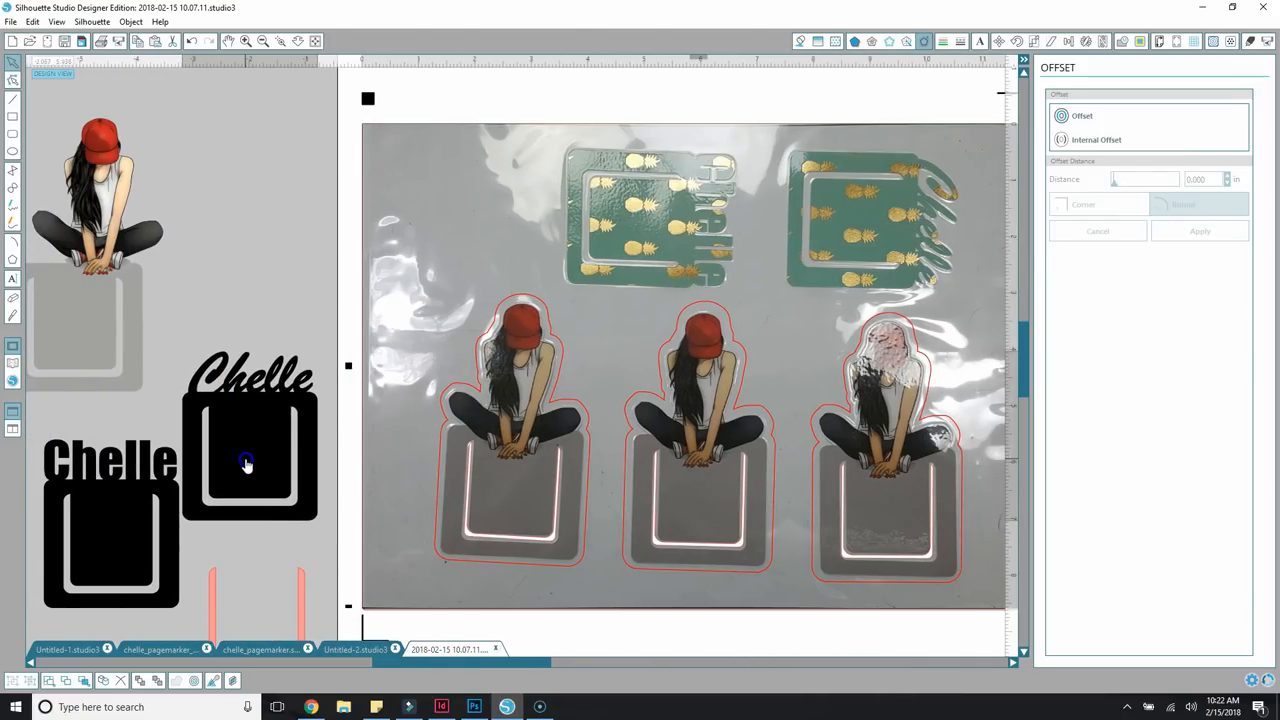
Drag a copy of the black Chelle marker design onto the photographed pineapple marker.
{"action": "left_click", "coordinate": [710, 520]}
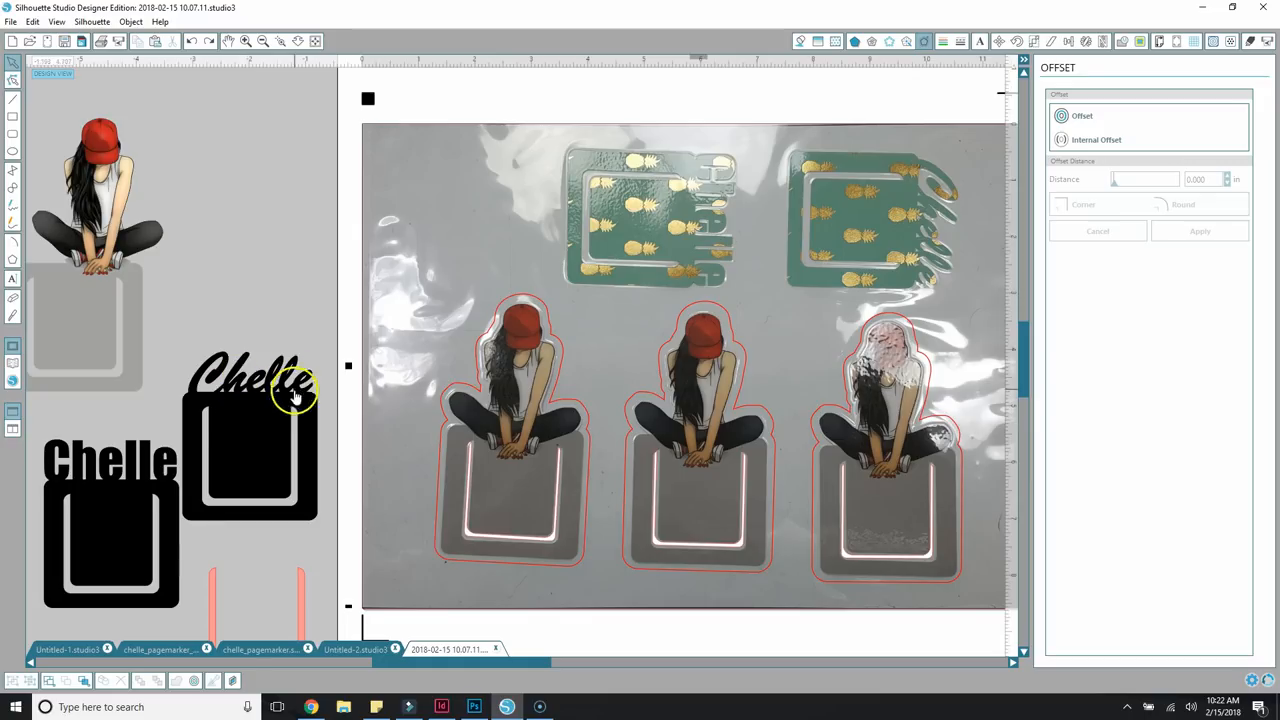
{"action": "left_click", "coordinate": [250, 450]}
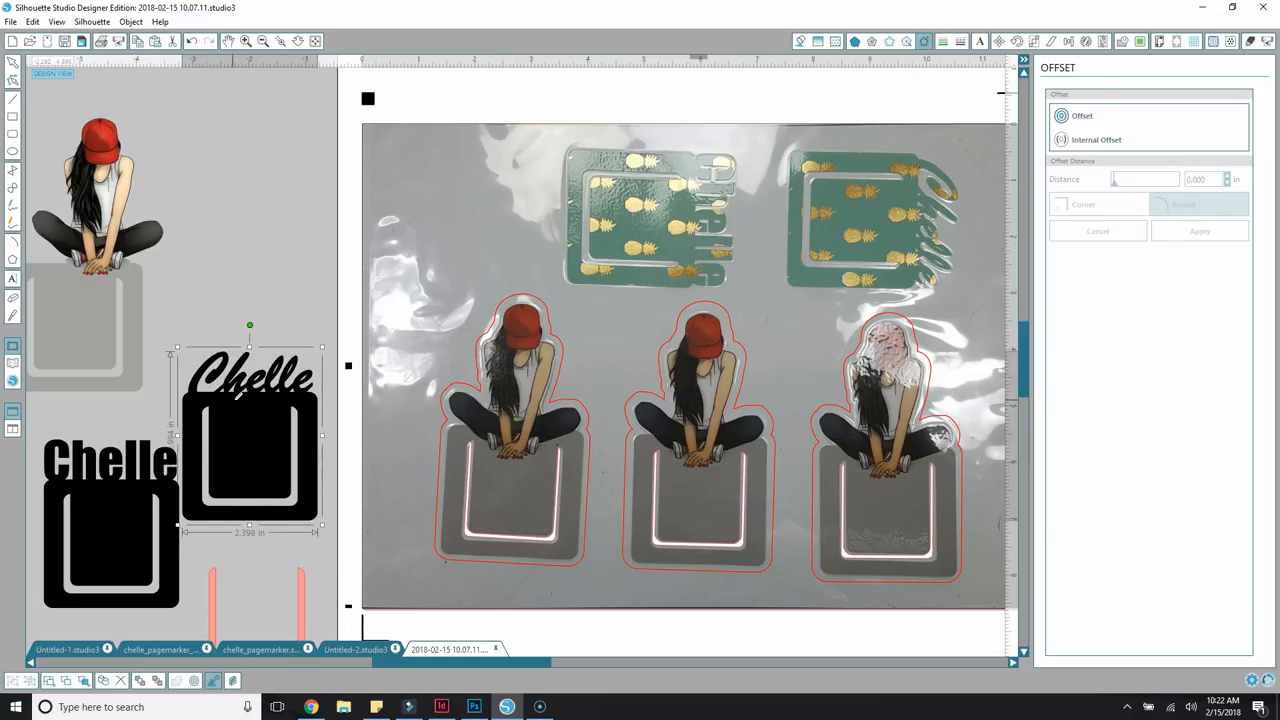
{"action": "left_click_drag", "start_coordinate": [250, 436], "coordinate": [280, 184]}
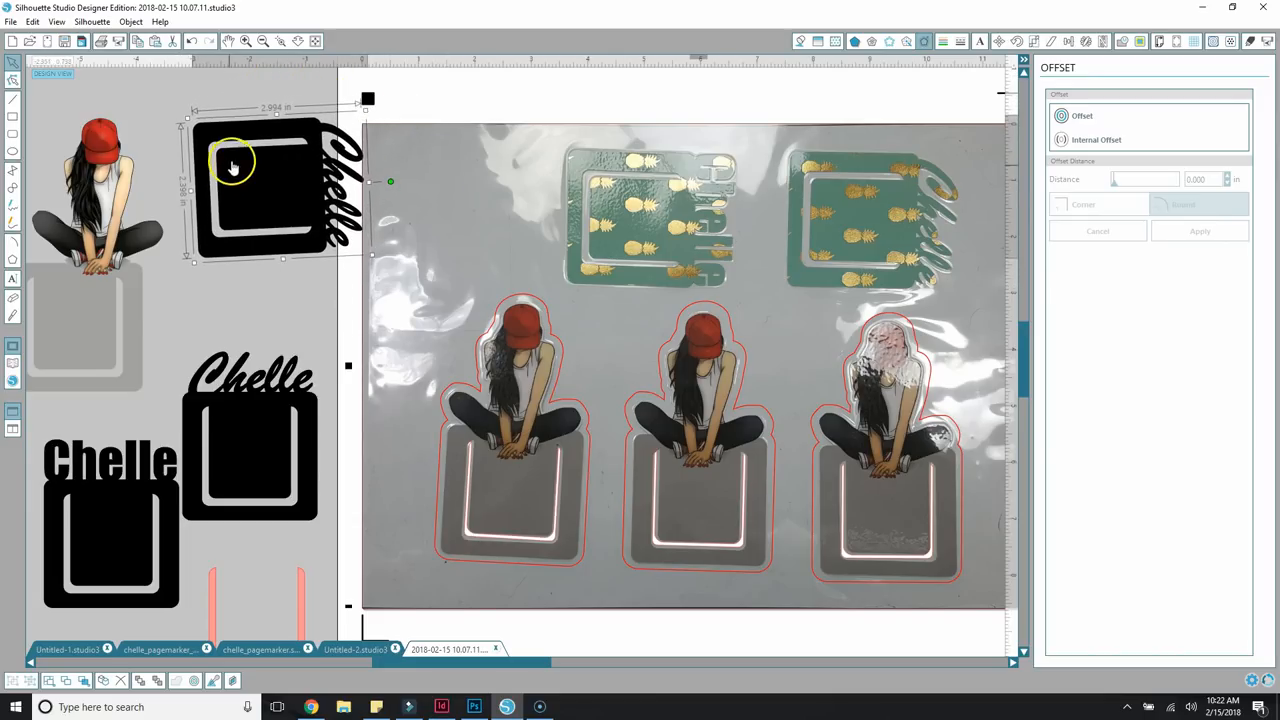
{"action": "left_click_drag", "start_coordinate": [264, 184], "coordinate": [864, 224]}
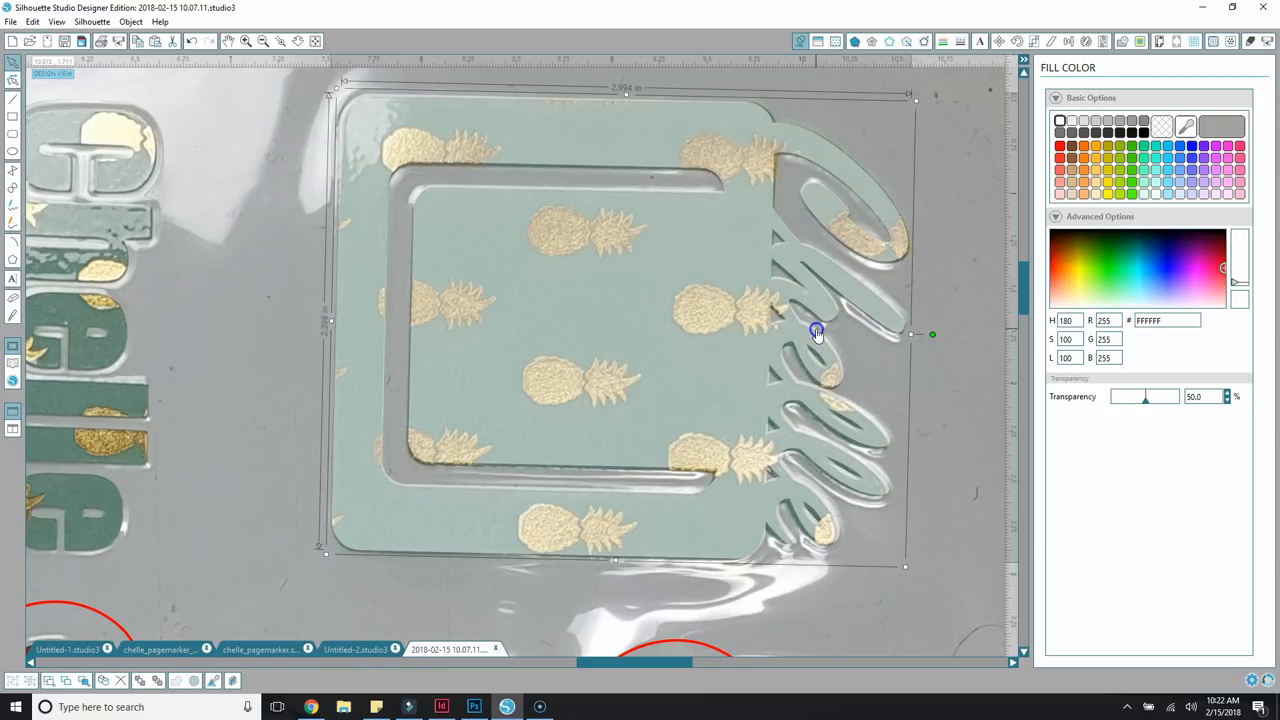
{"action": "mouse_move", "coordinate": [944, 218]}
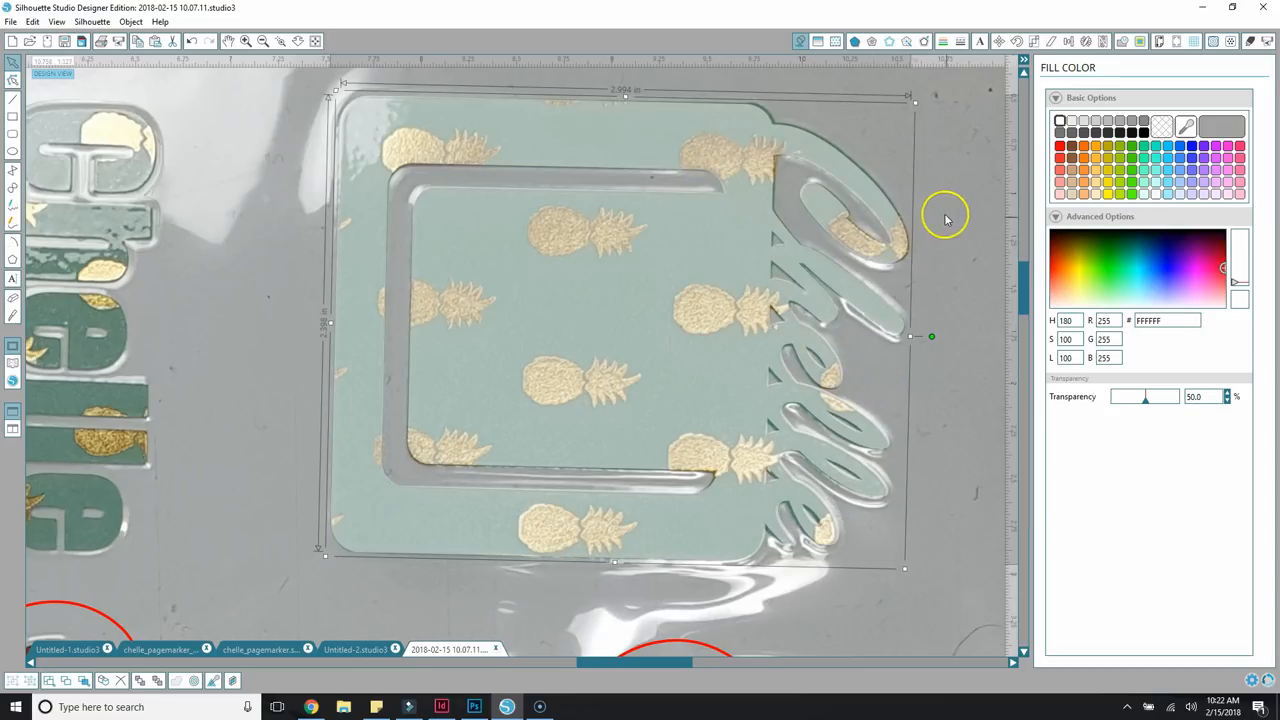
Create a red outer offset cut outline around the Chelle template on the pineapple marker.
{"action": "right_click", "coordinate": [680, 228]}
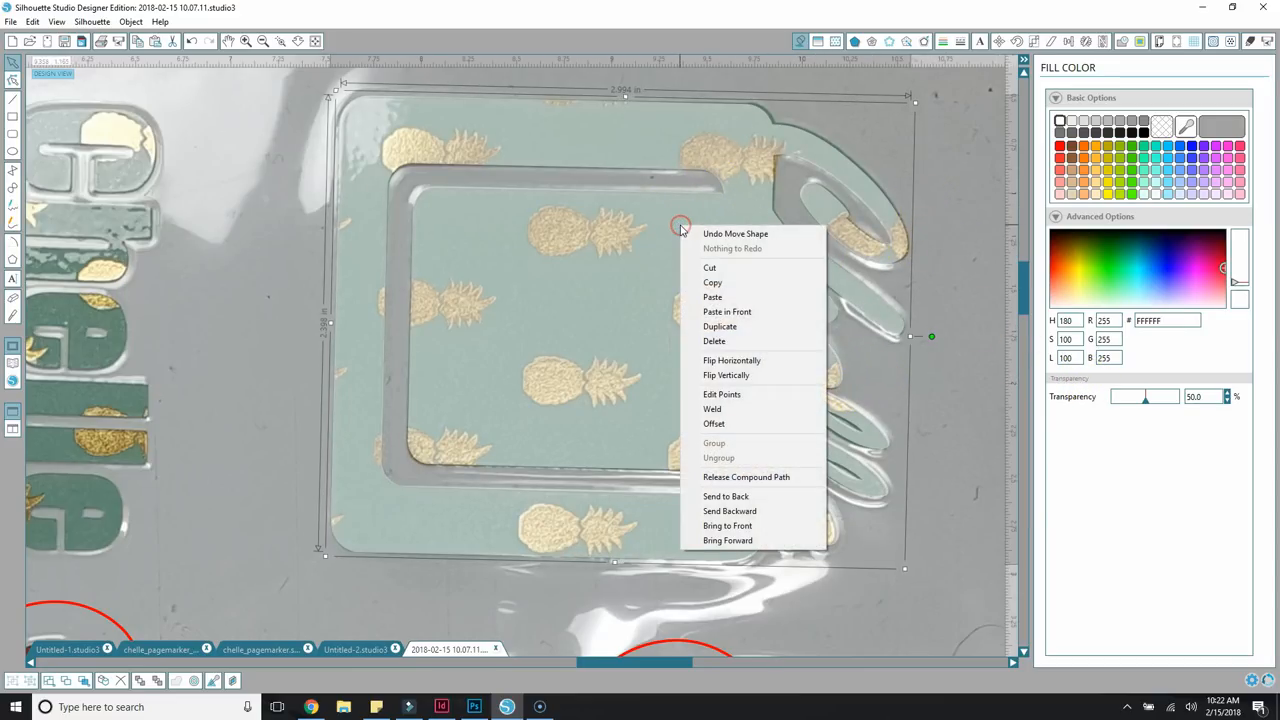
{"action": "mouse_move", "coordinate": [714, 424]}
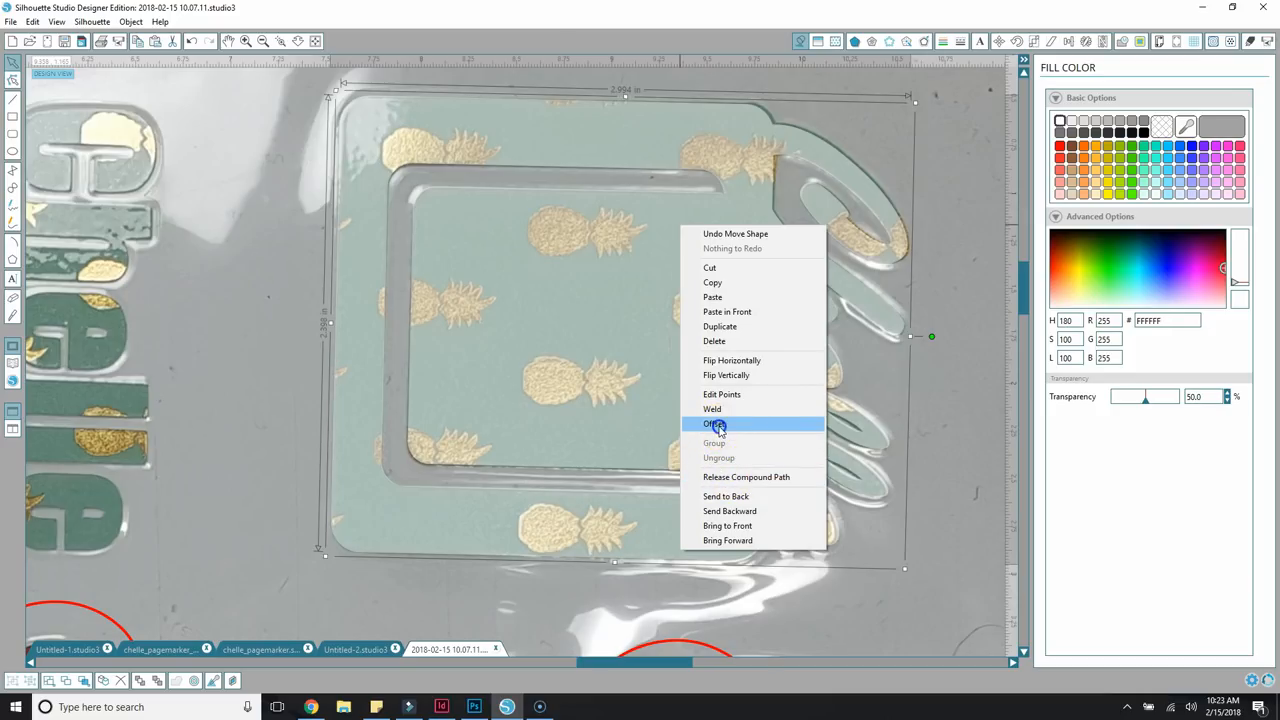
{"action": "left_click", "coordinate": [714, 424]}
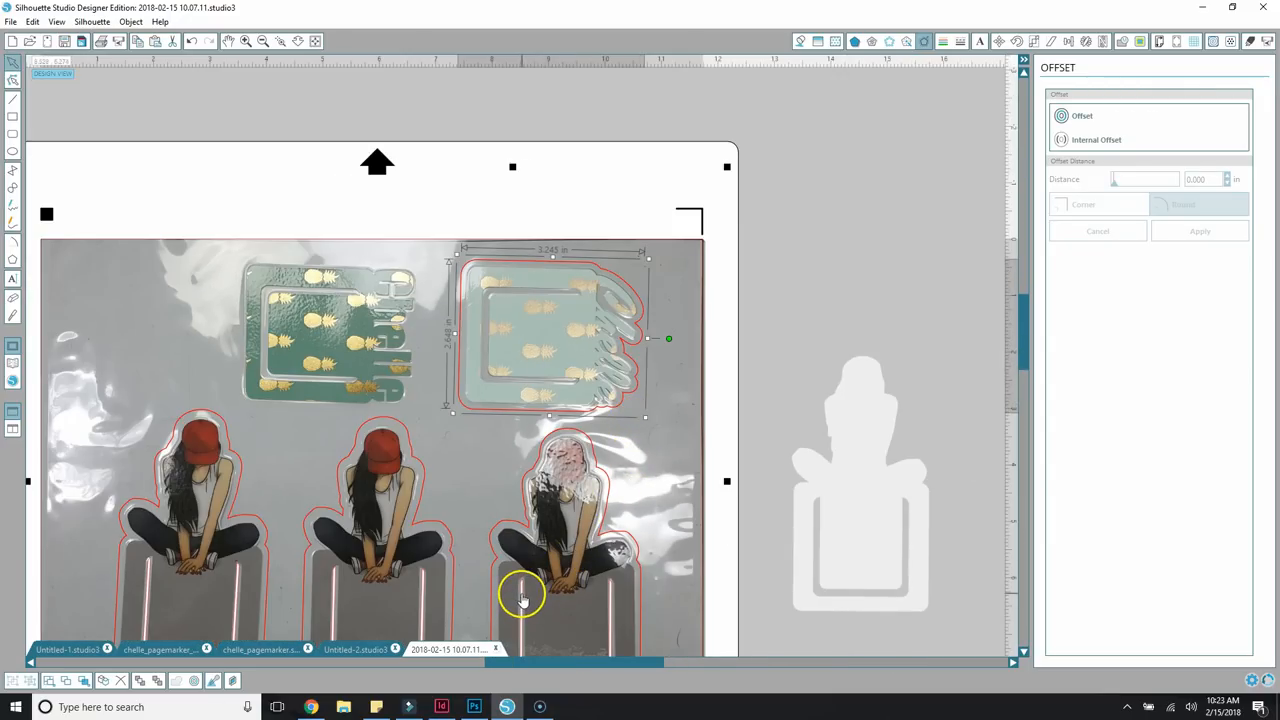
{"action": "left_click", "coordinate": [520, 590]}
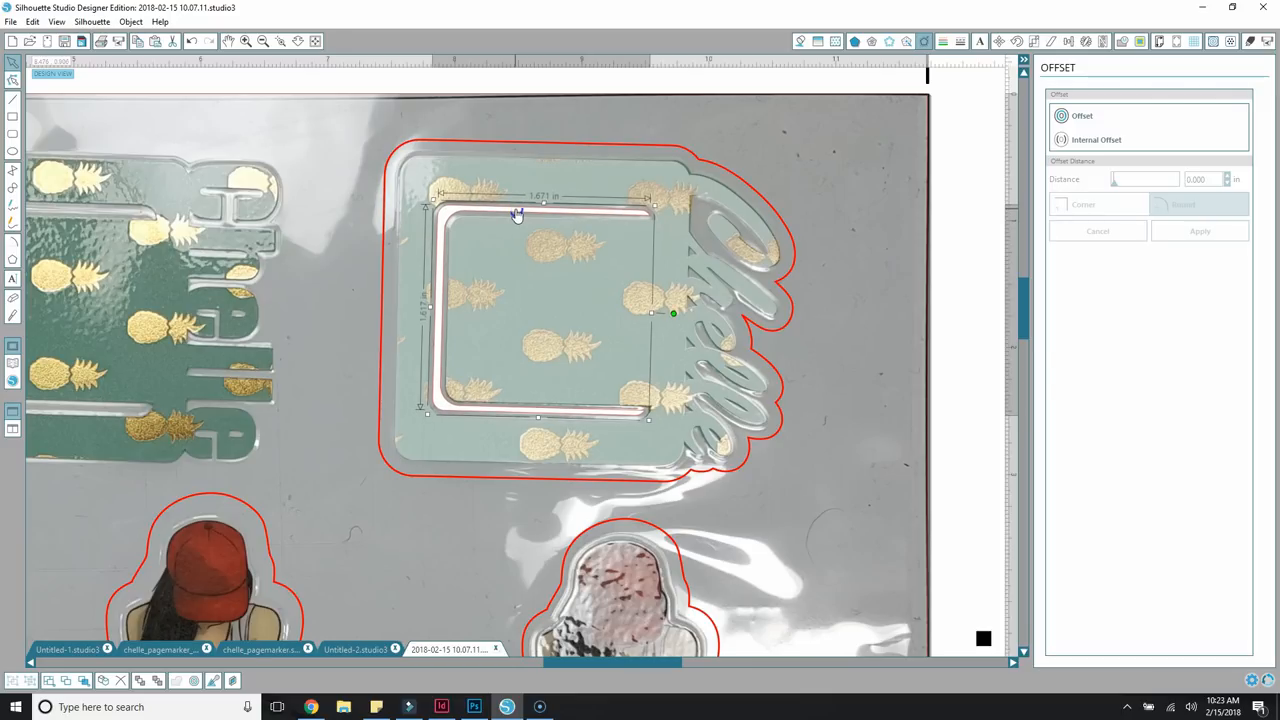
{"action": "mouse_move", "coordinate": [352, 672]}
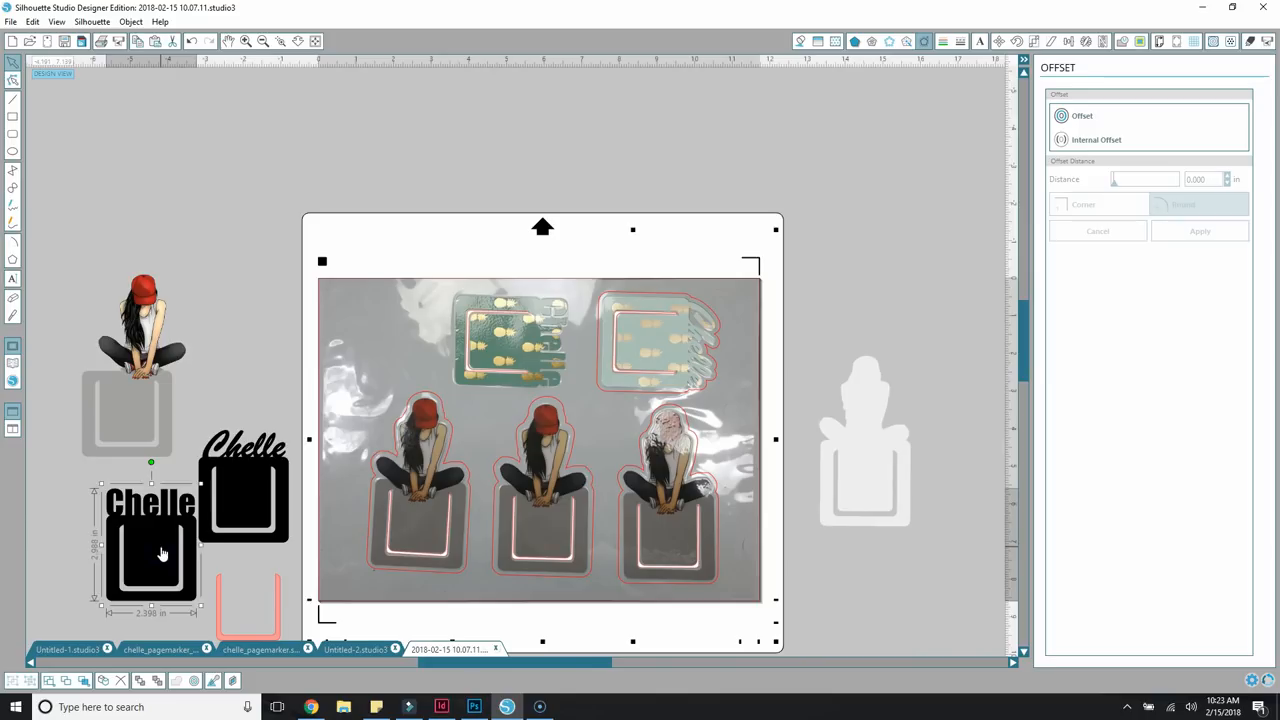
Pull a second Chelle marker copy above the mat and select it for the other pineapple marker.
{"action": "left_click_drag", "start_coordinate": [152, 556], "coordinate": [364, 110]}
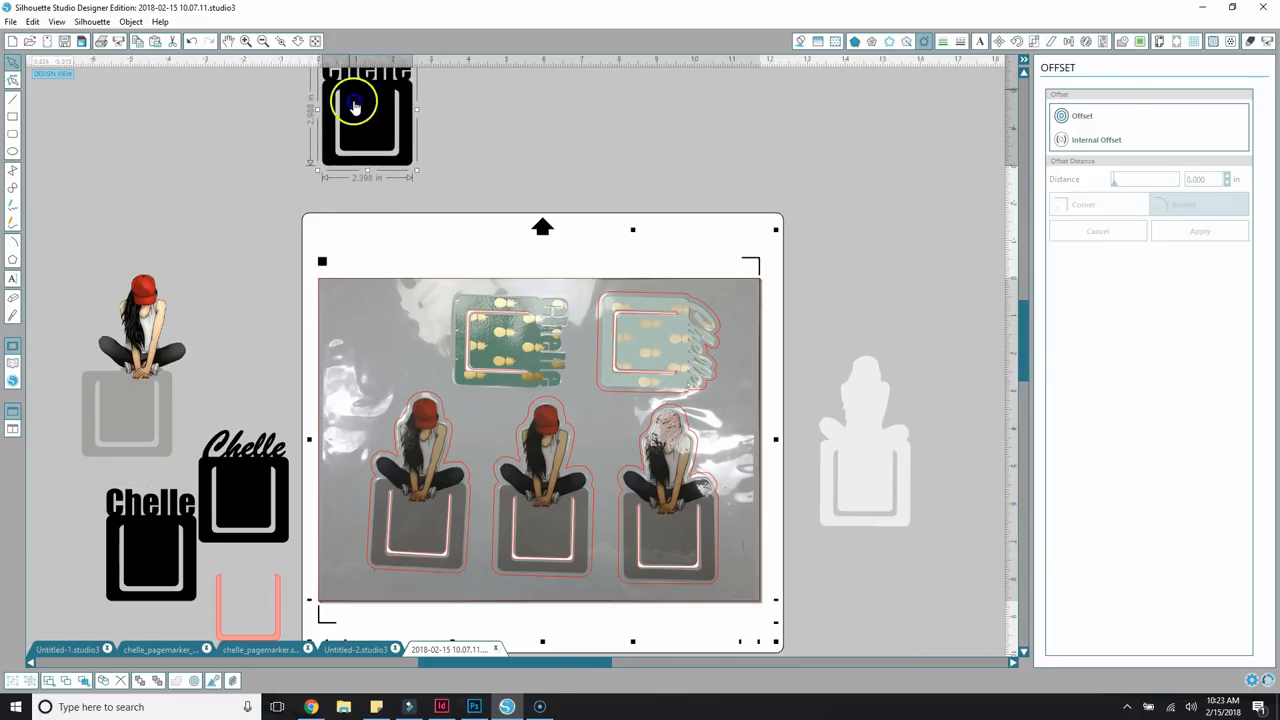
{"action": "left_click", "coordinate": [808, 40]}
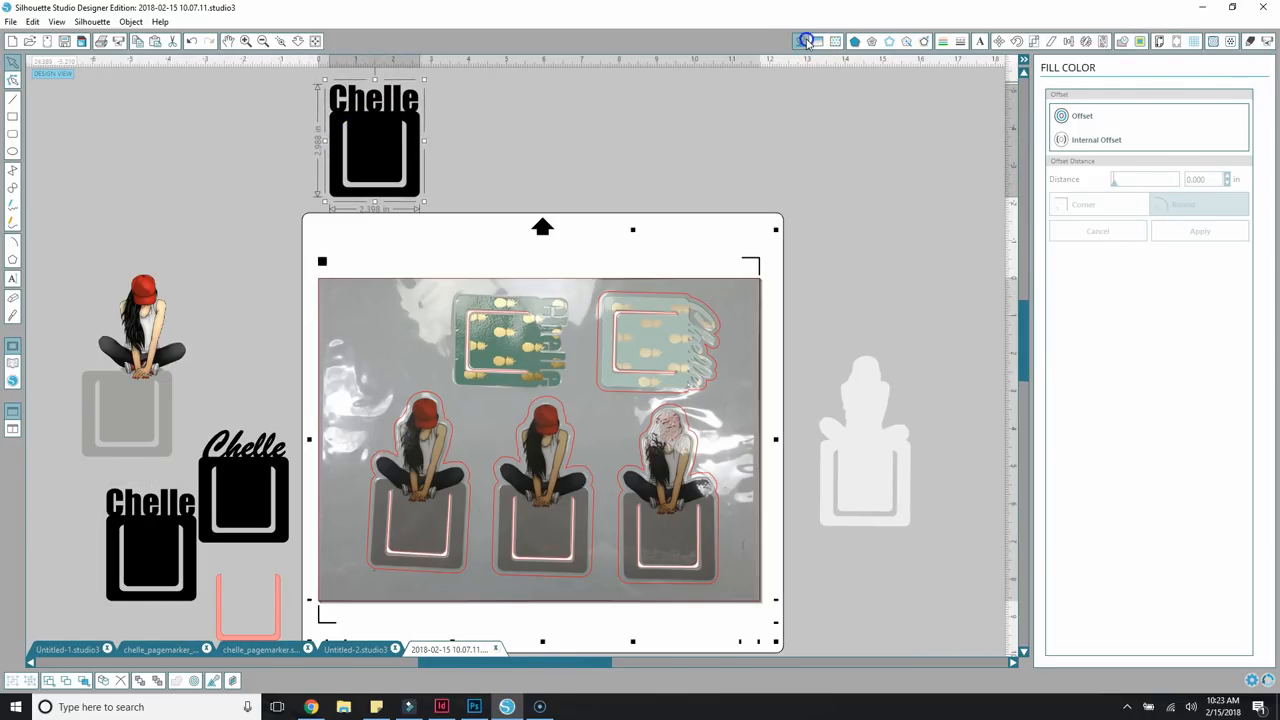
{"action": "left_click", "coordinate": [808, 40]}
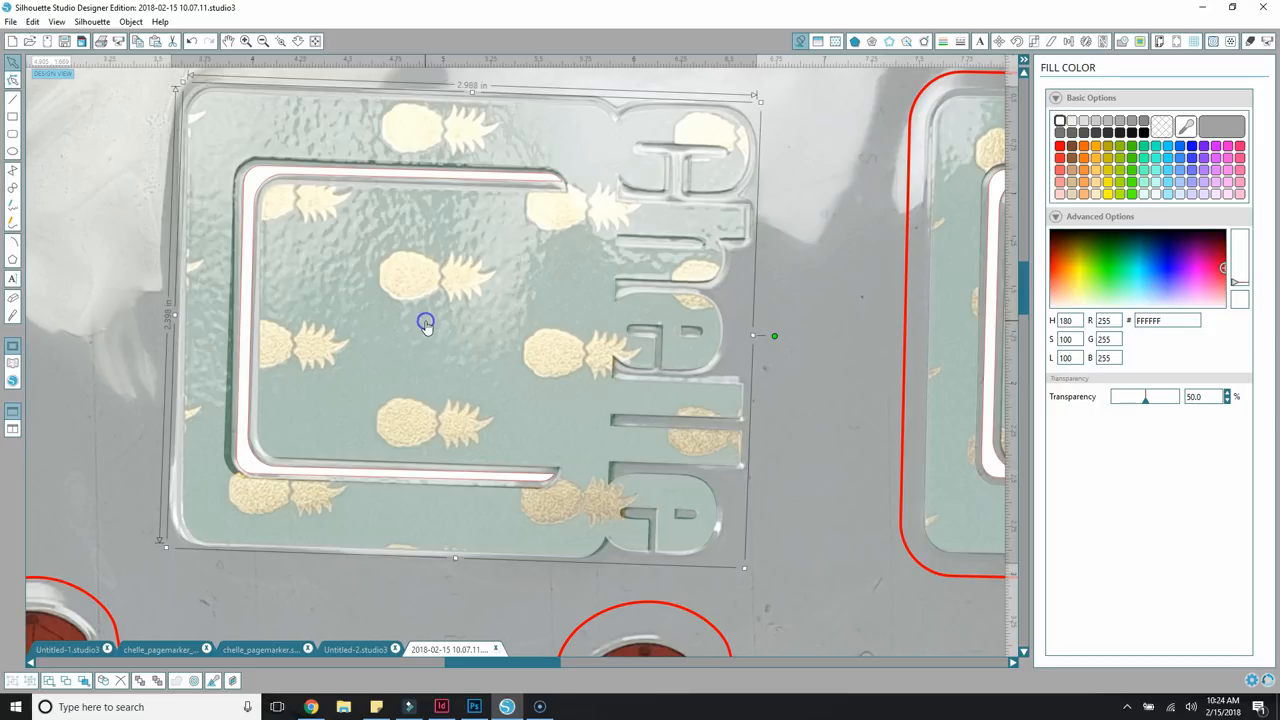
Apply an offset cut outline to the second Chelle template, leaving all five markers outlined.
{"action": "right_click", "coordinate": [424, 322]}
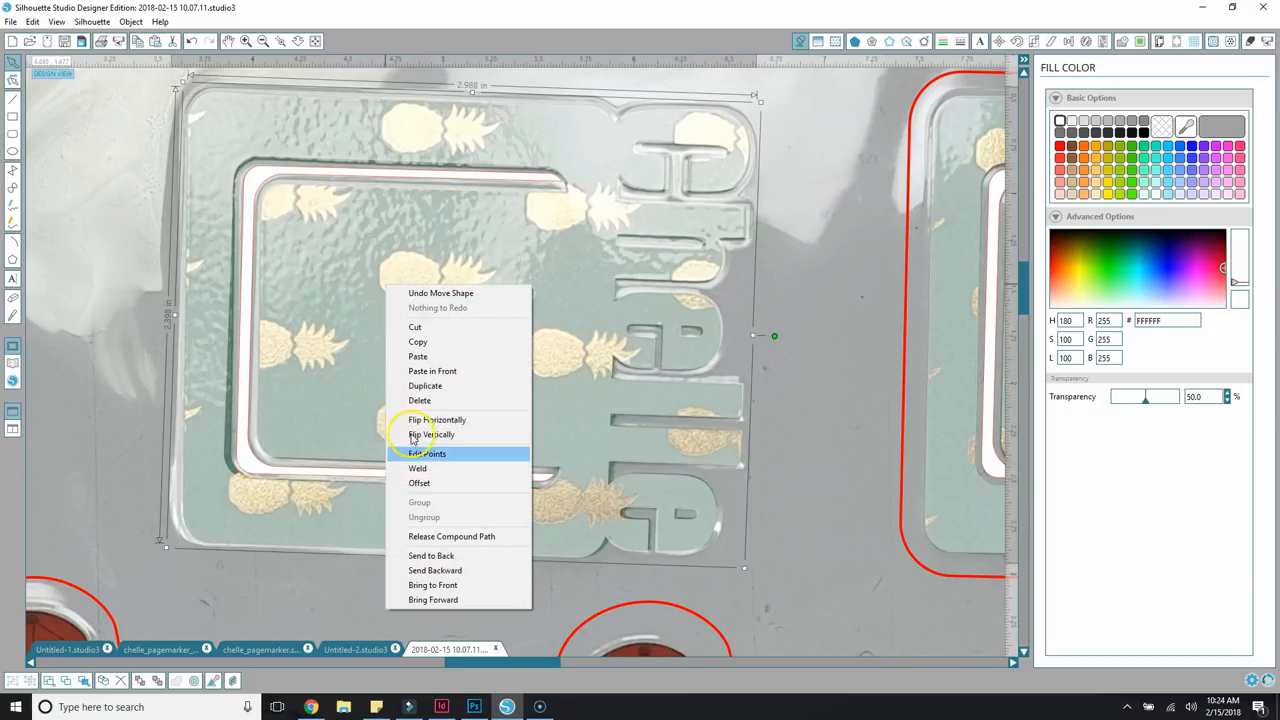
{"action": "left_click", "coordinate": [420, 482]}
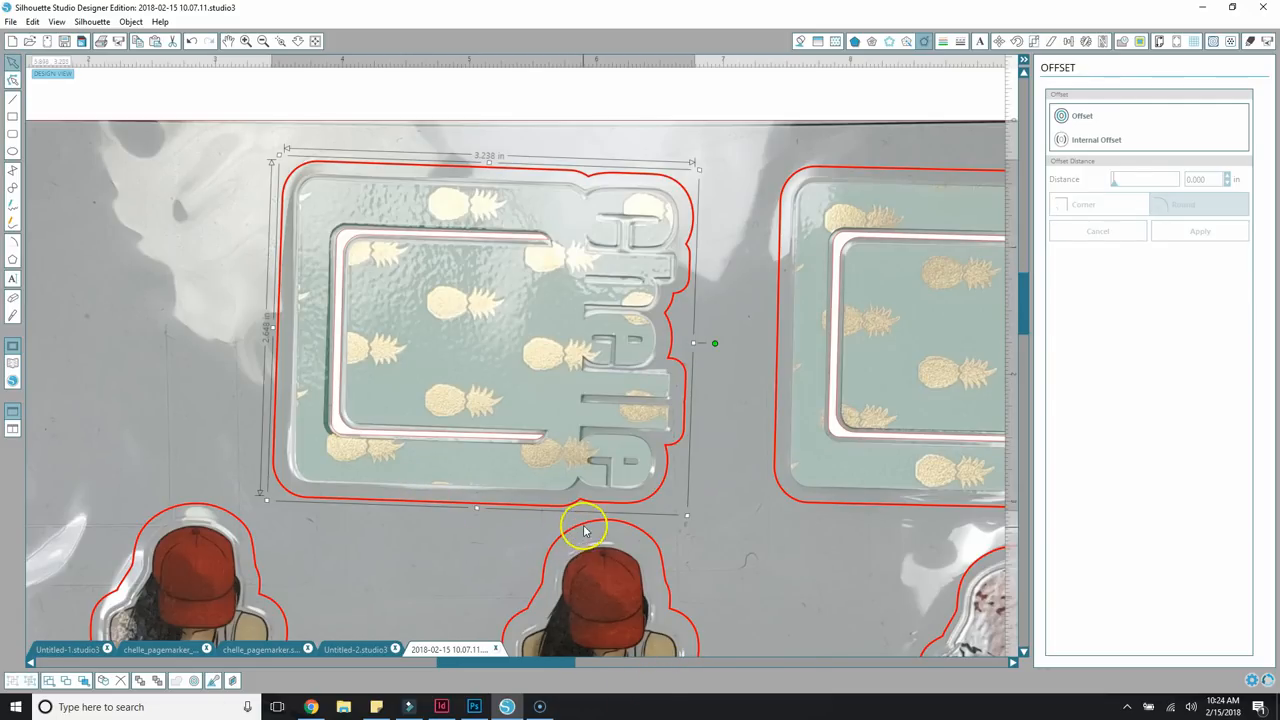
{"action": "mouse_move", "coordinate": [590, 504]}
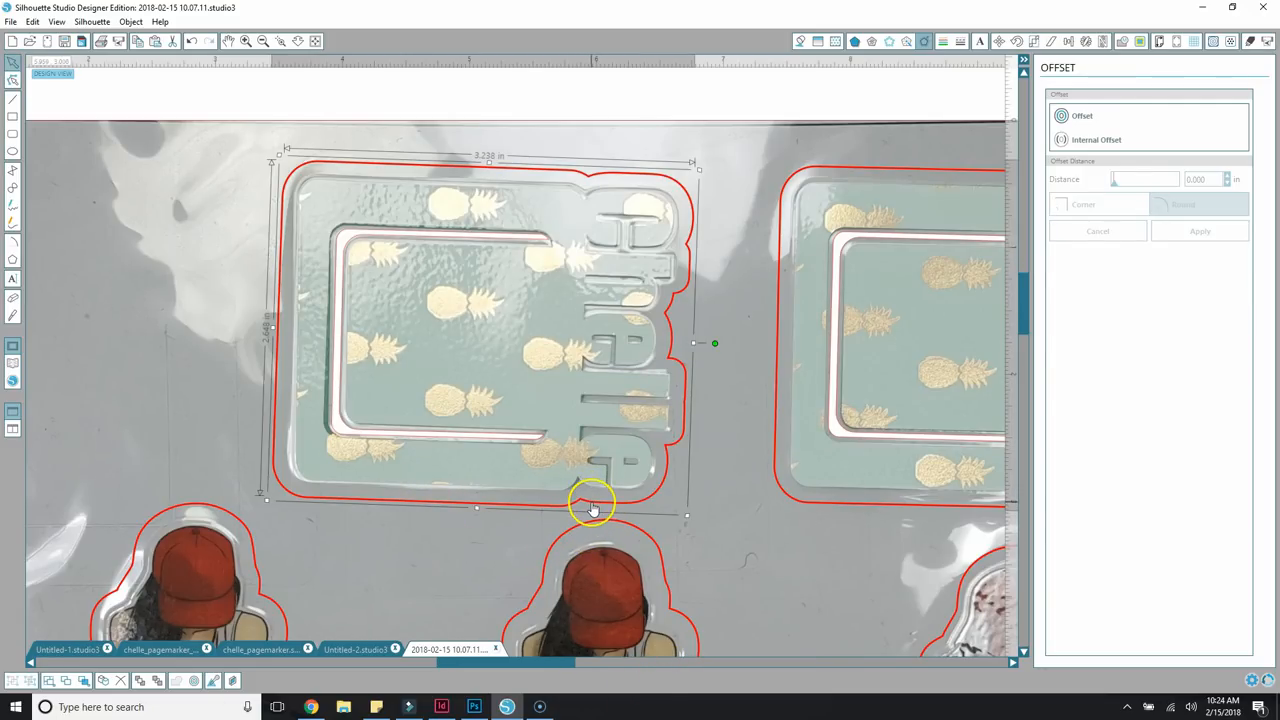
{"action": "scroll", "scroll_direction": "down", "scroll_amount": 3}
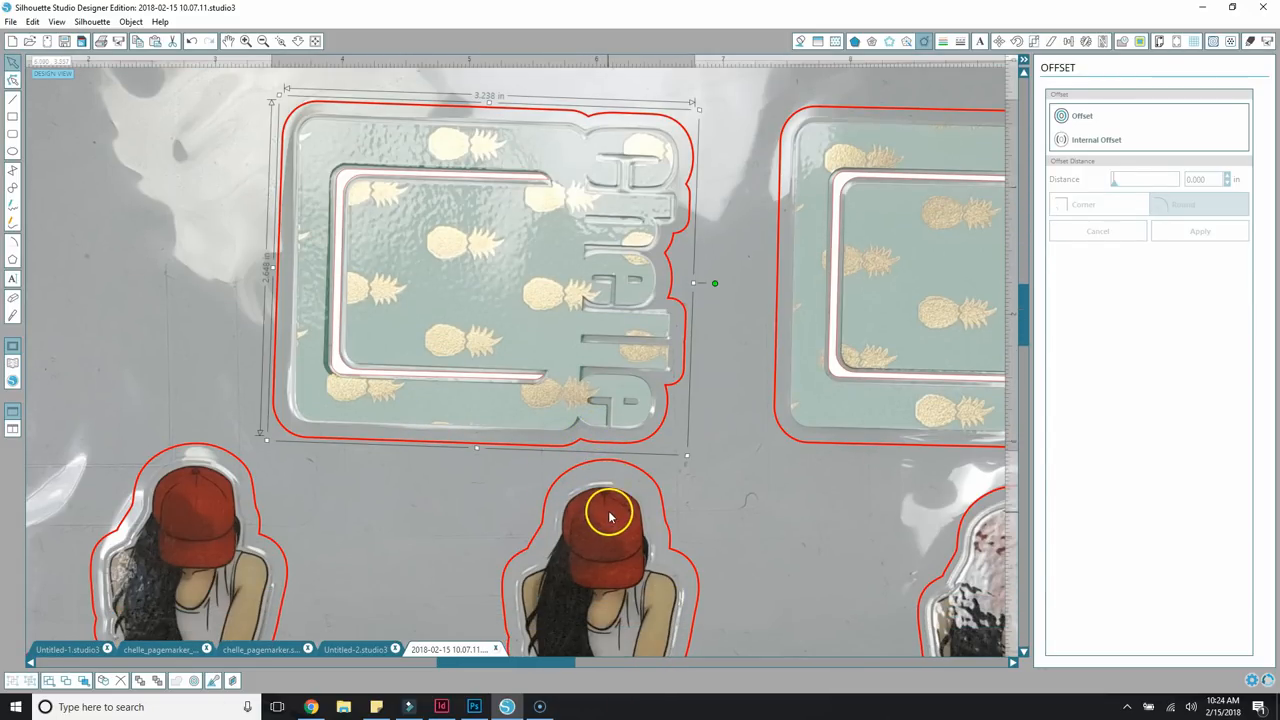
{"action": "scroll", "scroll_direction": "down", "scroll_amount": 3}
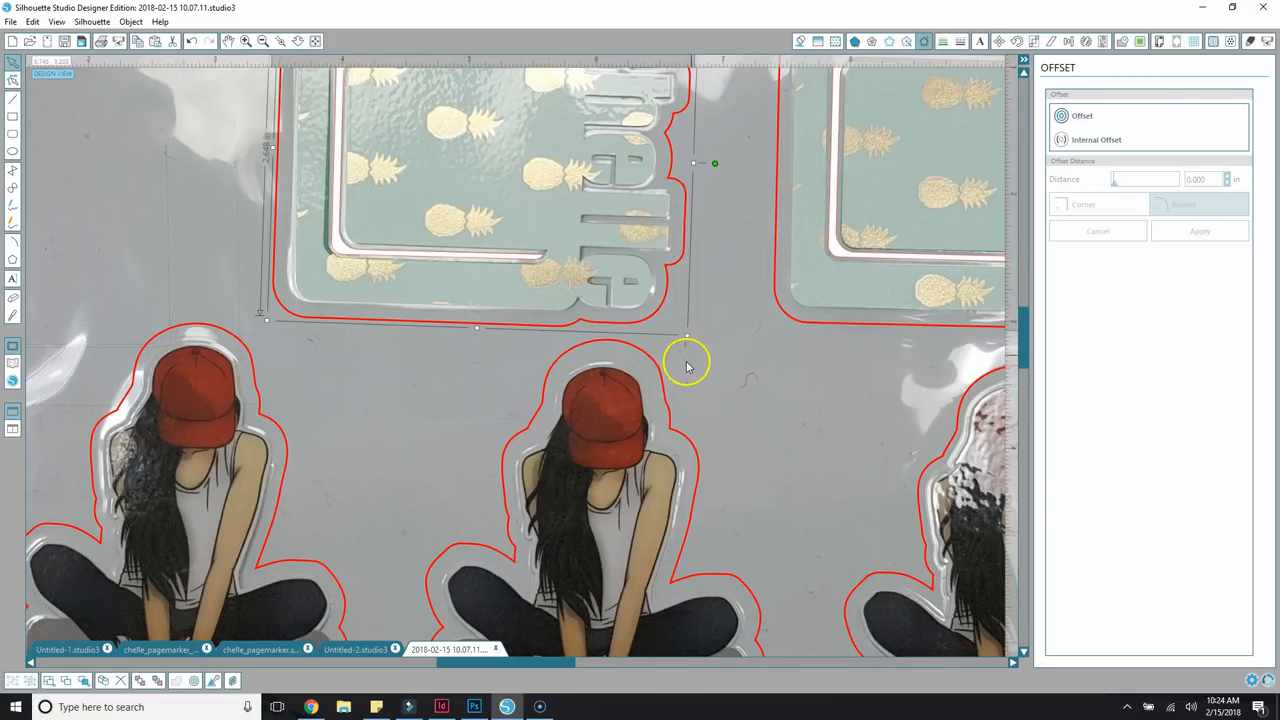
{"action": "scroll", "scroll_direction": "down", "scroll_amount": 3}
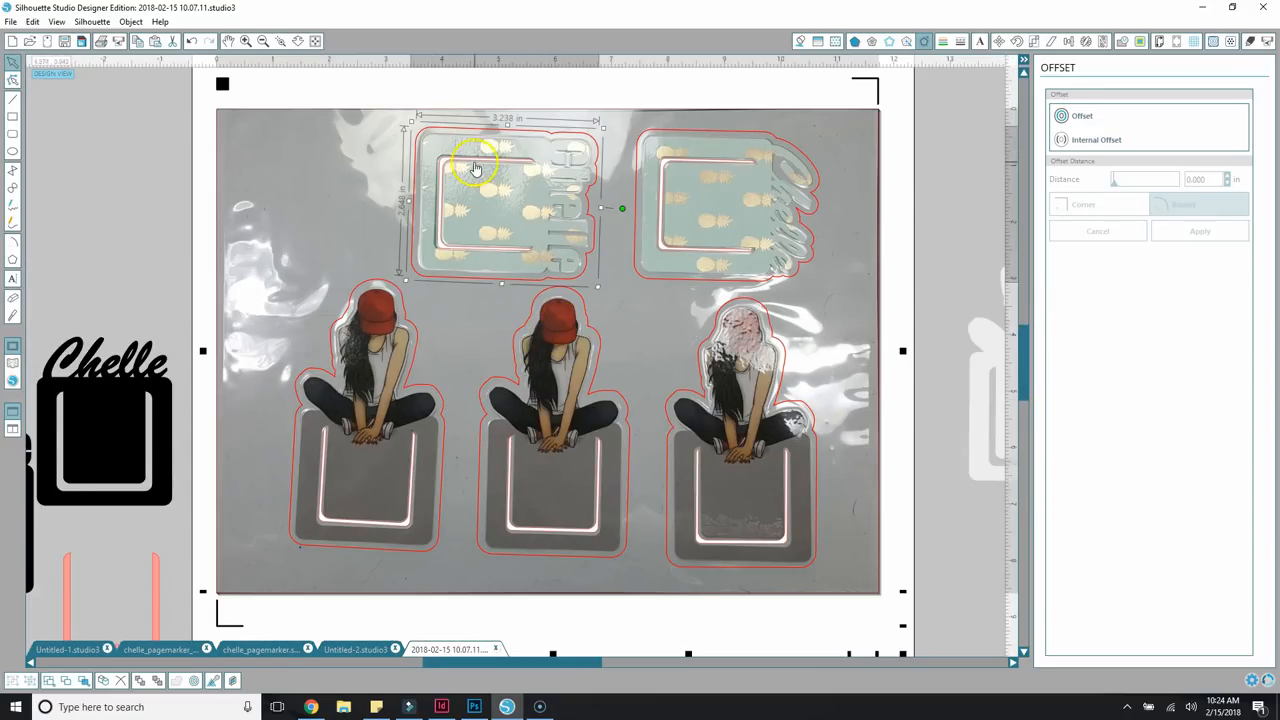
{"action": "mouse_move", "coordinate": [600, 188]}
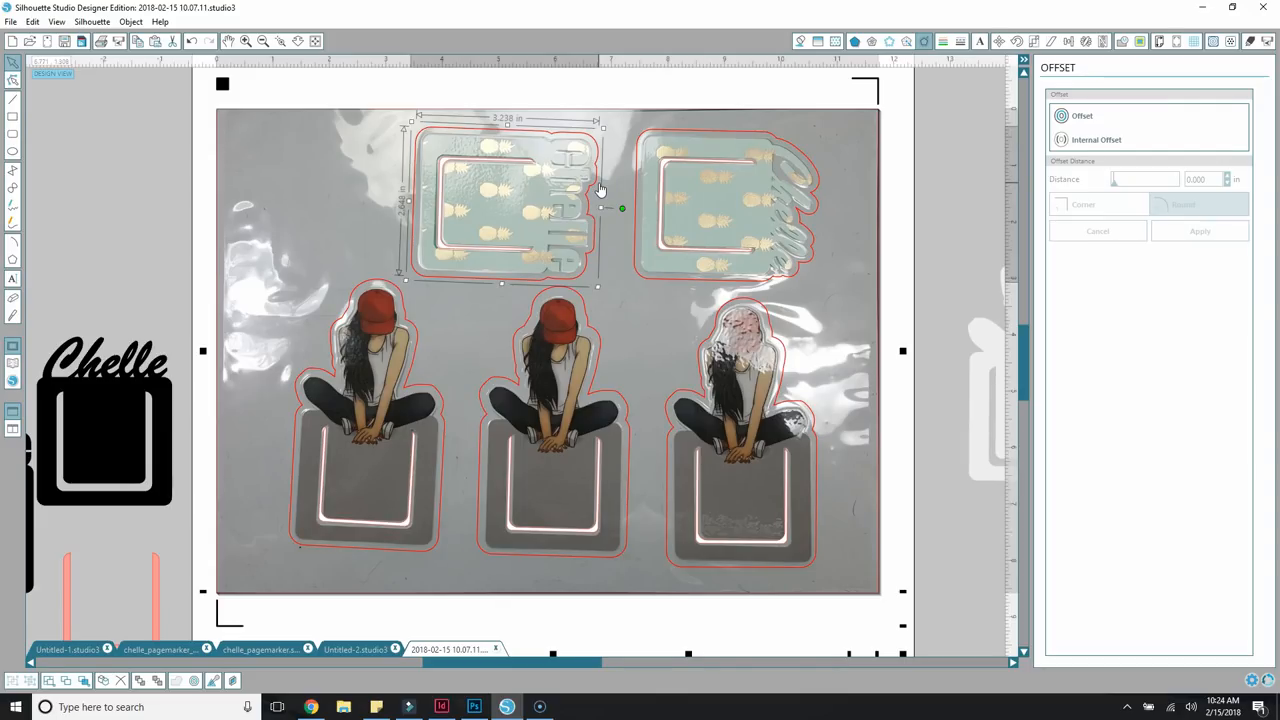
{"action": "mouse_move", "coordinate": [696, 178]}
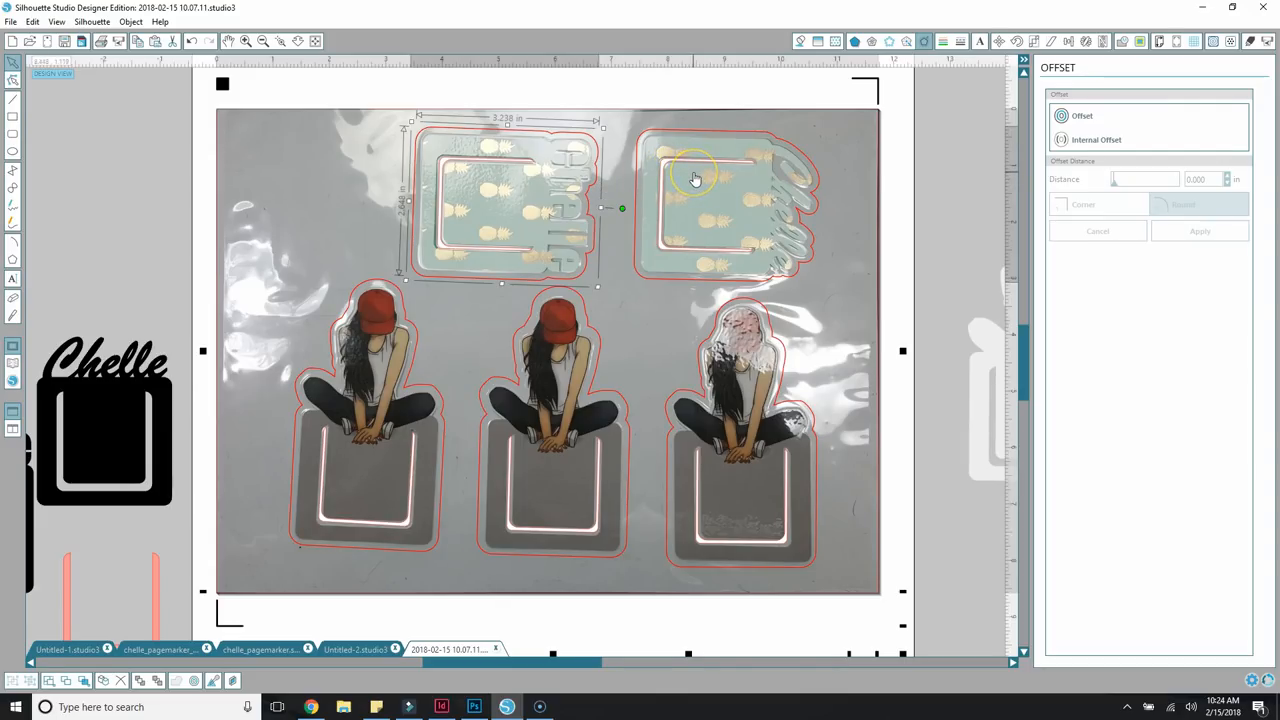
{"action": "mouse_move", "coordinate": [518, 160]}
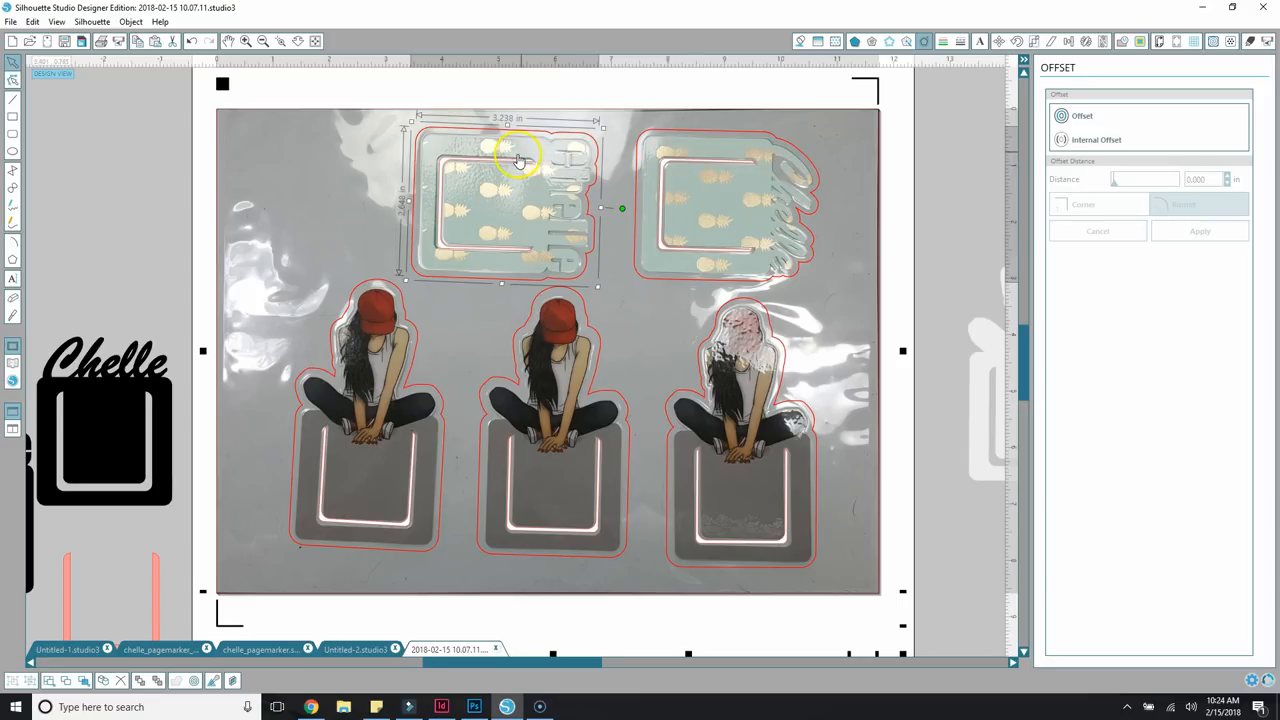
Drag the translucent Chelle template off the mat so only the offset cut outlines remain.
{"action": "left_click_drag", "start_coordinate": [518, 160], "coordinate": [138, 162]}
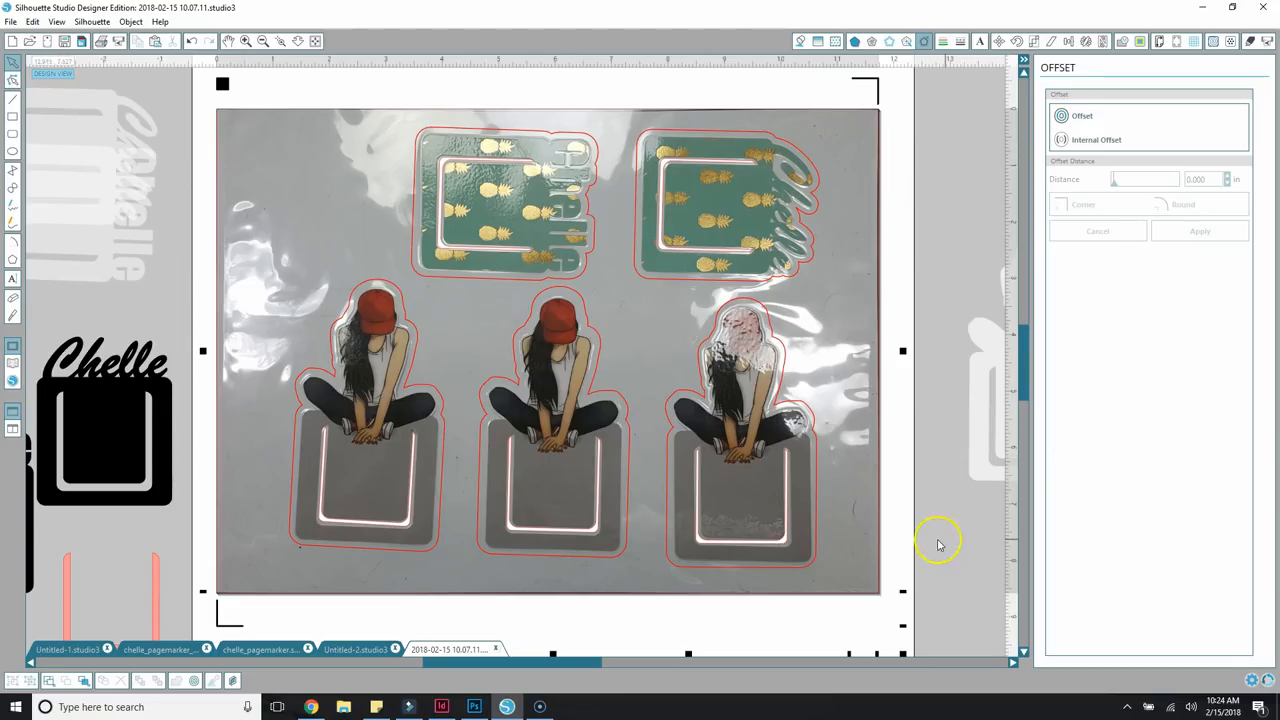
{"action": "mouse_move", "coordinate": [772, 528]}
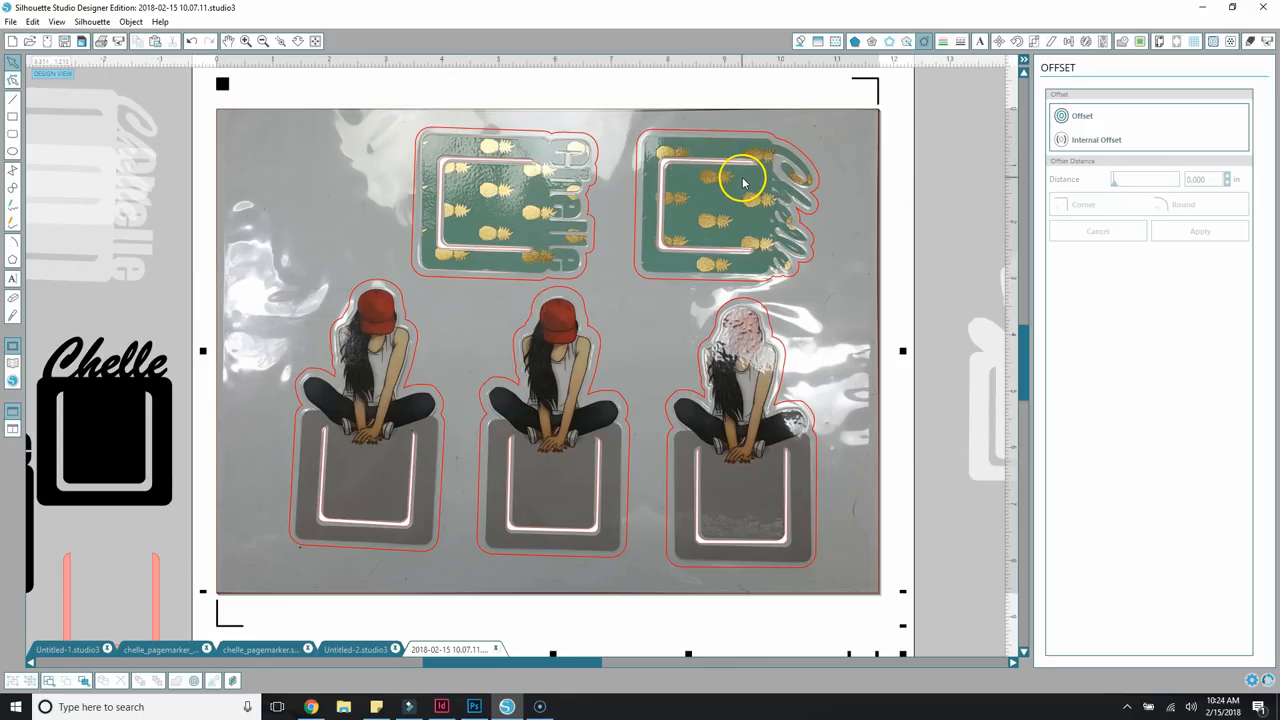
{"action": "mouse_move", "coordinate": [744, 184]}
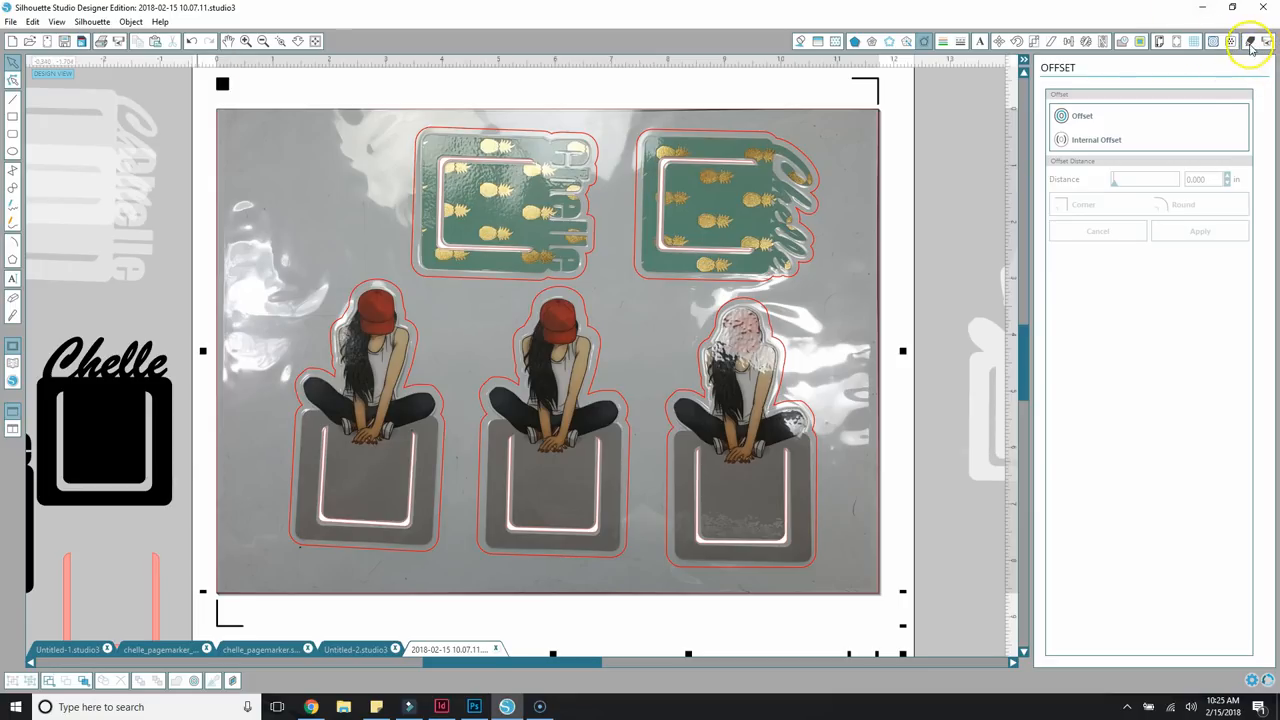
Set Chipboard material with speed 1, thickness 33 and double cut, and send the job to the Cameo.
{"action": "left_click", "coordinate": [1250, 40]}
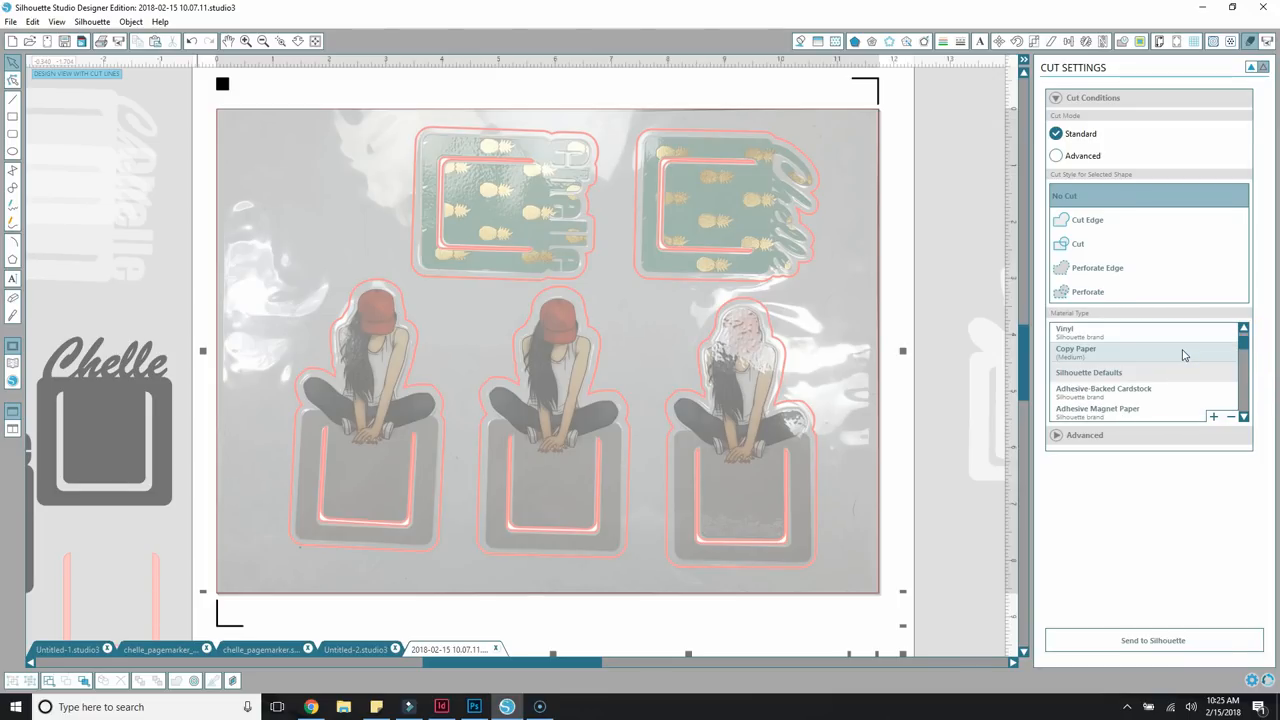
{"action": "left_click", "coordinate": [1076, 388]}
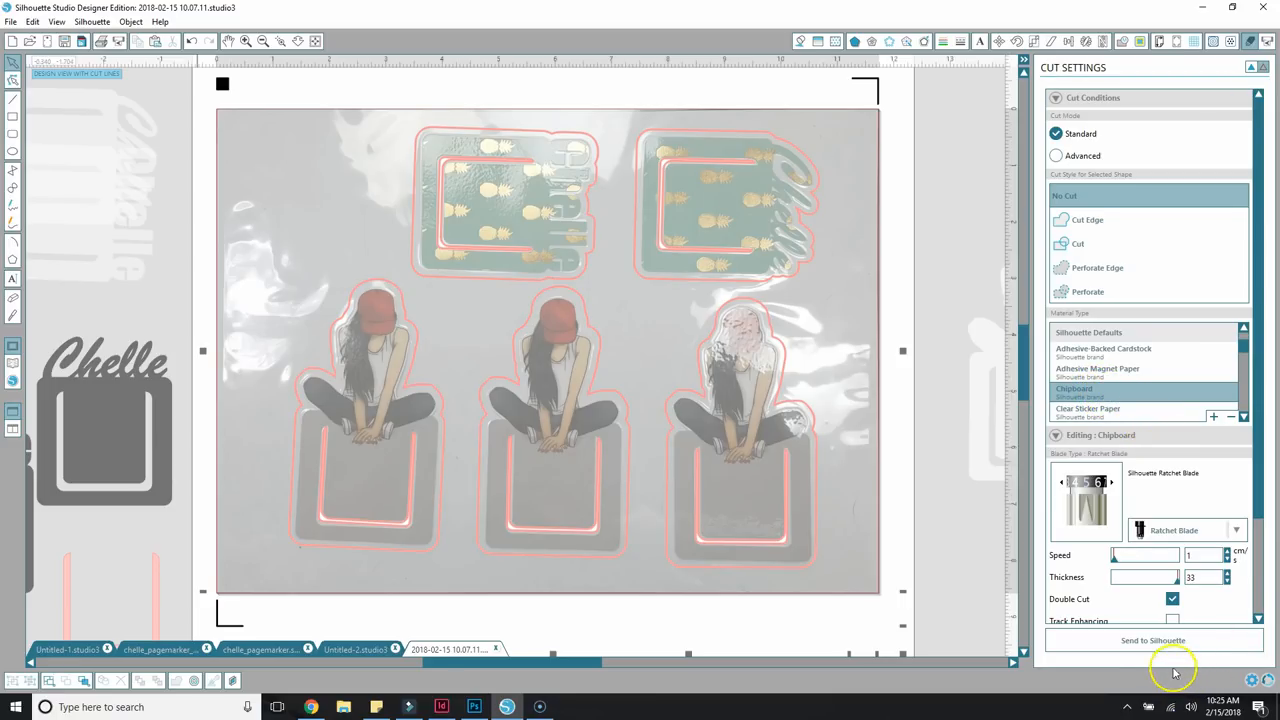
{"action": "scroll", "scroll_direction": "down", "scroll_amount": 3}
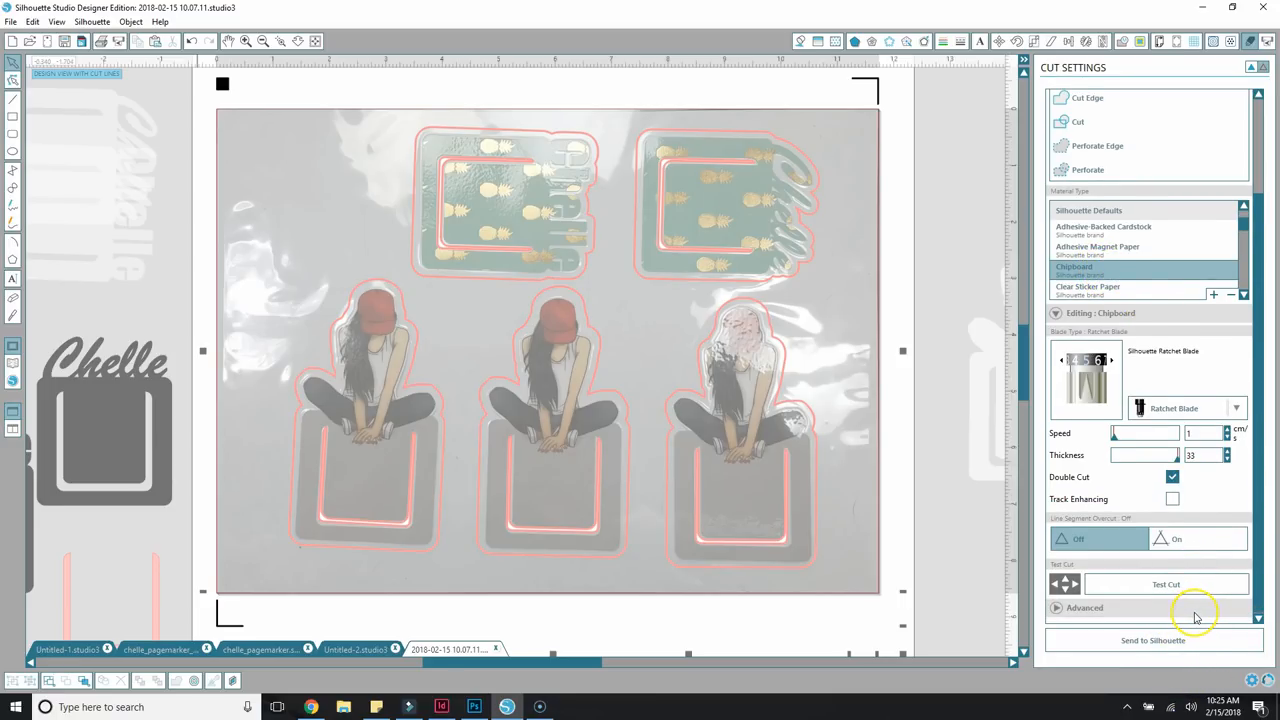
{"action": "mouse_move", "coordinate": [1196, 610]}
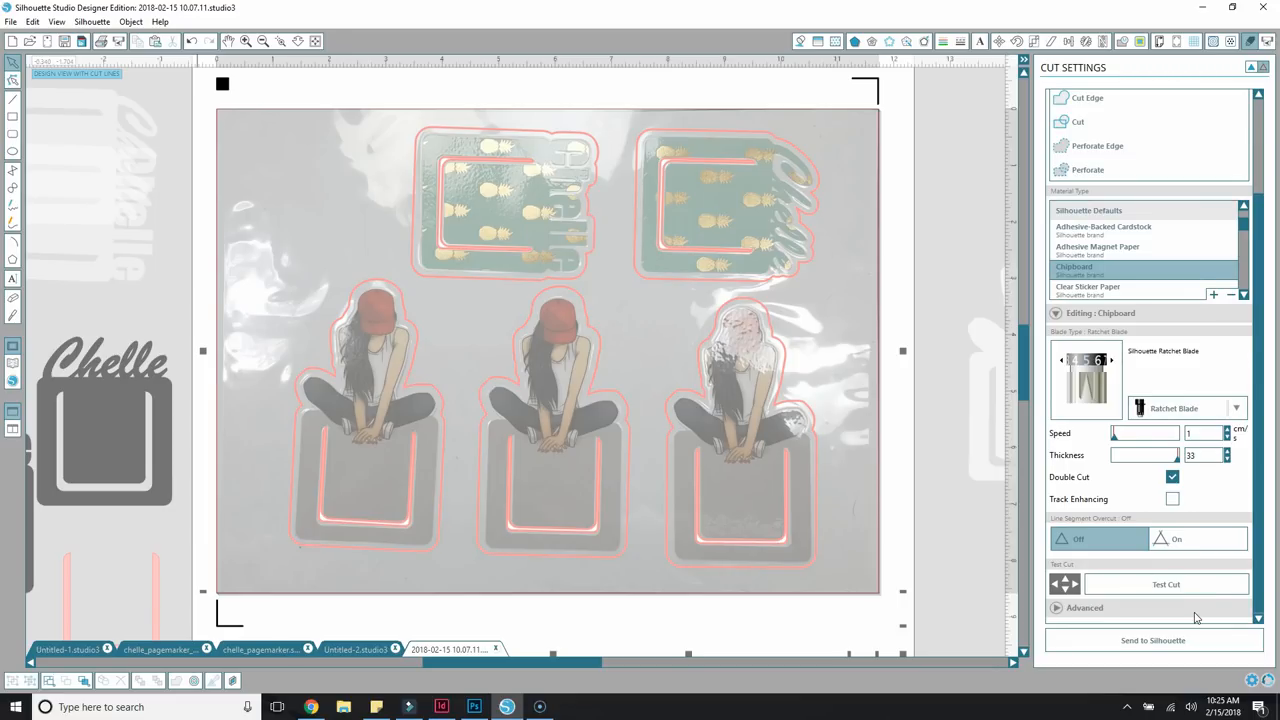
{"action": "mouse_move", "coordinate": [1224, 362]}
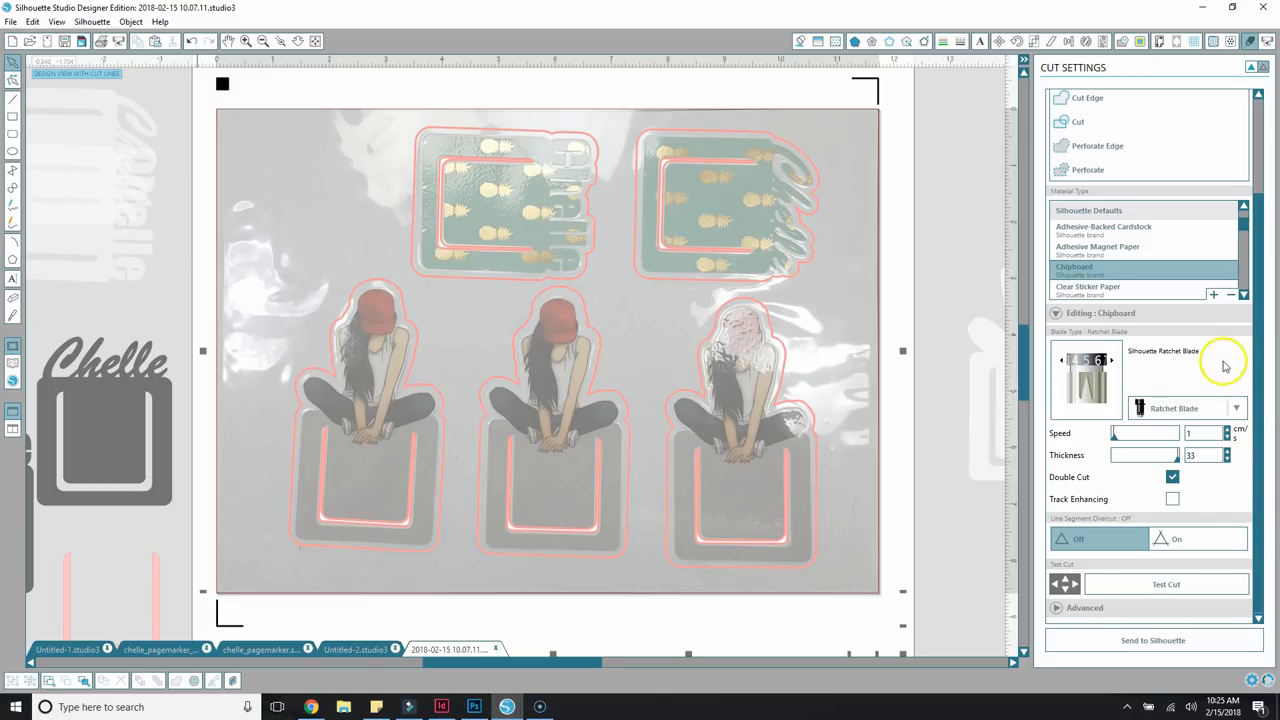
{"action": "mouse_move", "coordinate": [1160, 512]}
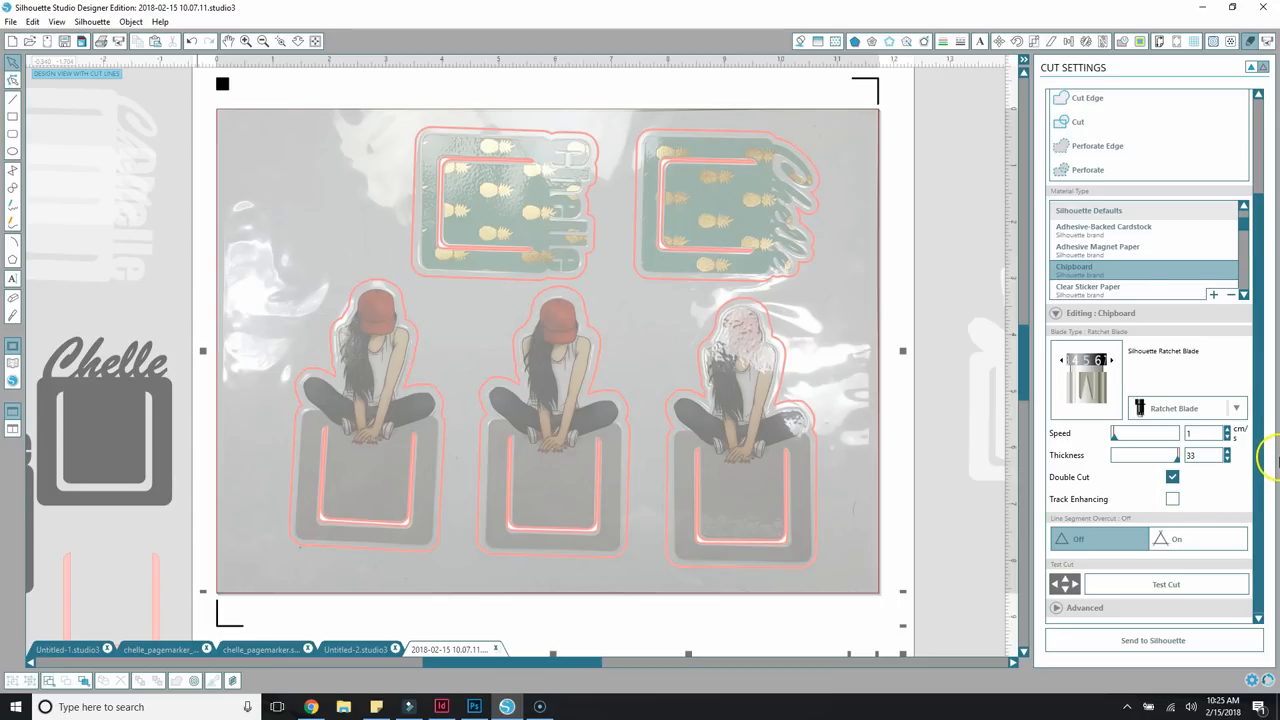
{"action": "mouse_move", "coordinate": [1080, 418]}
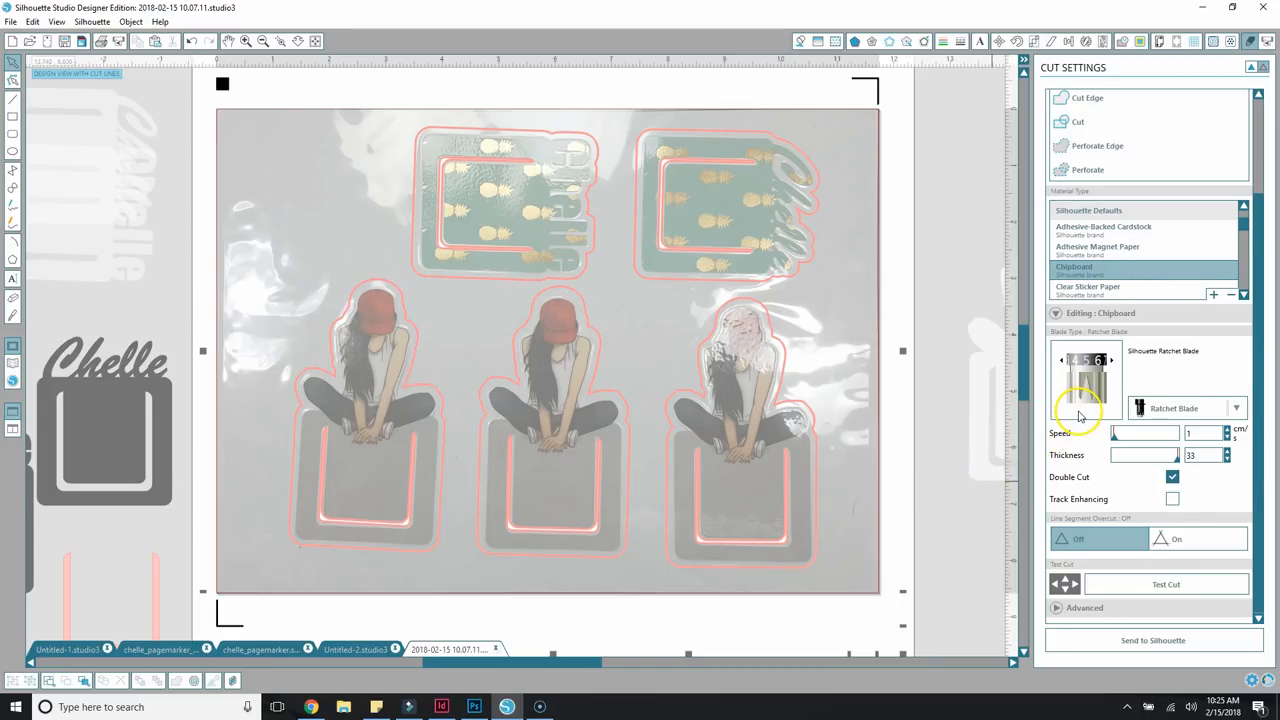
{"action": "mouse_move", "coordinate": [1078, 414]}
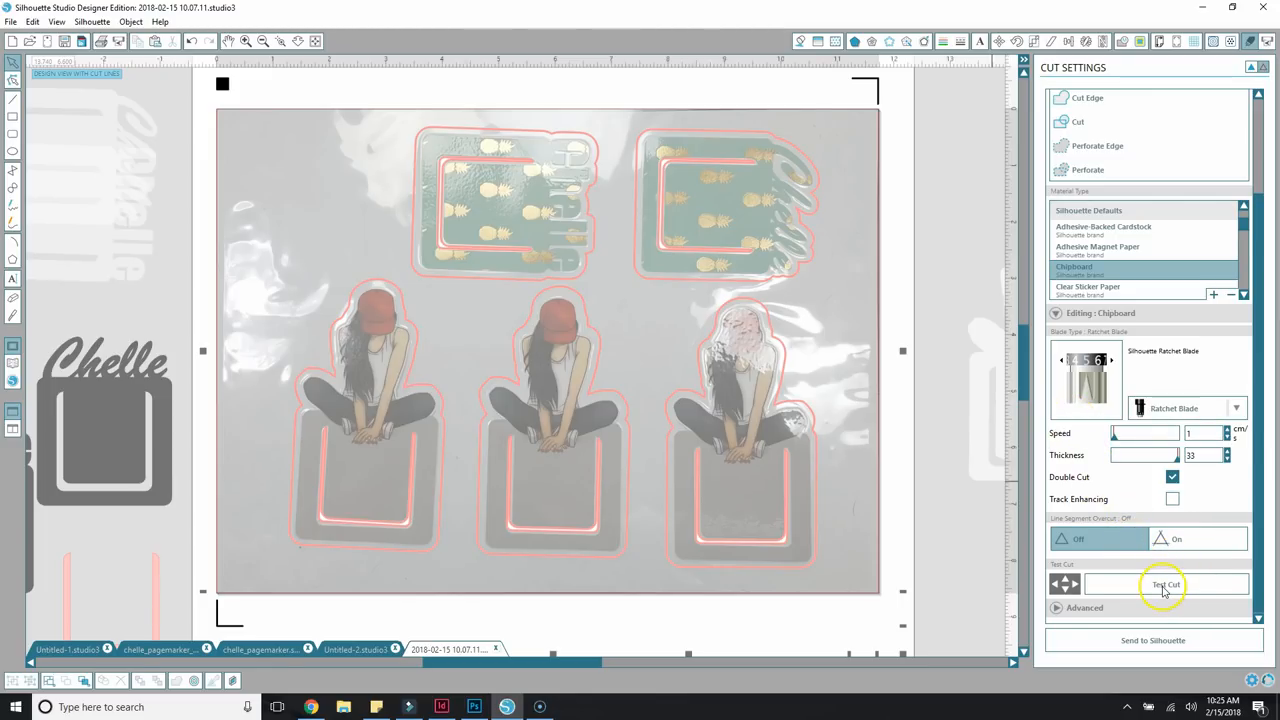
{"action": "mouse_move", "coordinate": [810, 164]}
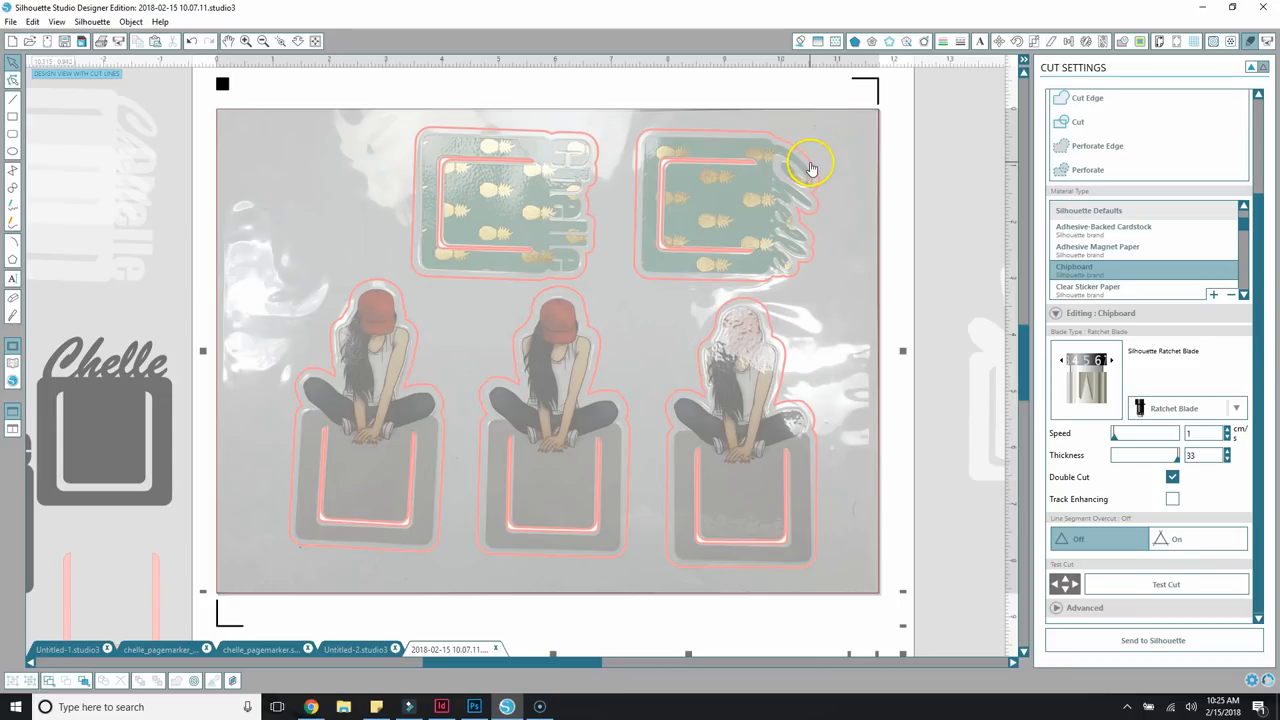
{"action": "mouse_move", "coordinate": [850, 320]}
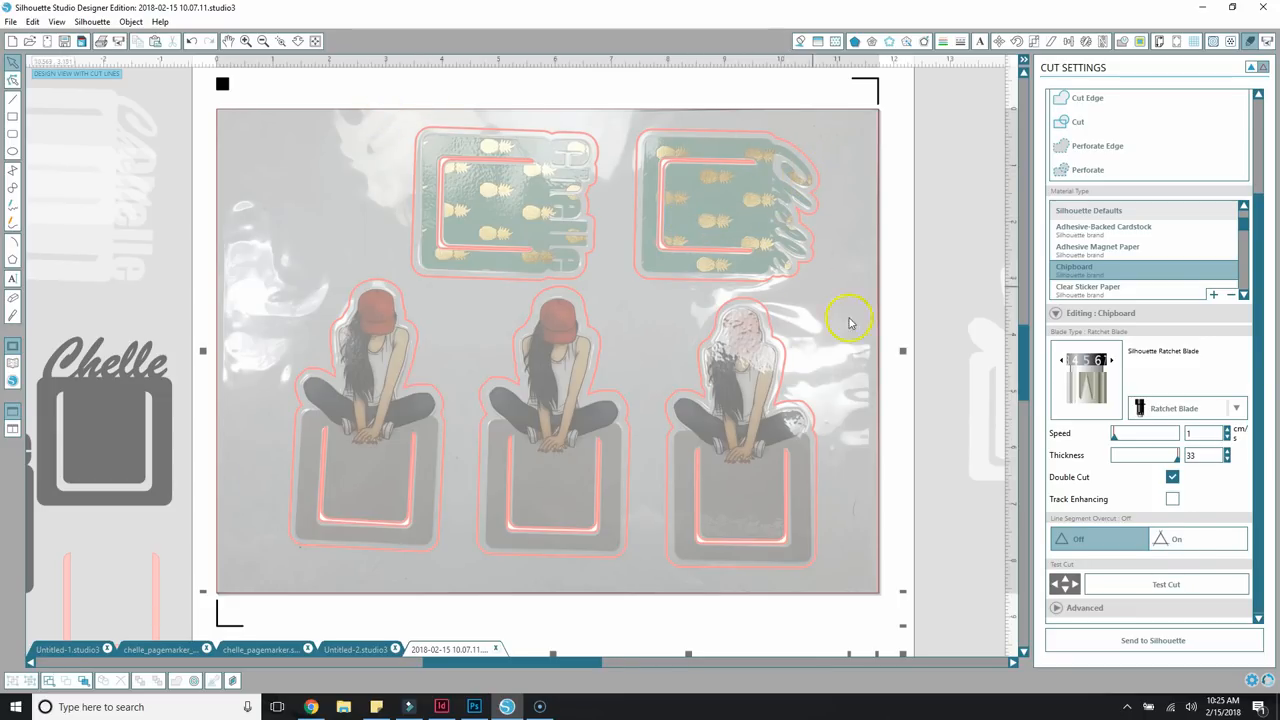
{"action": "mouse_move", "coordinate": [1000, 488]}
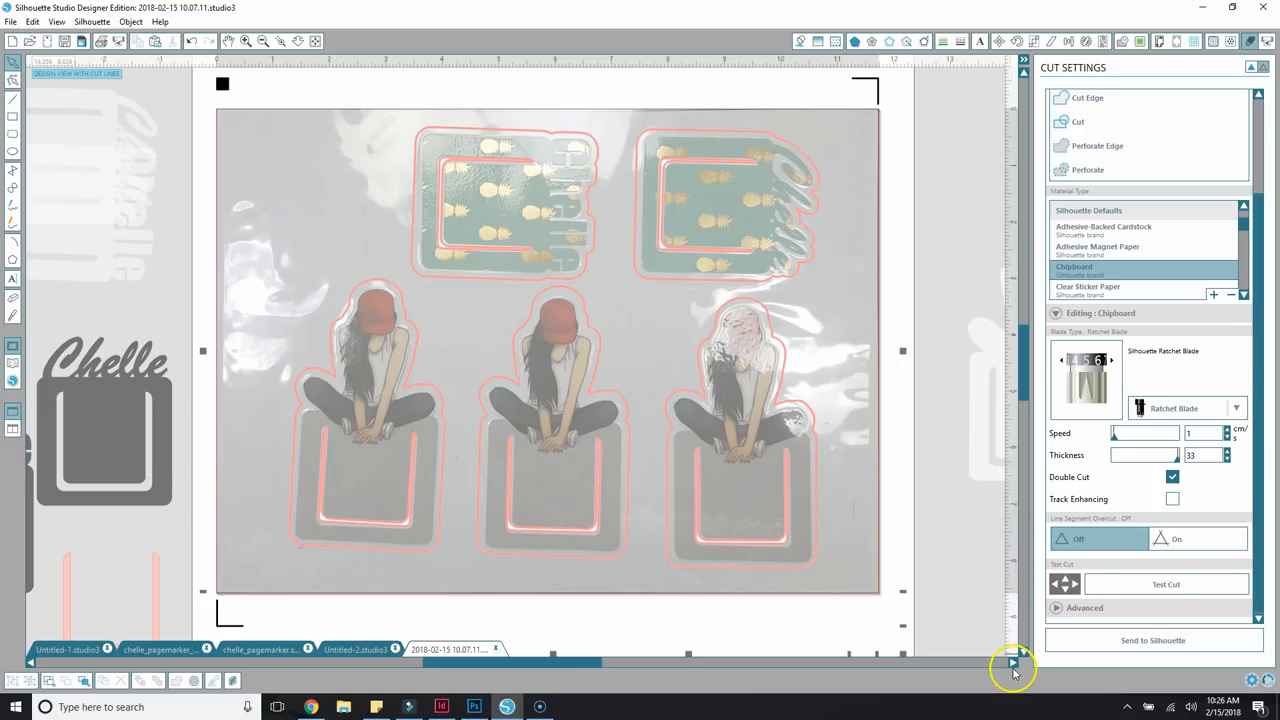
{"action": "mouse_move", "coordinate": [1178, 616]}
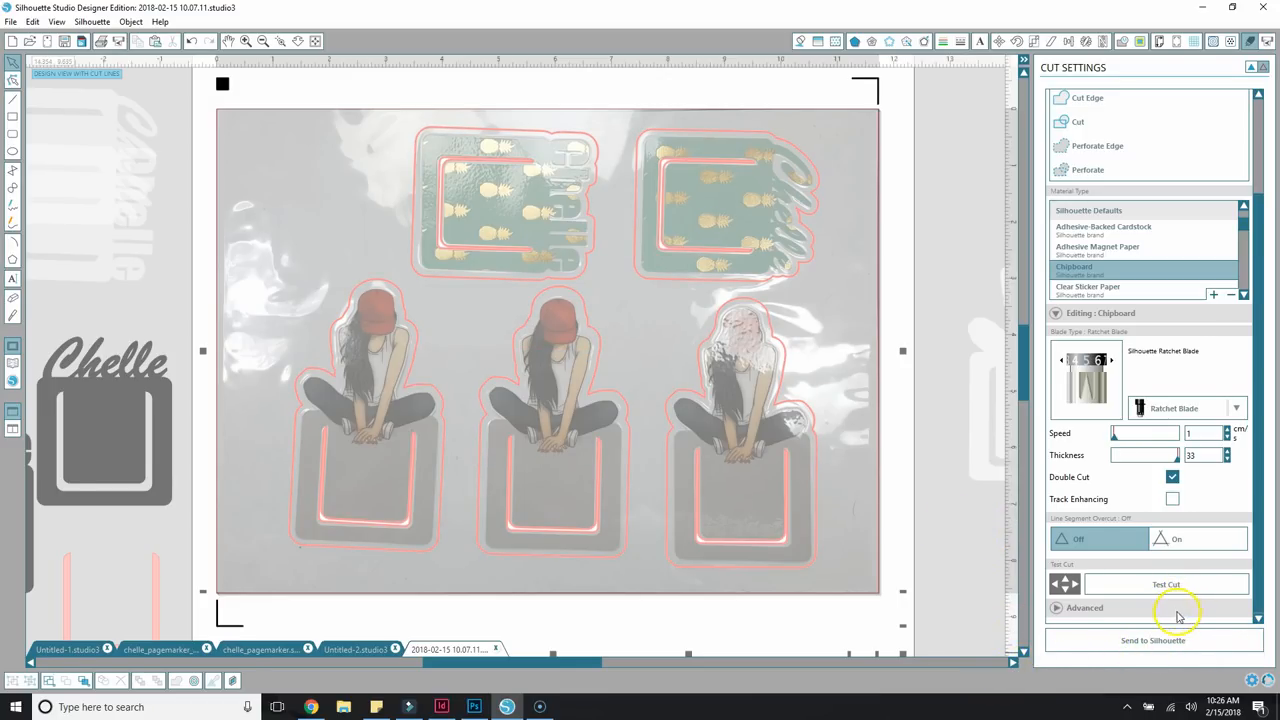
{"action": "mouse_move", "coordinate": [1136, 644]}
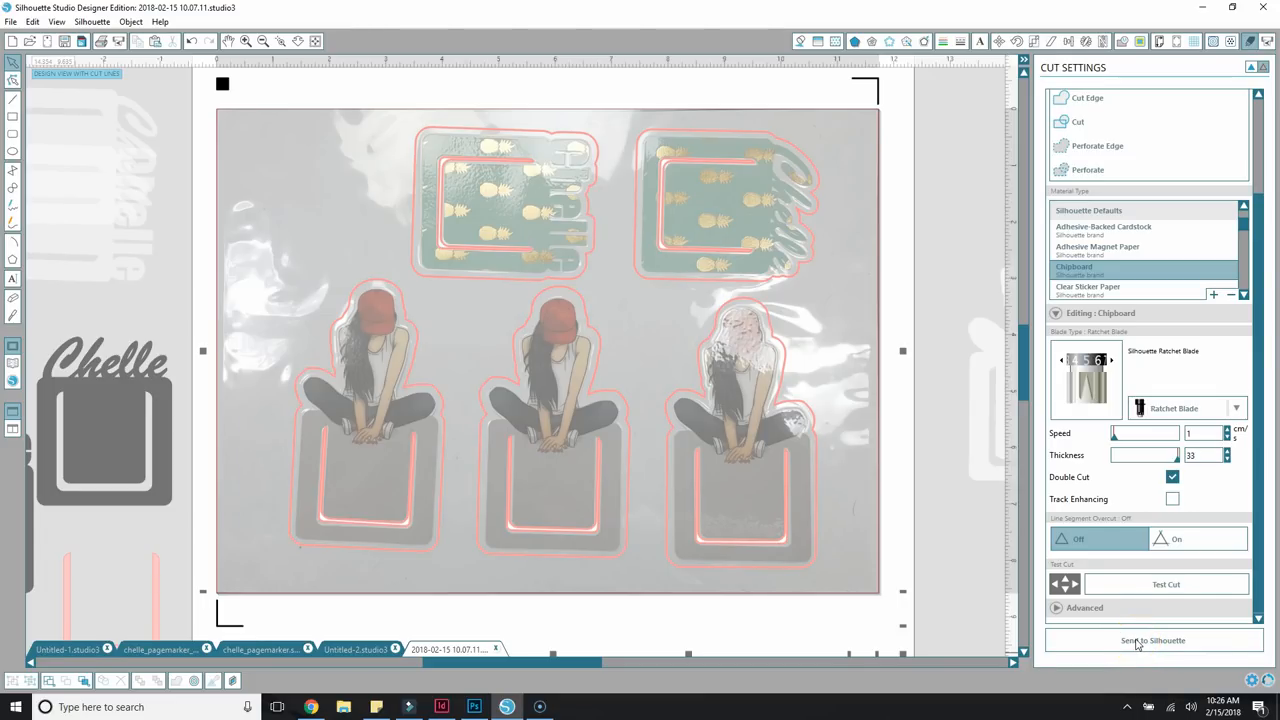
{"action": "left_click", "coordinate": [1152, 640]}
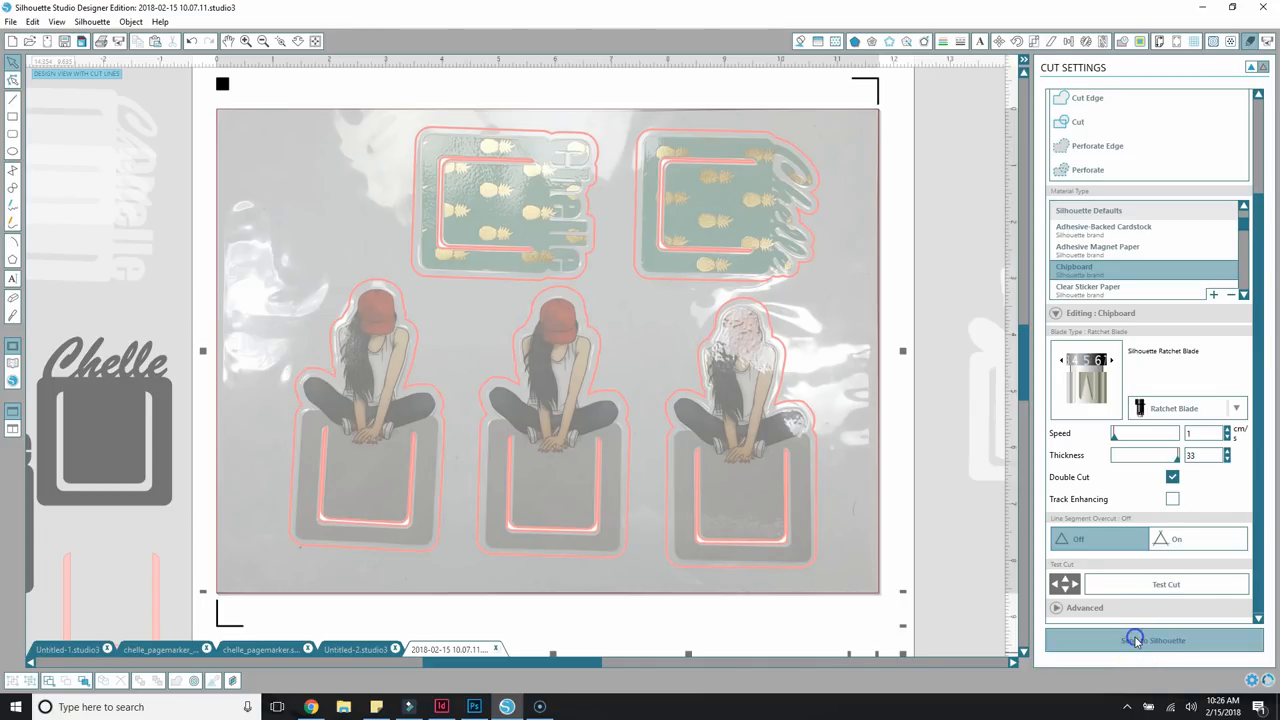
{"action": "left_click", "coordinate": [1148, 640]}
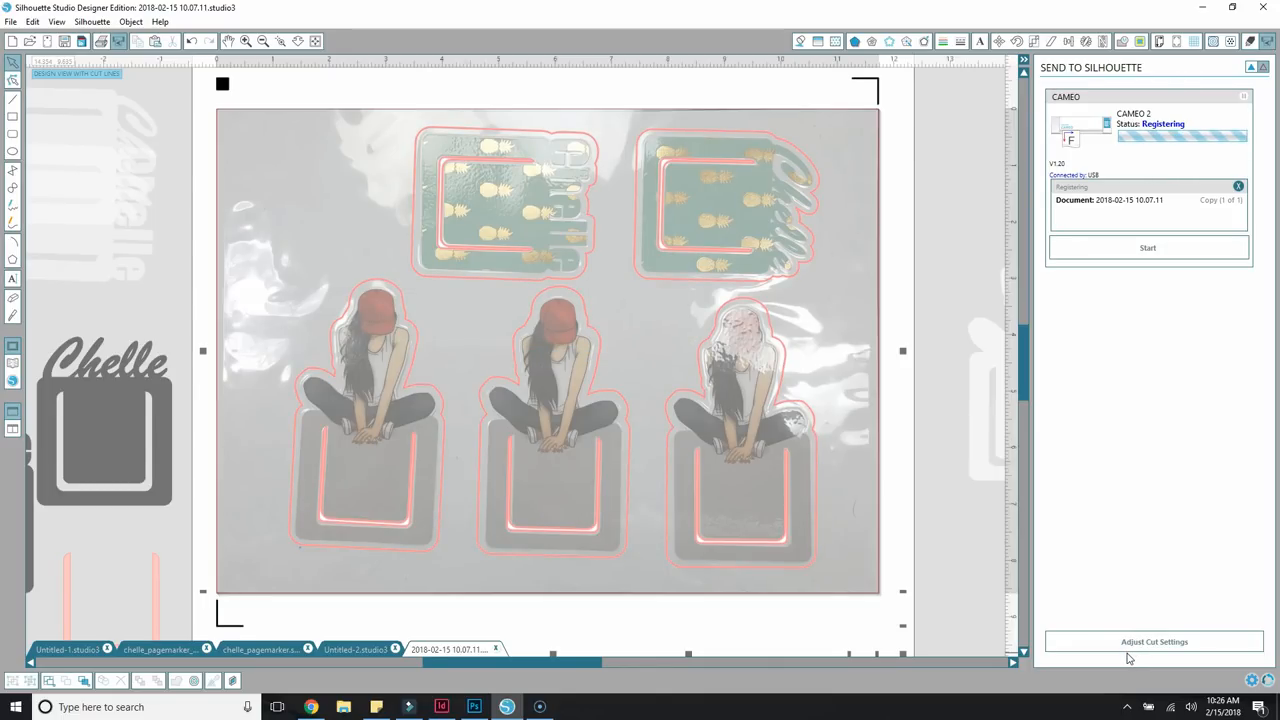